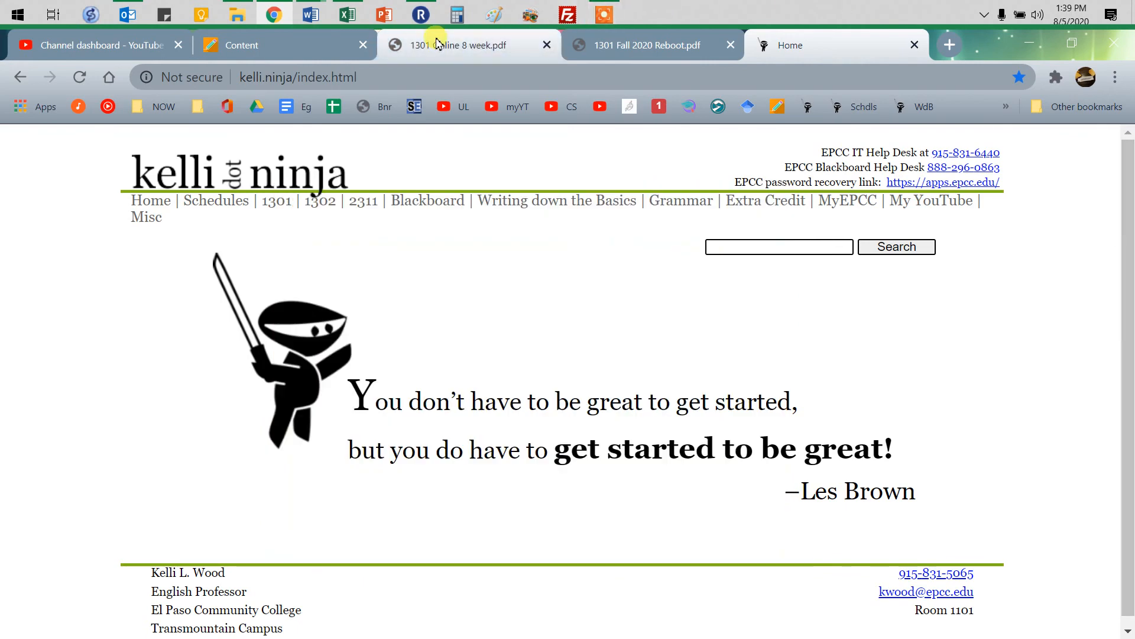
- Show Quiz 1's details (due 8/31/20, unlimited attempts, 36 points) under Take Quizzes/Exam
{"action": "left_click", "coordinate": [241, 45]}
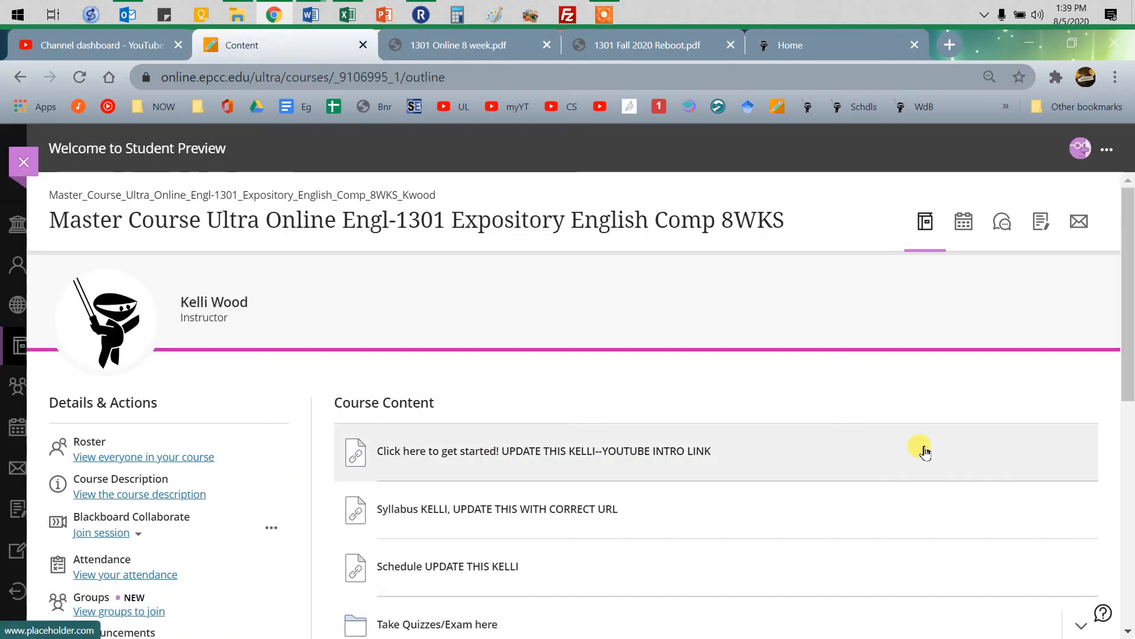
{"action": "scroll", "scroll_direction": "down", "scroll_amount": 3}
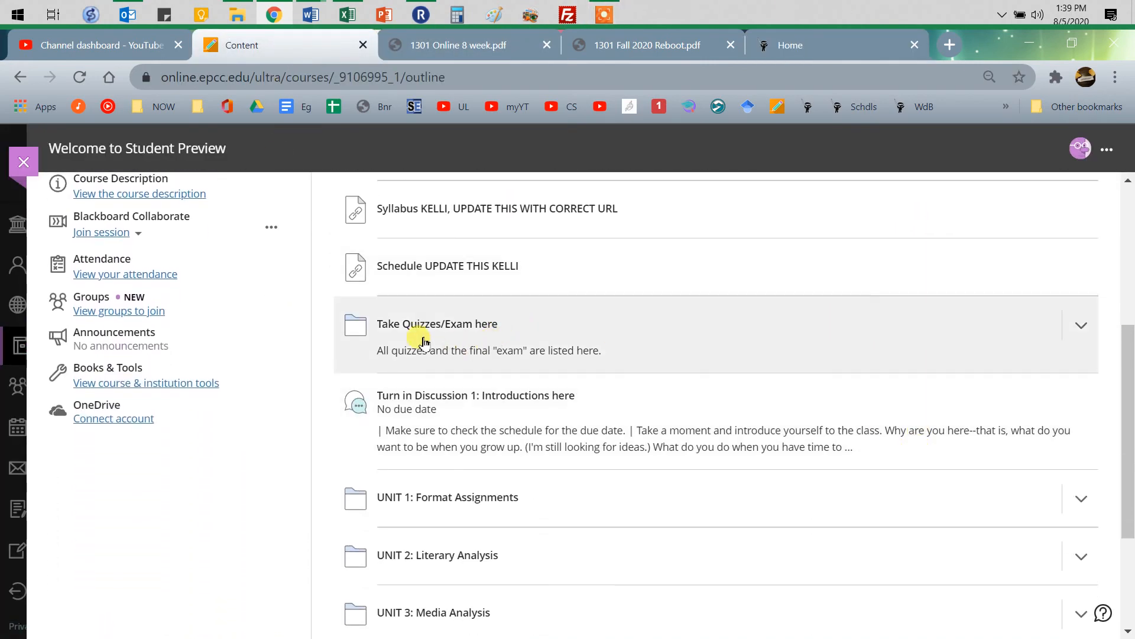
{"action": "left_click", "coordinate": [1080, 326]}
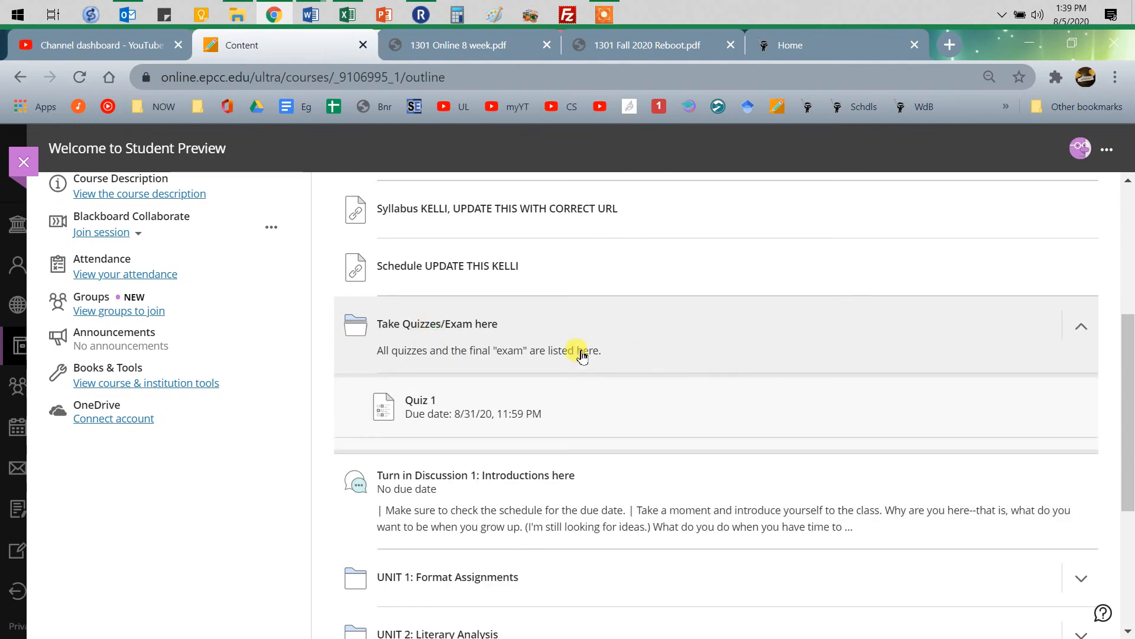
{"action": "mouse_move", "coordinate": [754, 419]}
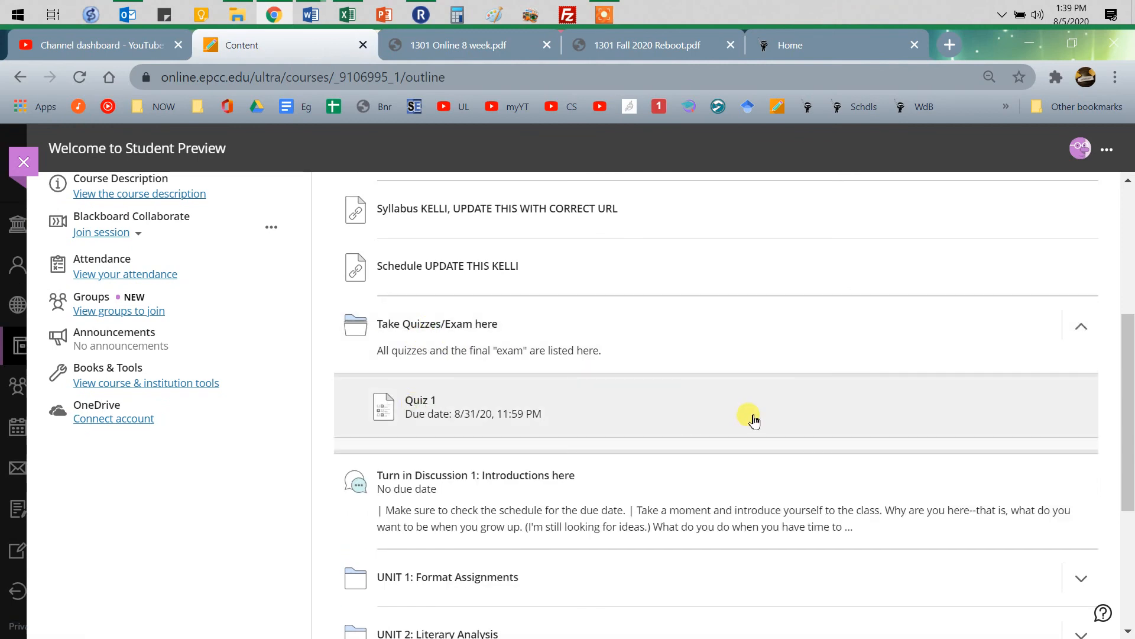
{"action": "left_click", "coordinate": [420, 405]}
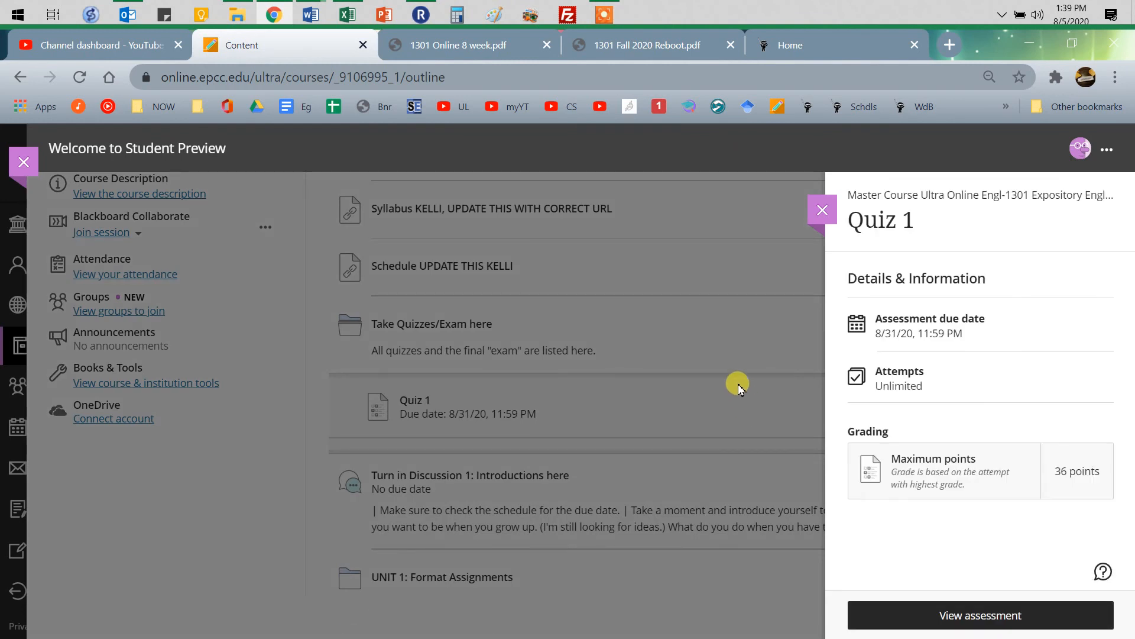
{"action": "mouse_move", "coordinate": [968, 615]}
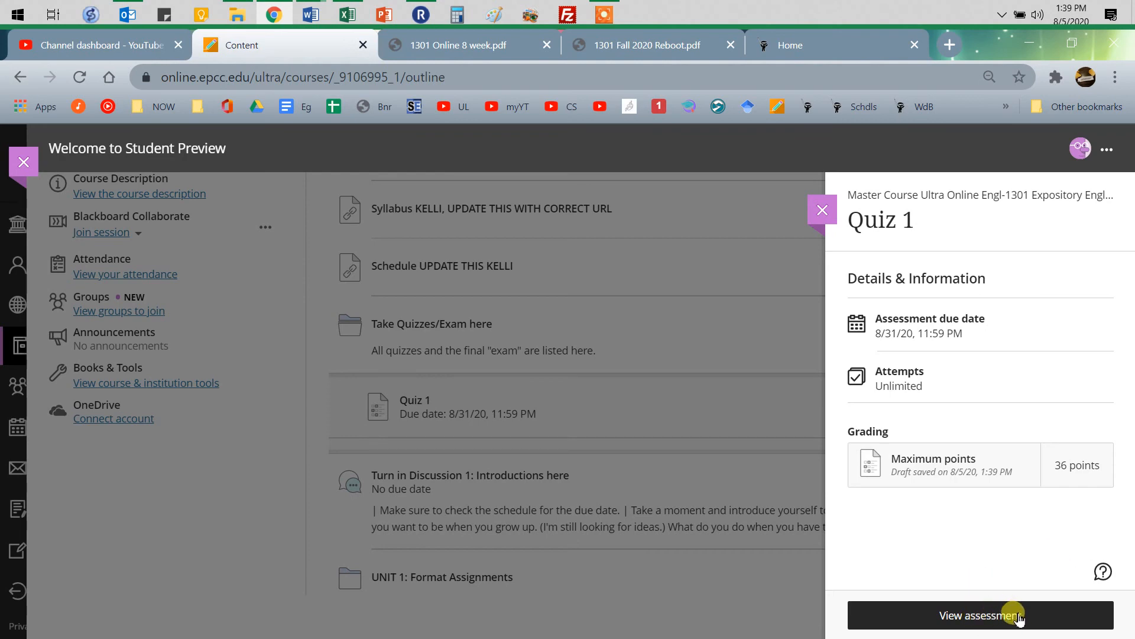
- Start a Quiz 1 attempt via View assessment and move to Question 1's answer choices
{"action": "left_click", "coordinate": [980, 615]}
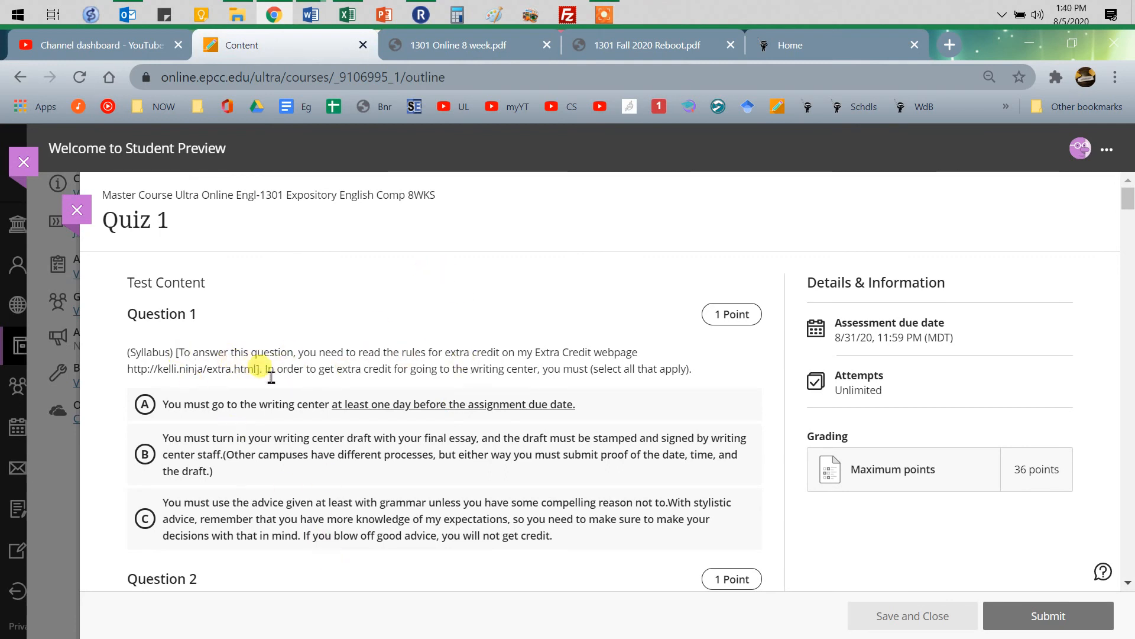
{"action": "scroll", "scroll_direction": "down", "scroll_amount": 3}
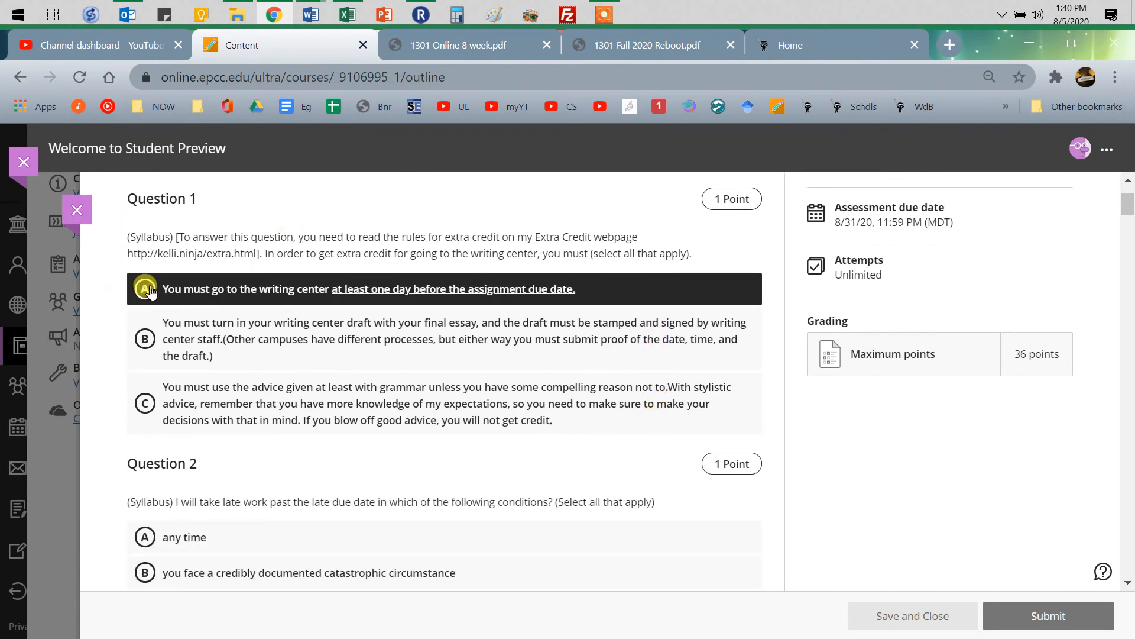
{"action": "mouse_move", "coordinate": [145, 339]}
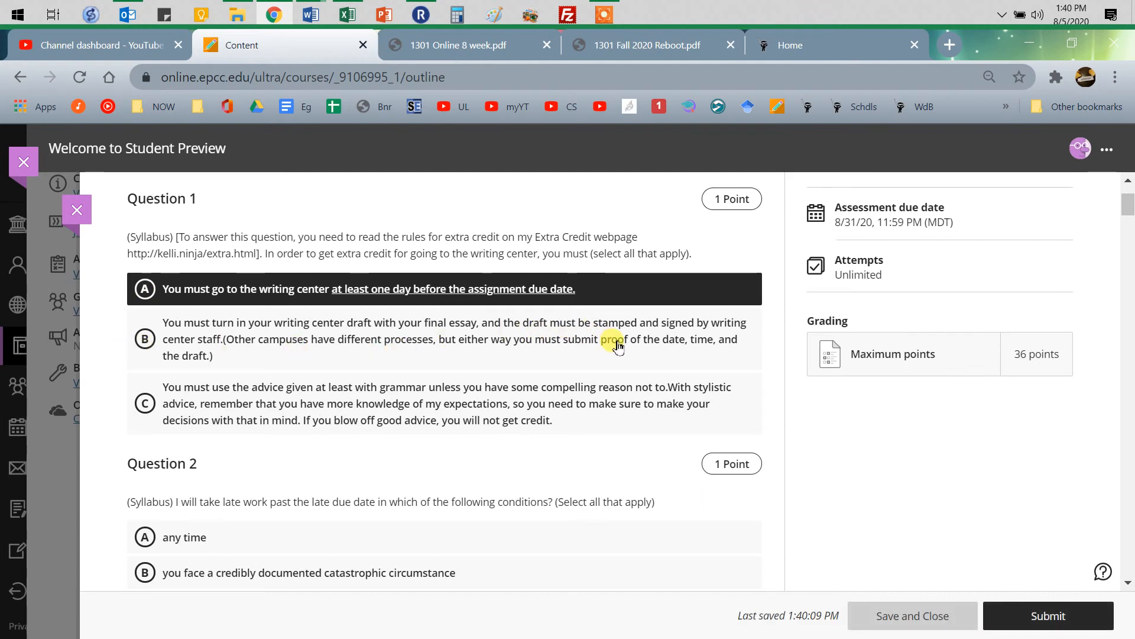
{"action": "mouse_move", "coordinate": [348, 346]}
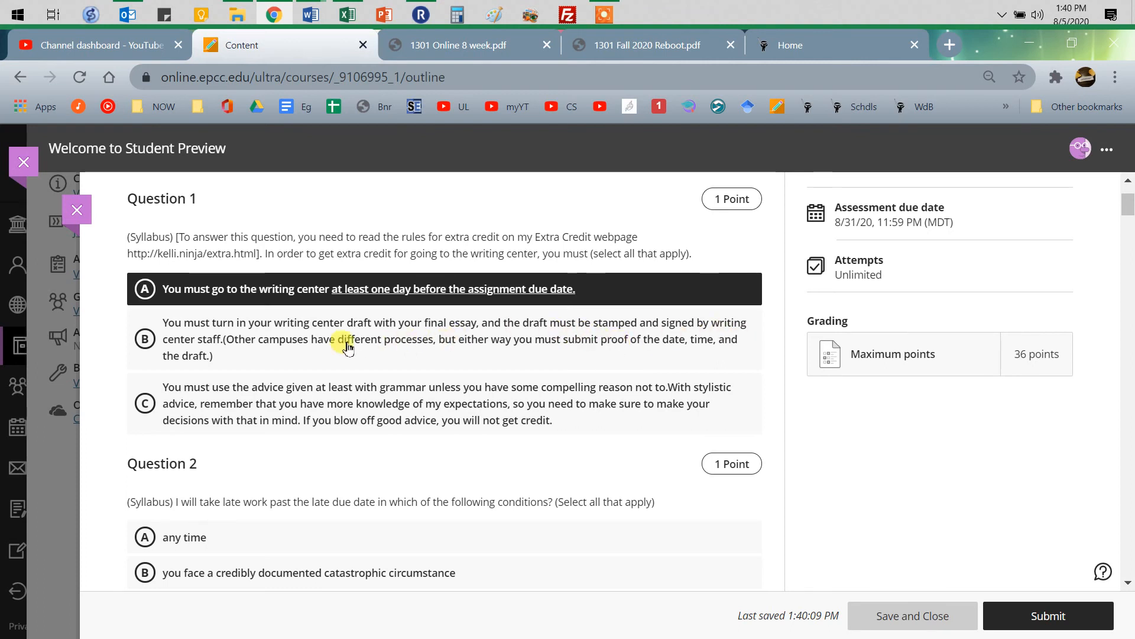
{"action": "mouse_move", "coordinate": [656, 365]}
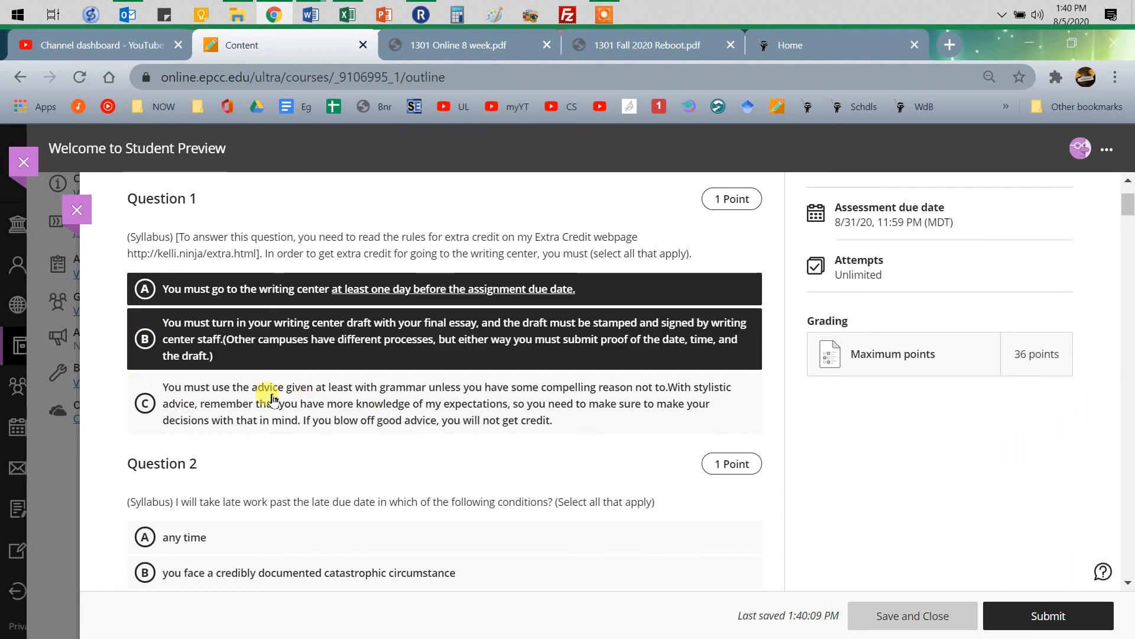
{"action": "mouse_move", "coordinate": [624, 441]}
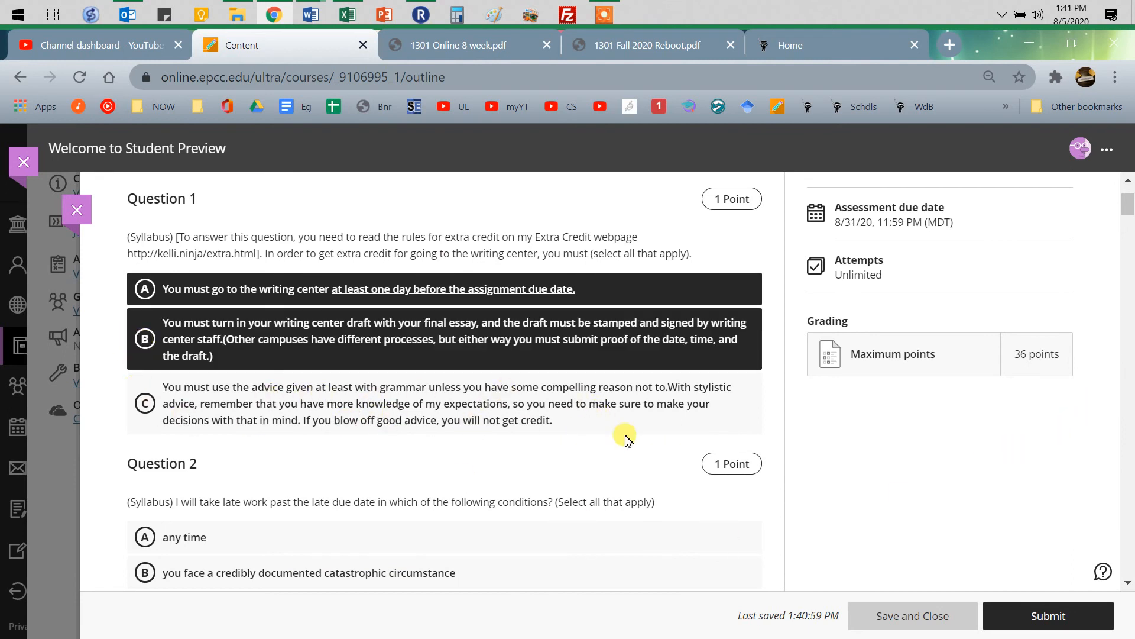
{"action": "mouse_move", "coordinate": [665, 428]}
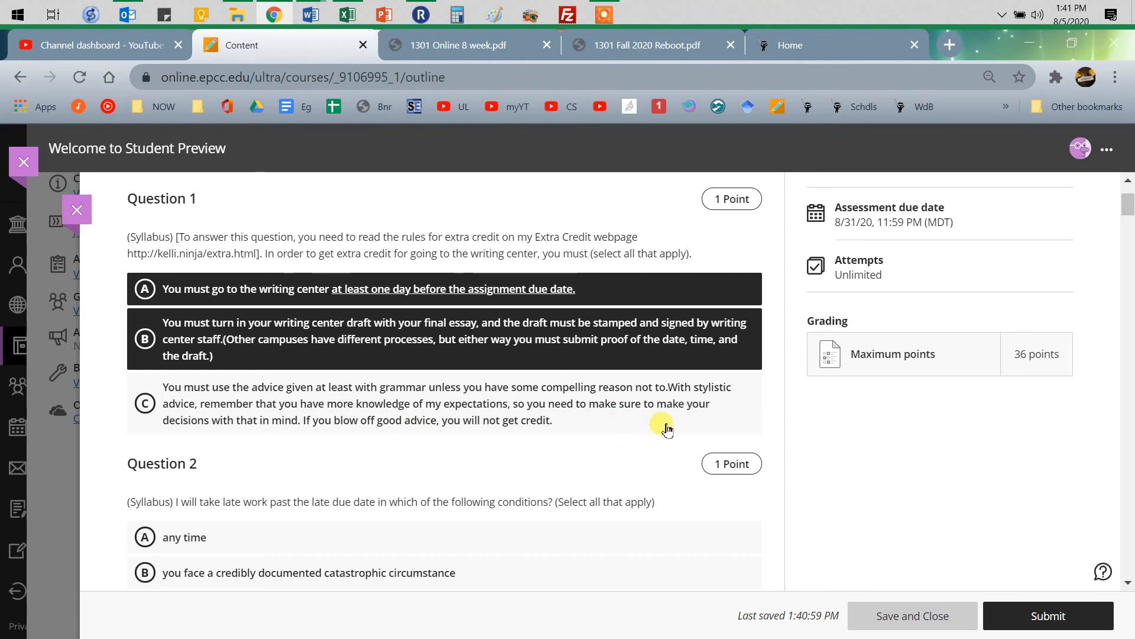
{"action": "mouse_move", "coordinate": [604, 436]}
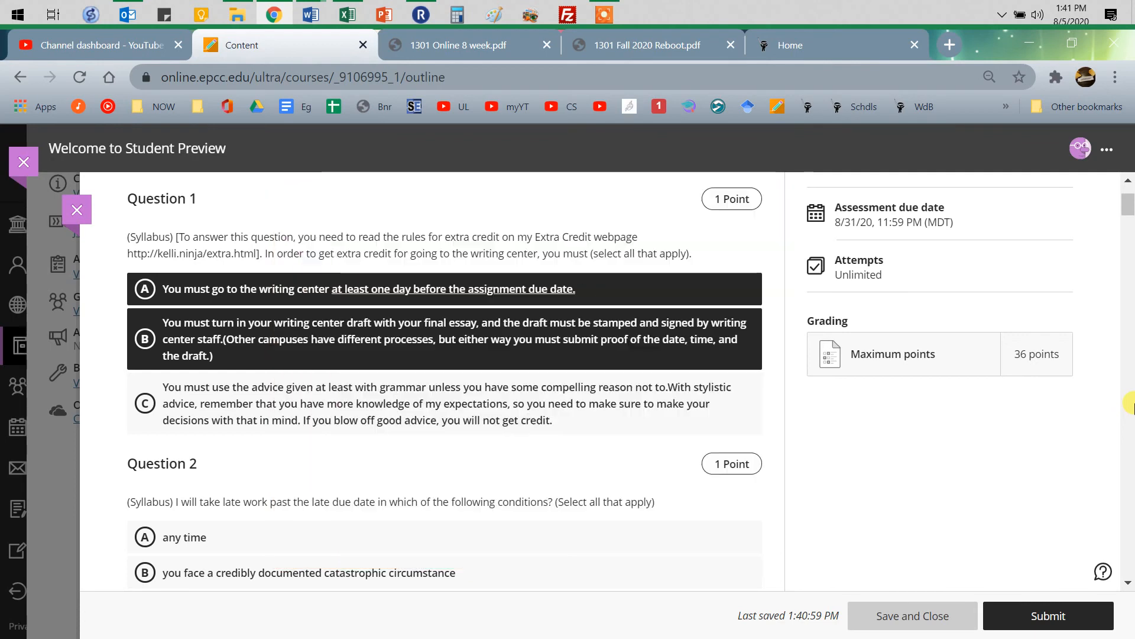
{"action": "mouse_move", "coordinate": [132, 428]}
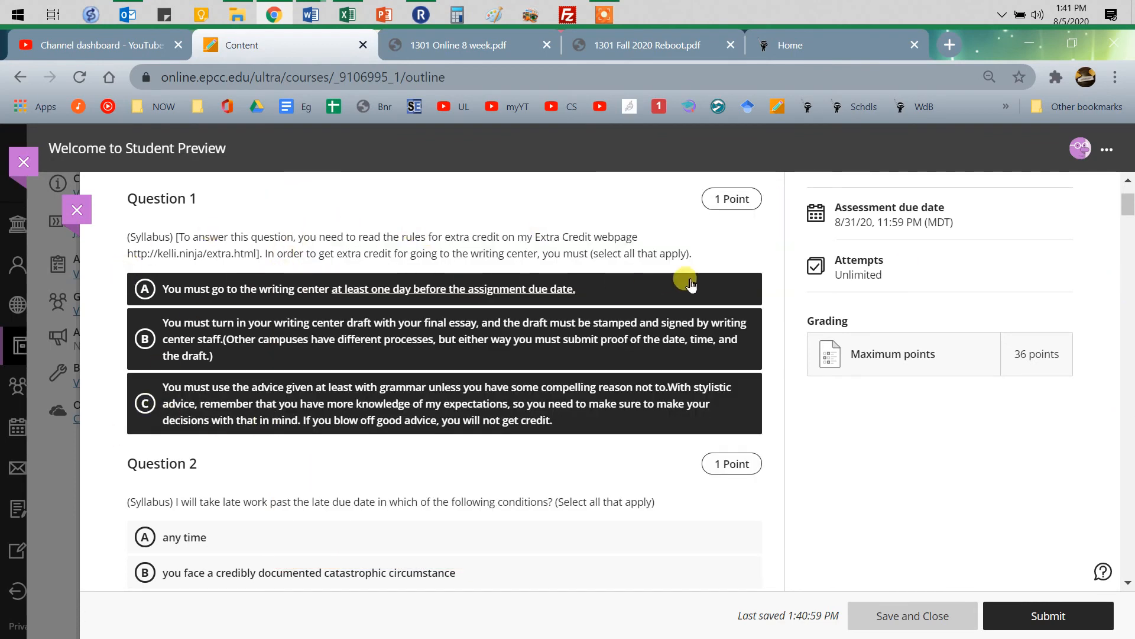
{"action": "mouse_move", "coordinate": [756, 449]}
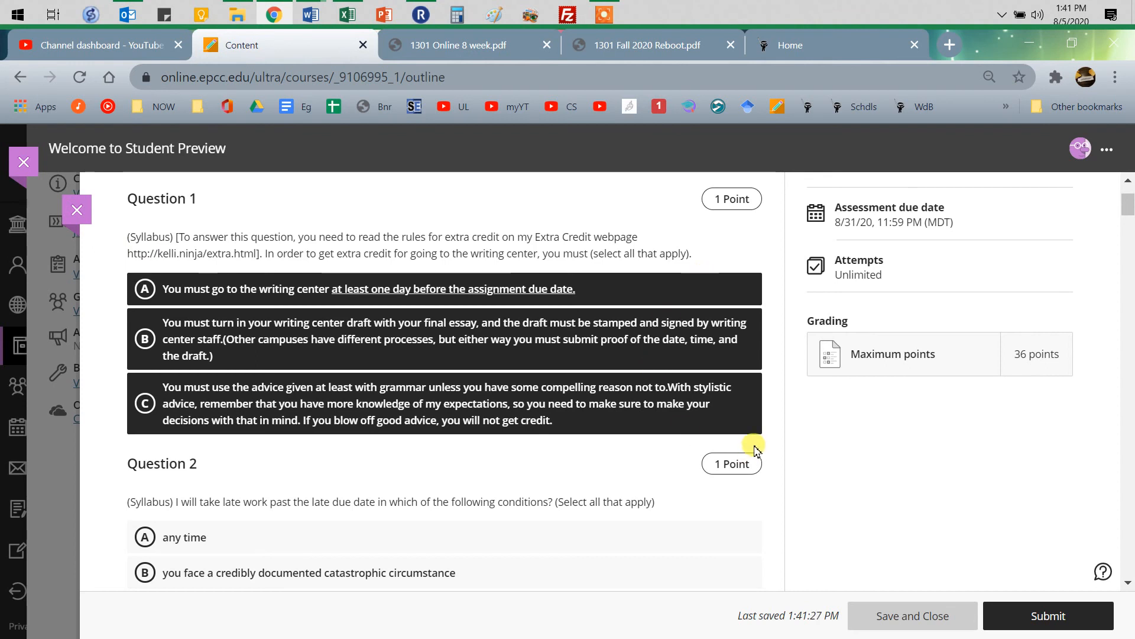
{"action": "mouse_move", "coordinate": [719, 480]}
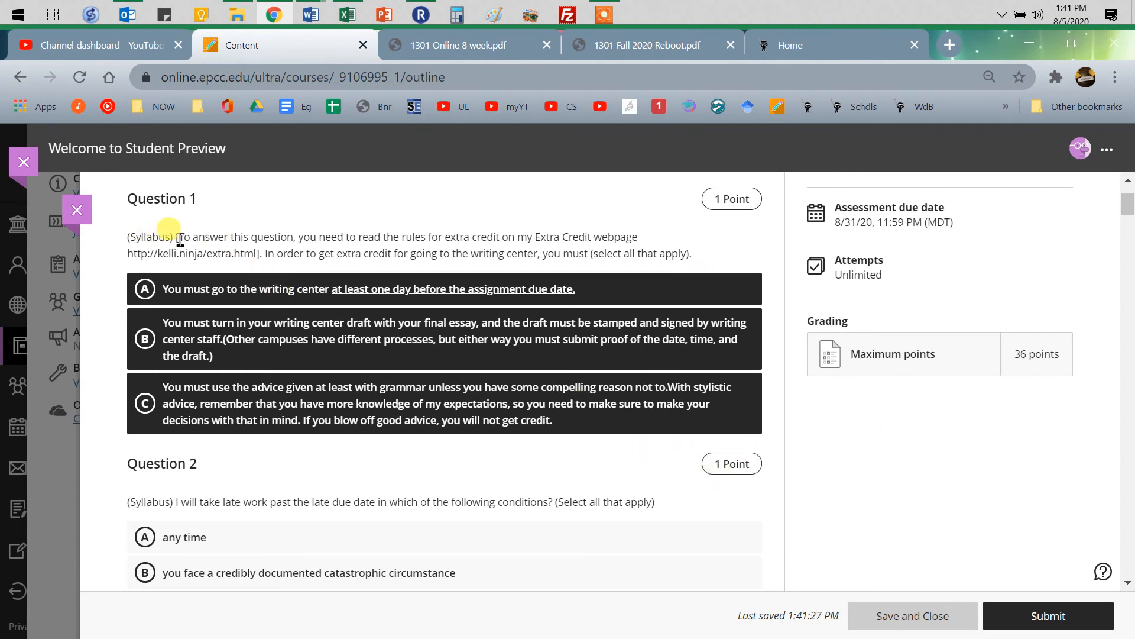
- Highlight the word Syllabus in Question 1 and move down toward the Submit button
{"action": "double_click", "coordinate": [150, 237]}
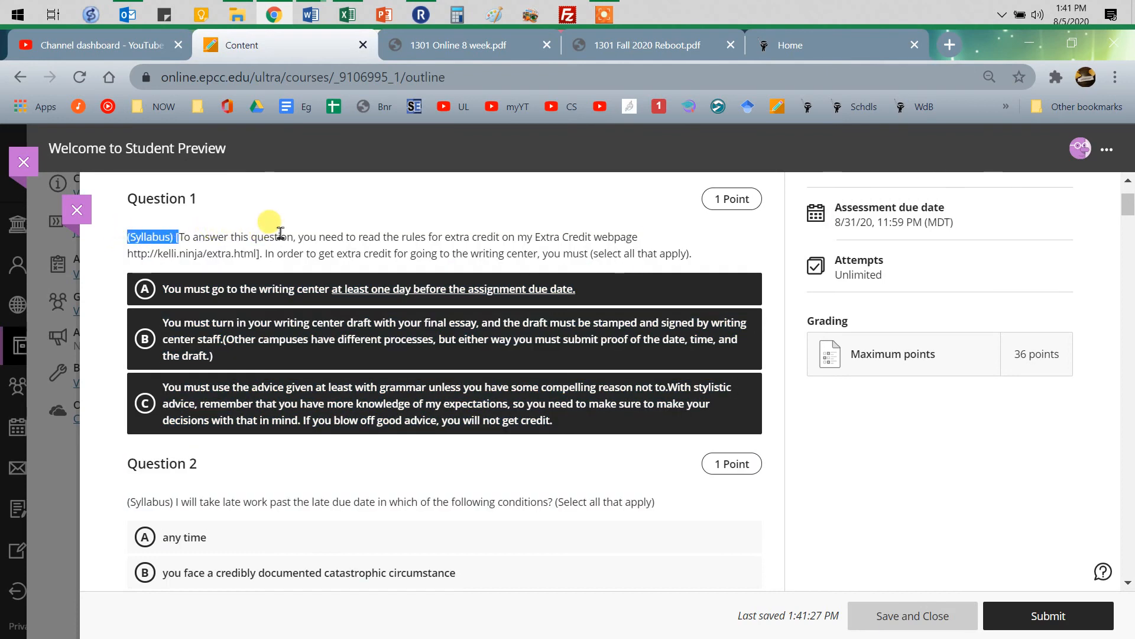
{"action": "mouse_move", "coordinate": [580, 57]}
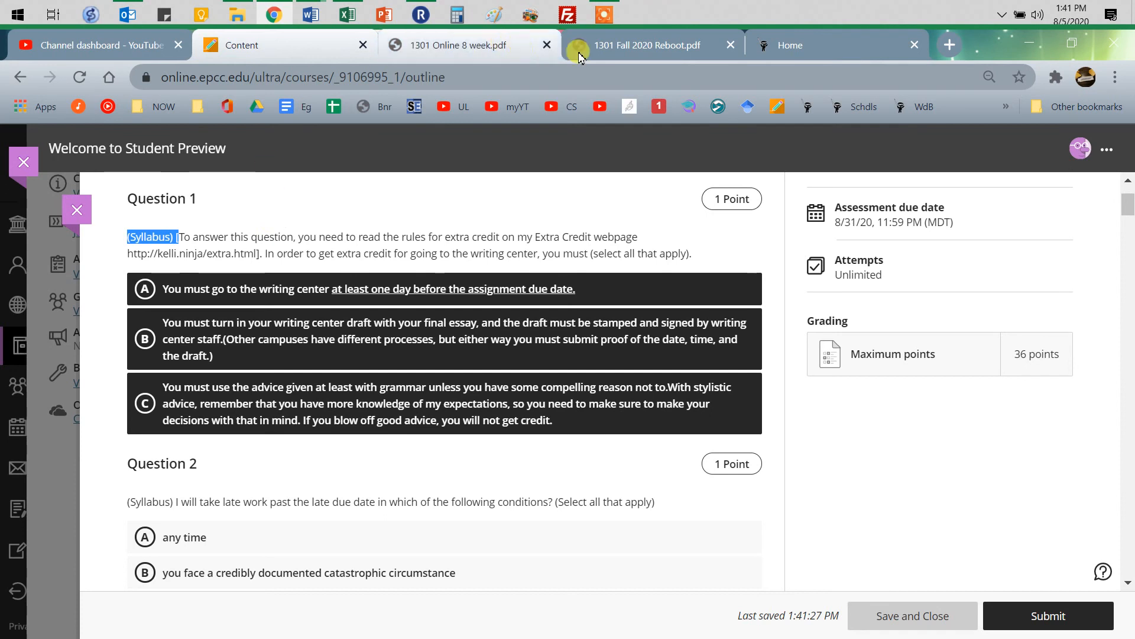
{"action": "mouse_move", "coordinate": [539, 288]}
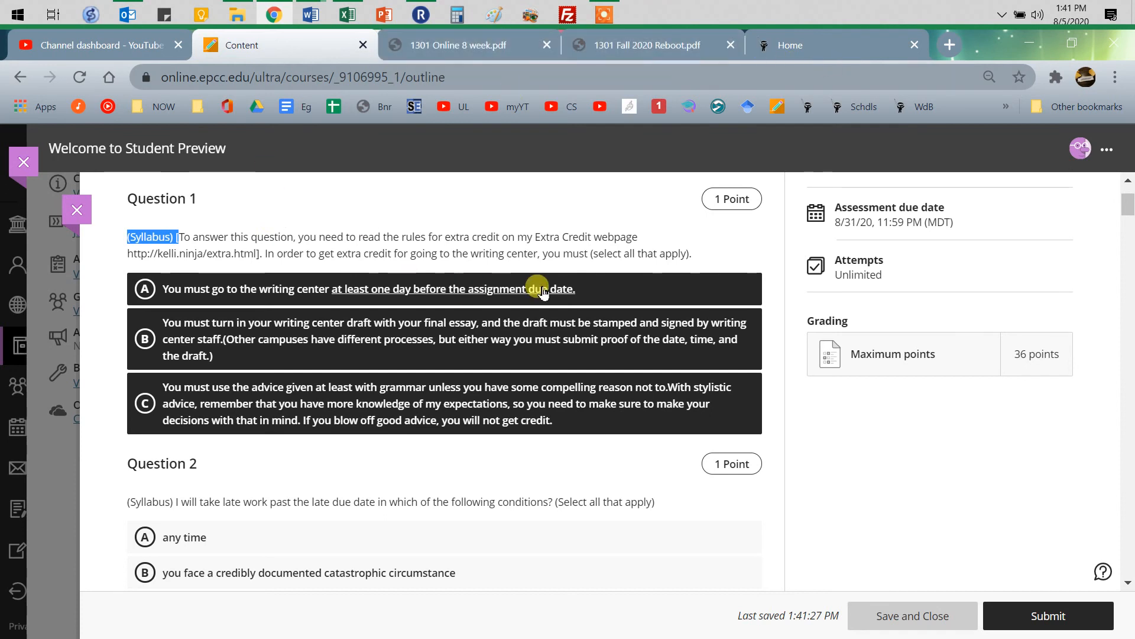
{"action": "mouse_move", "coordinate": [632, 239]}
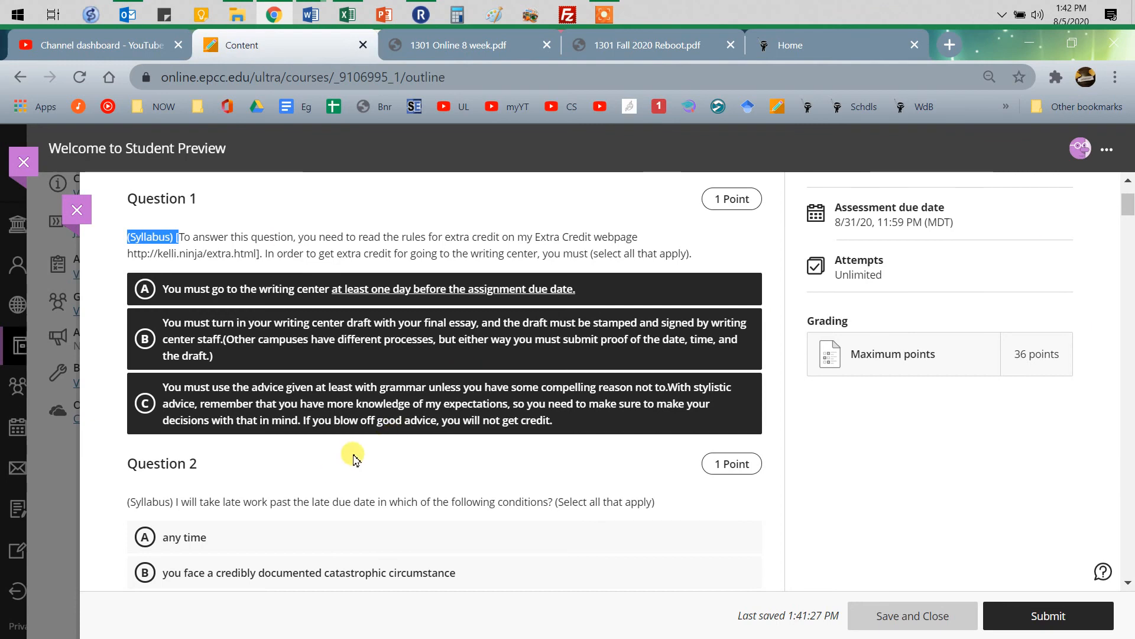
{"action": "scroll", "scroll_direction": "down", "scroll_amount": 3}
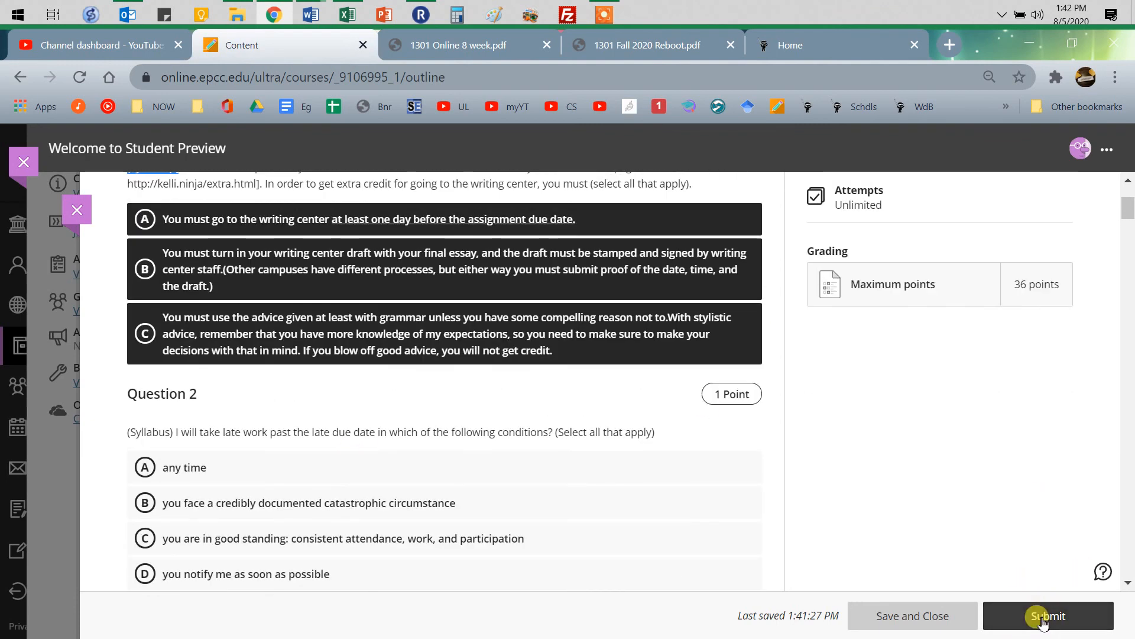
- Submit the Quiz 1 attempt and confirm, leaving it graded 1/36
{"action": "left_click", "coordinate": [1046, 615]}
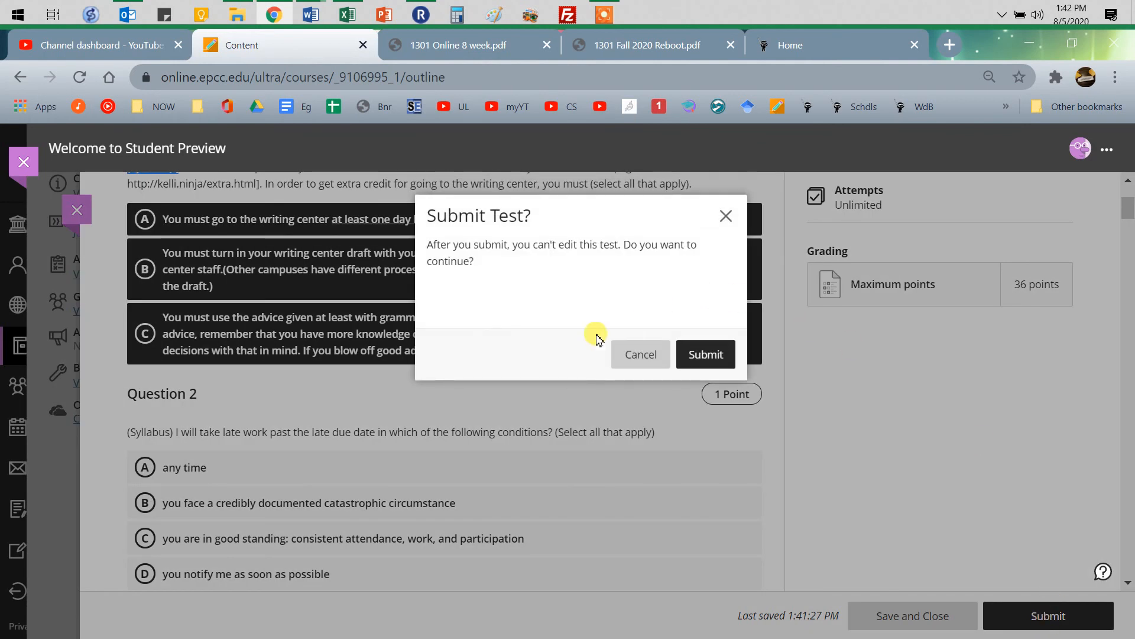
{"action": "left_click", "coordinate": [640, 354]}
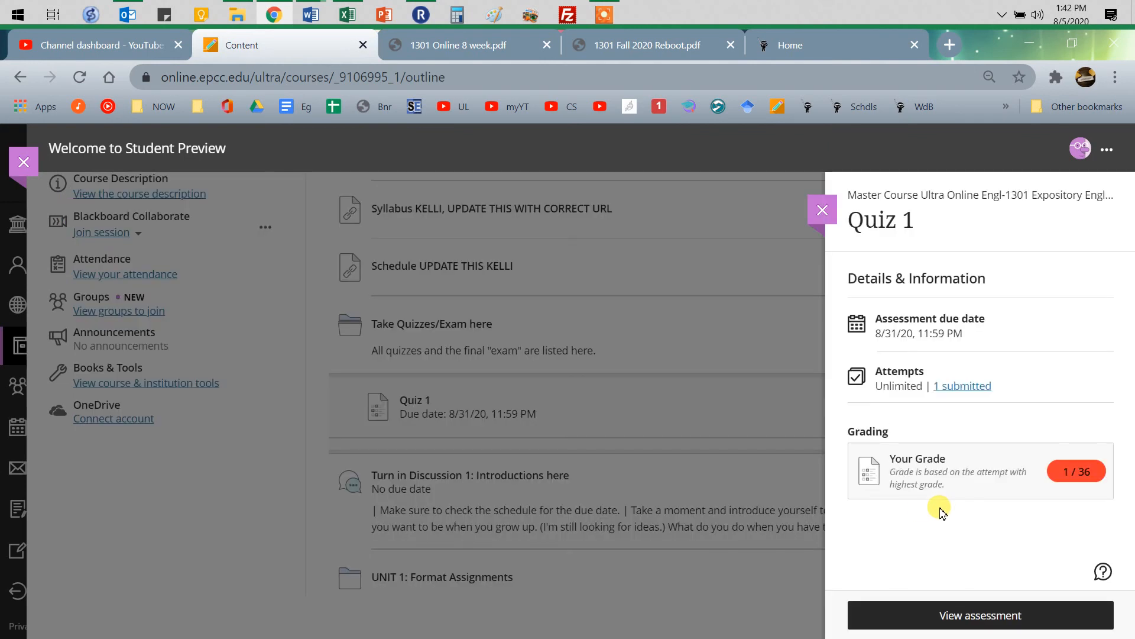
{"action": "mouse_move", "coordinate": [1064, 480]}
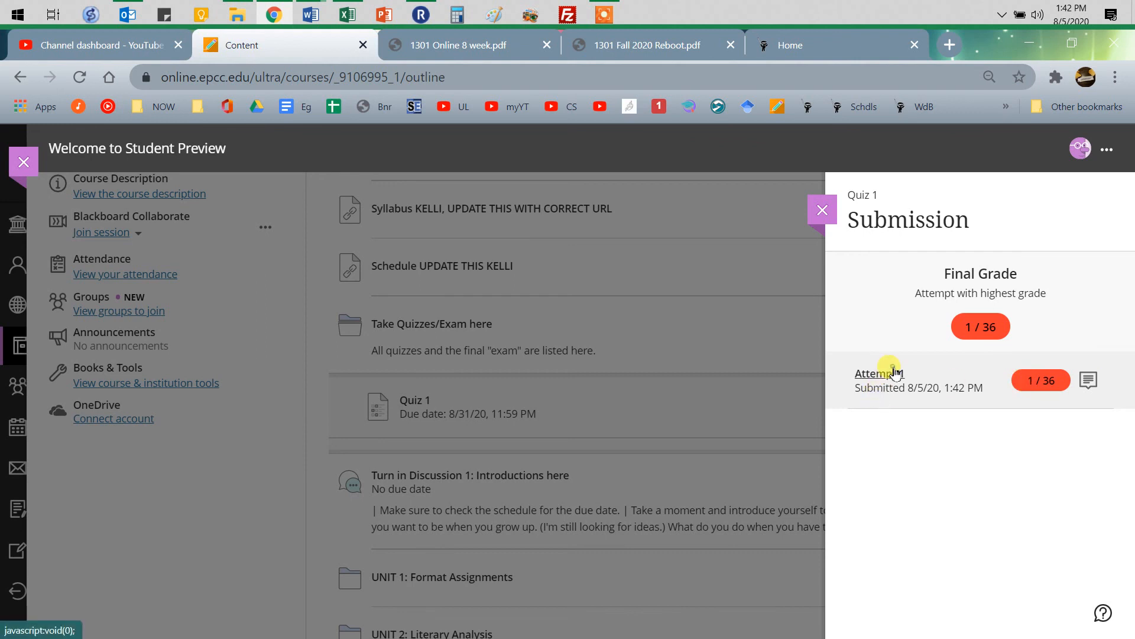
{"action": "mouse_move", "coordinate": [953, 415]}
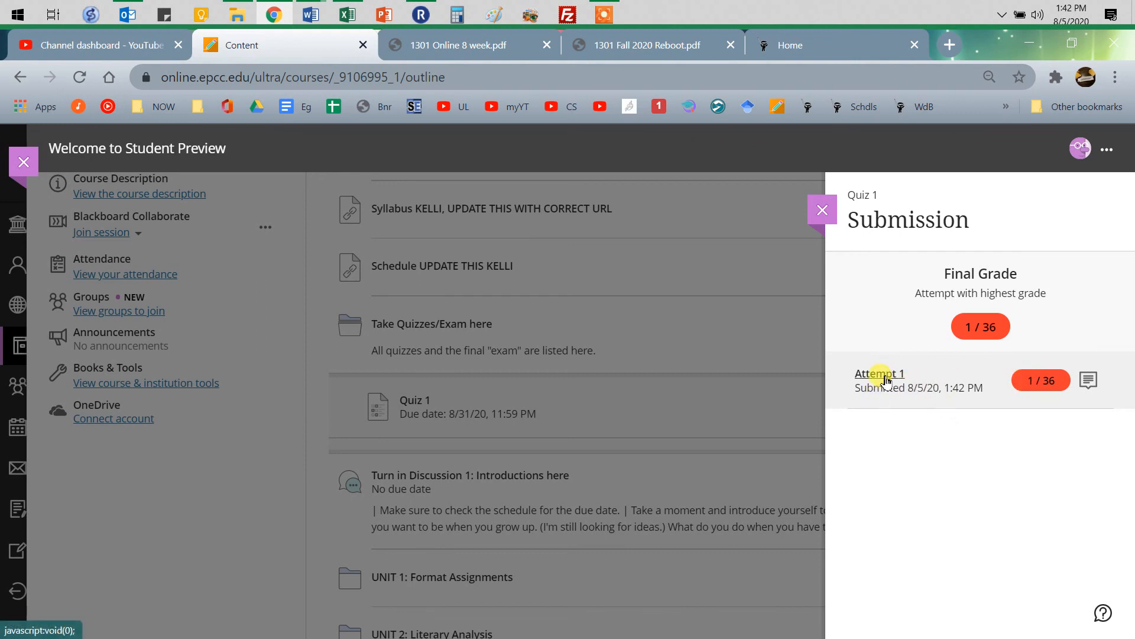
- Review the graded Quiz 1 attempt with Question 1 expanded and browse the question results
{"action": "left_click", "coordinate": [878, 373]}
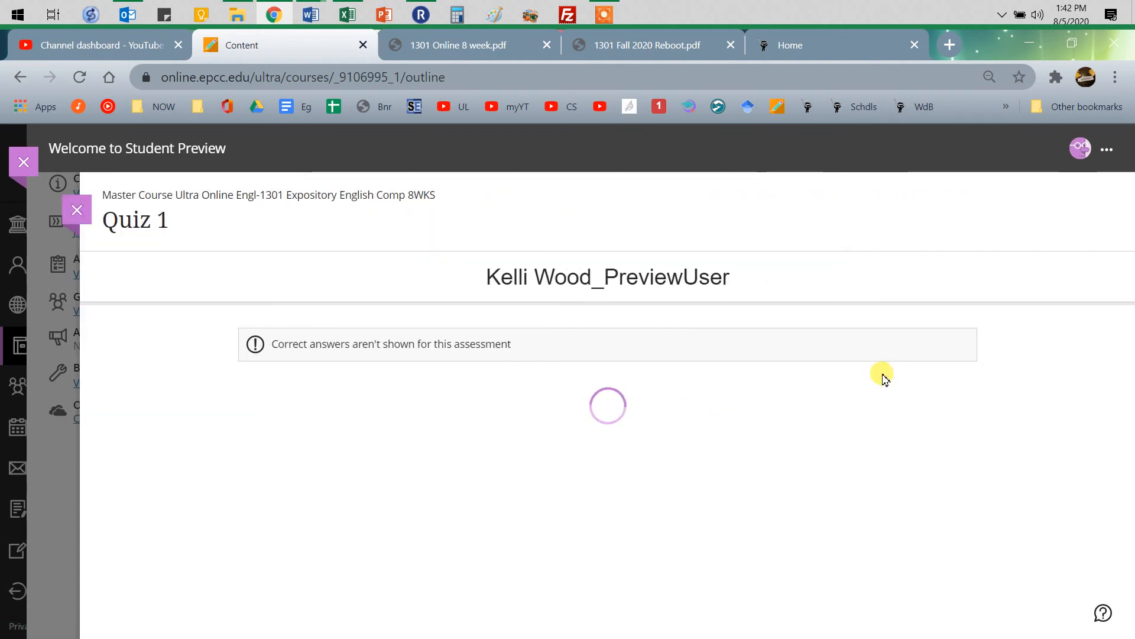
{"action": "mouse_move", "coordinate": [389, 340]}
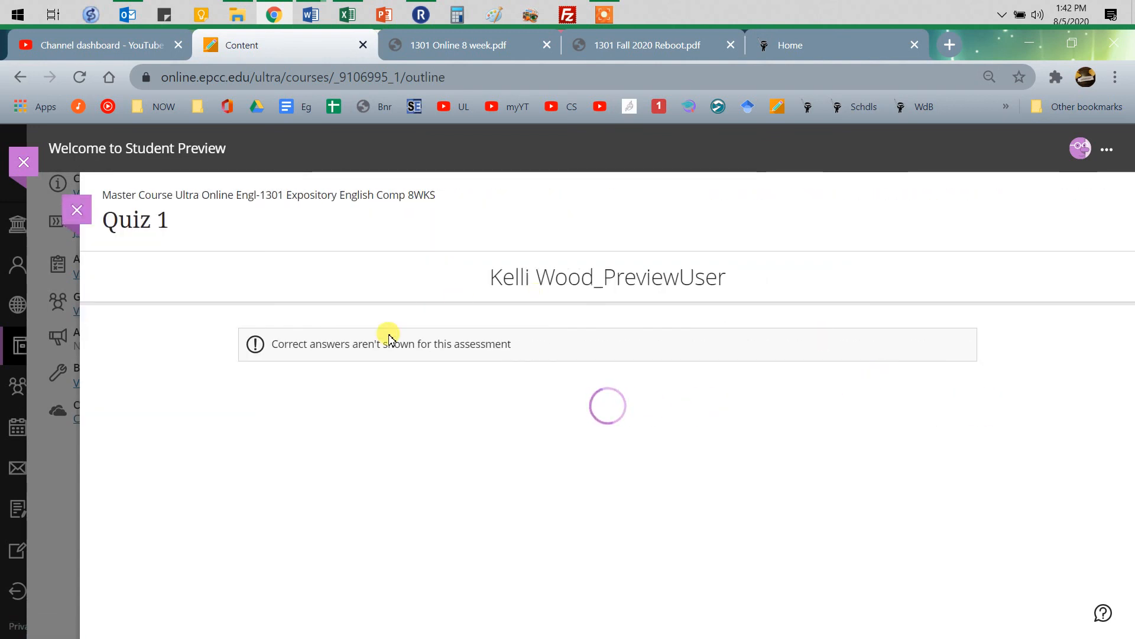
{"action": "mouse_move", "coordinate": [1020, 481]}
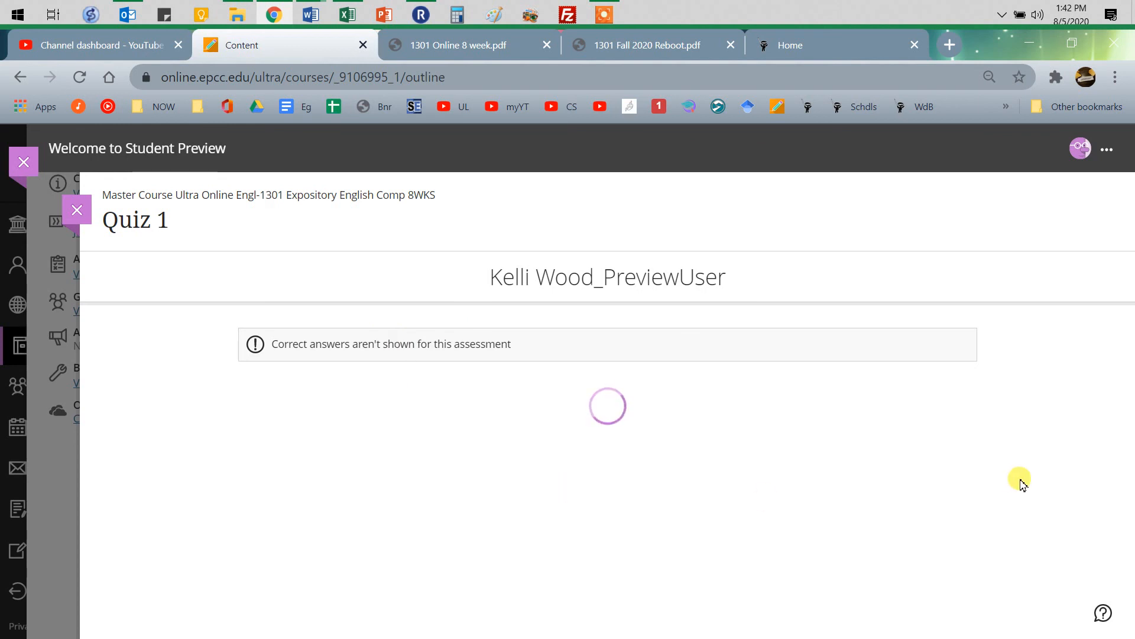
{"action": "mouse_move", "coordinate": [1024, 477]}
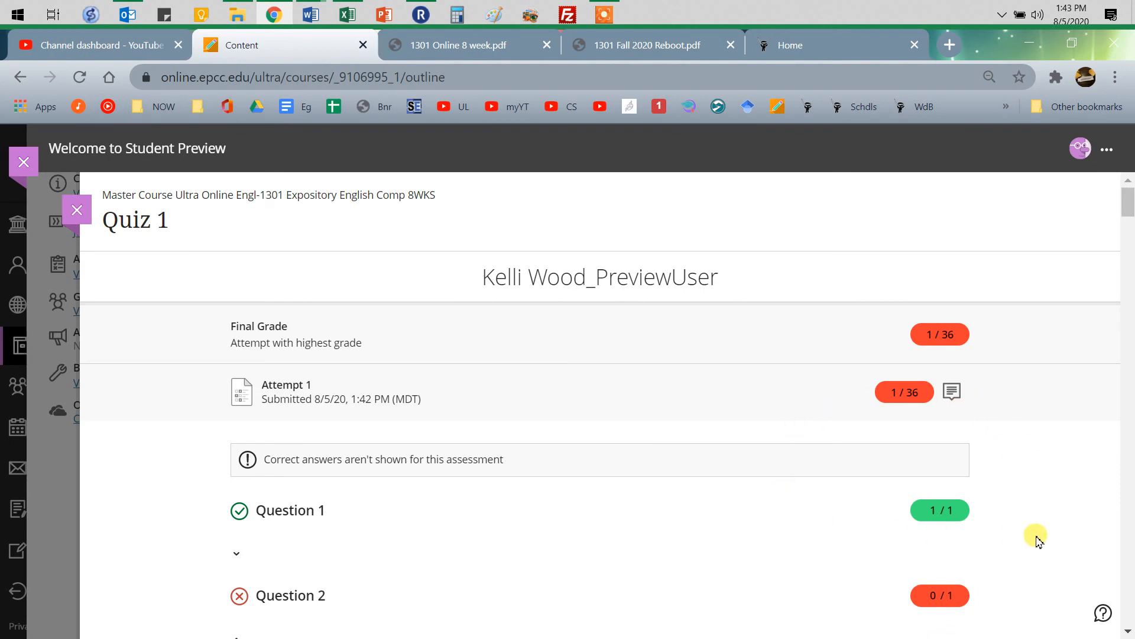
{"action": "left_click", "coordinate": [236, 554]}
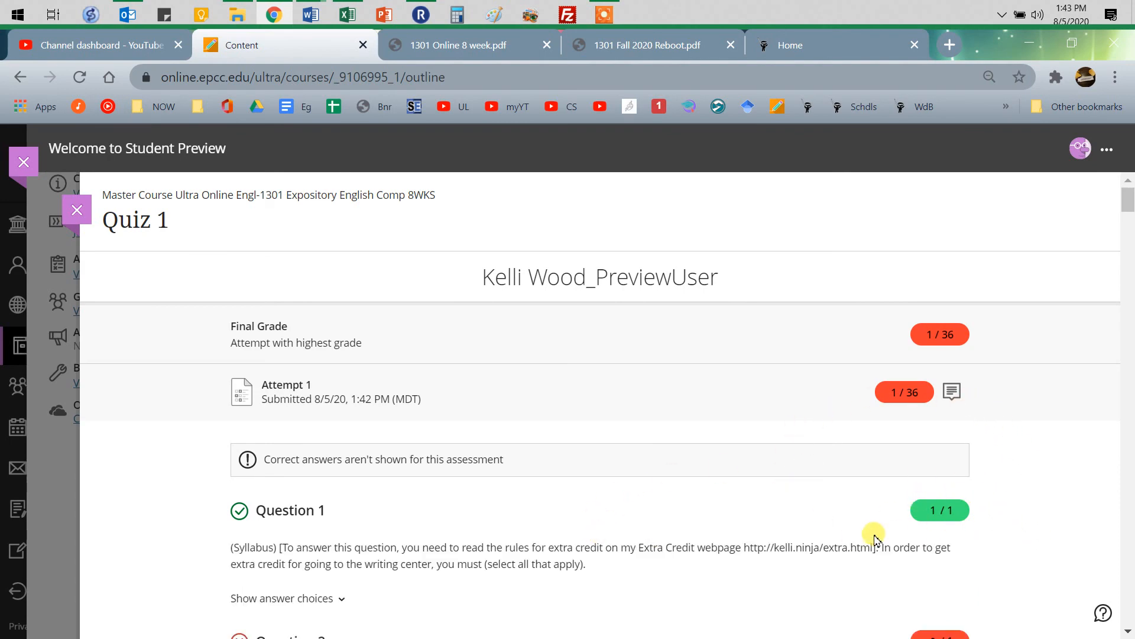
{"action": "scroll", "scroll_direction": "down", "scroll_amount": 3}
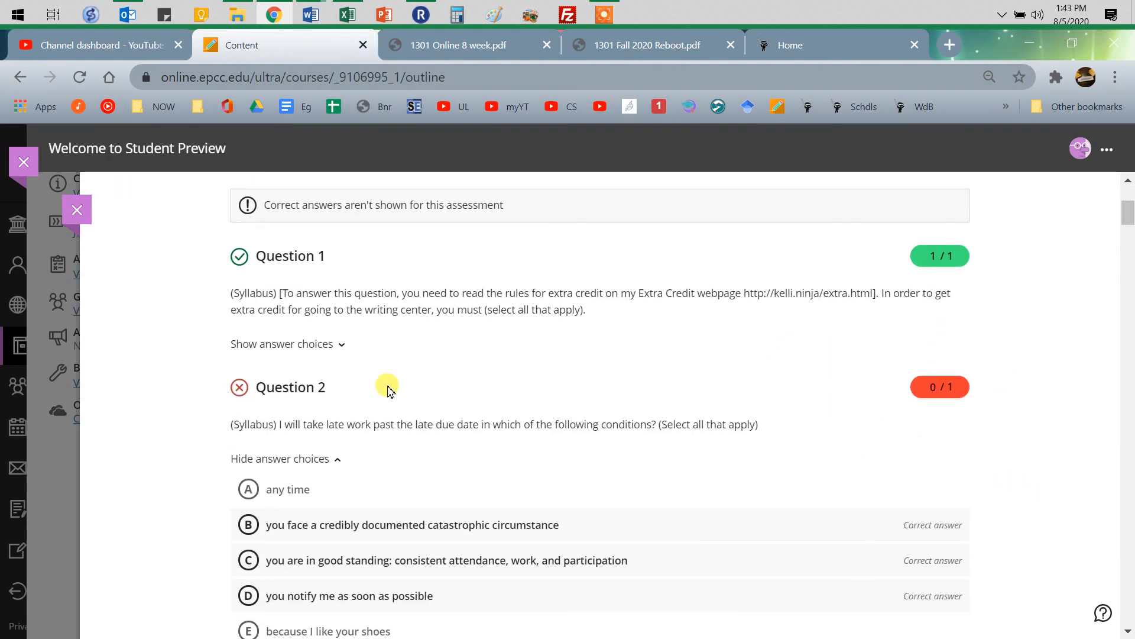
{"action": "mouse_move", "coordinate": [1008, 484]}
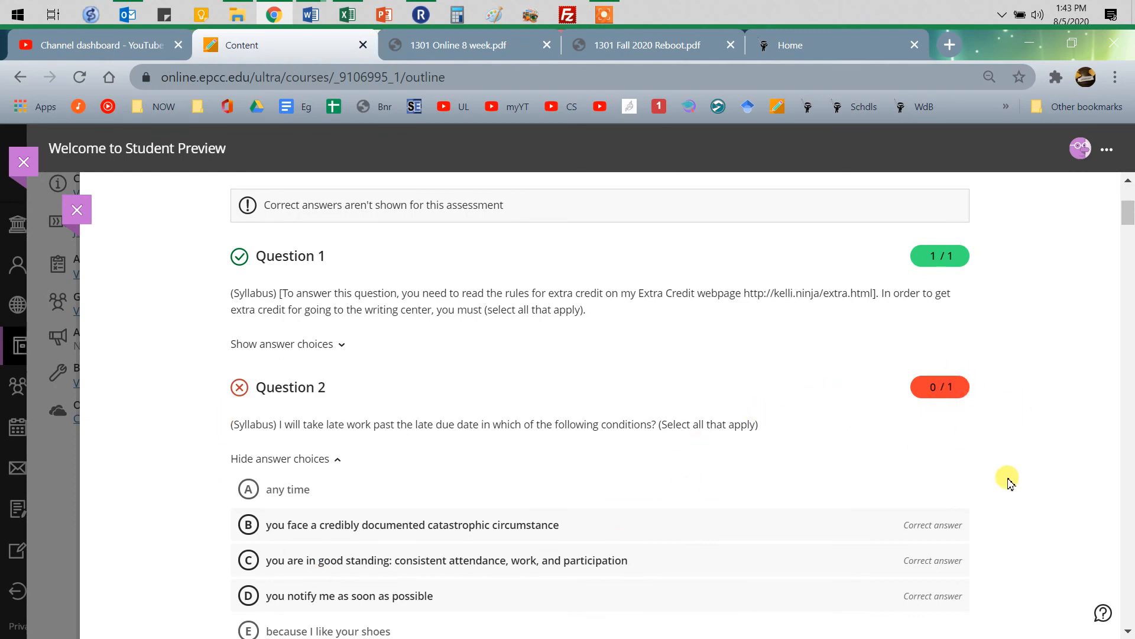
{"action": "scroll", "scroll_direction": "down", "scroll_amount": 3}
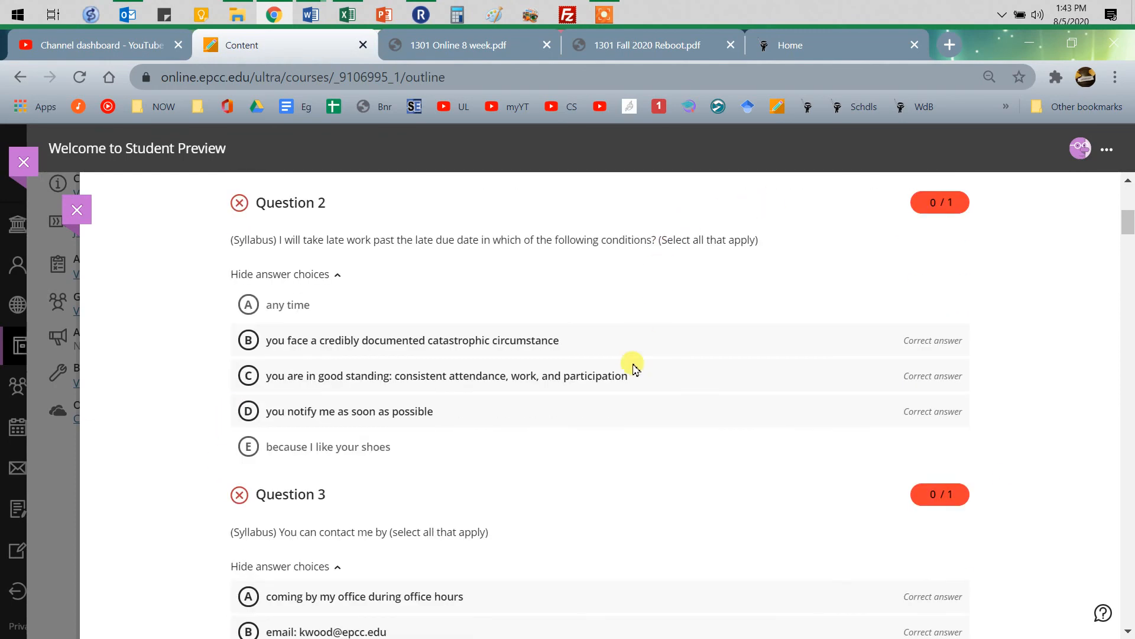
{"action": "mouse_move", "coordinate": [685, 270]}
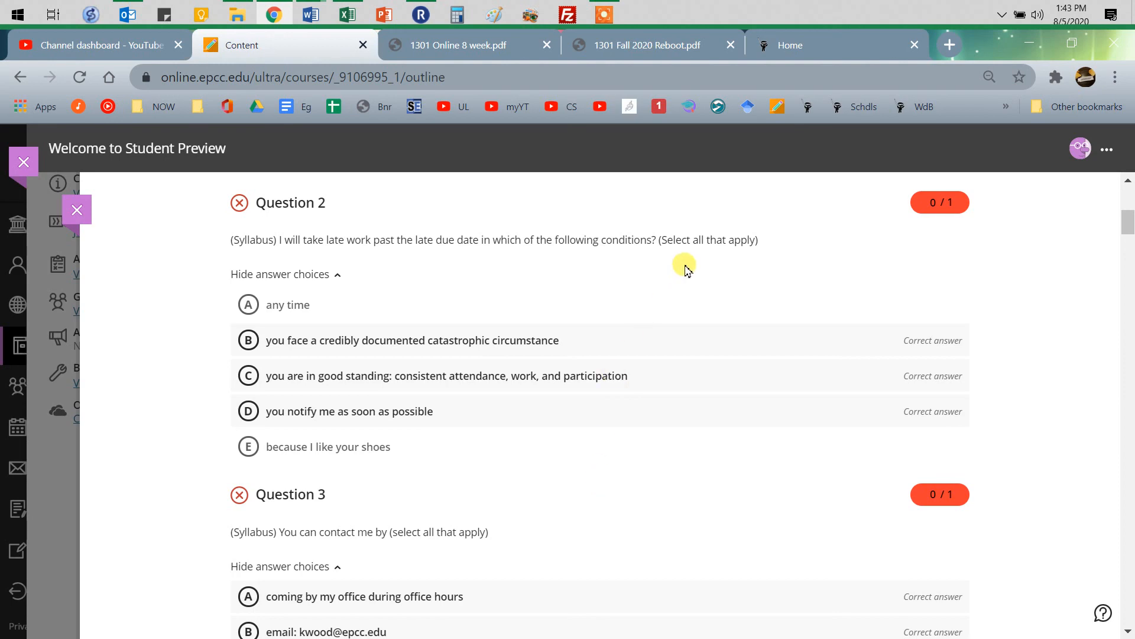
{"action": "scroll", "scroll_direction": "up", "scroll_amount": 3}
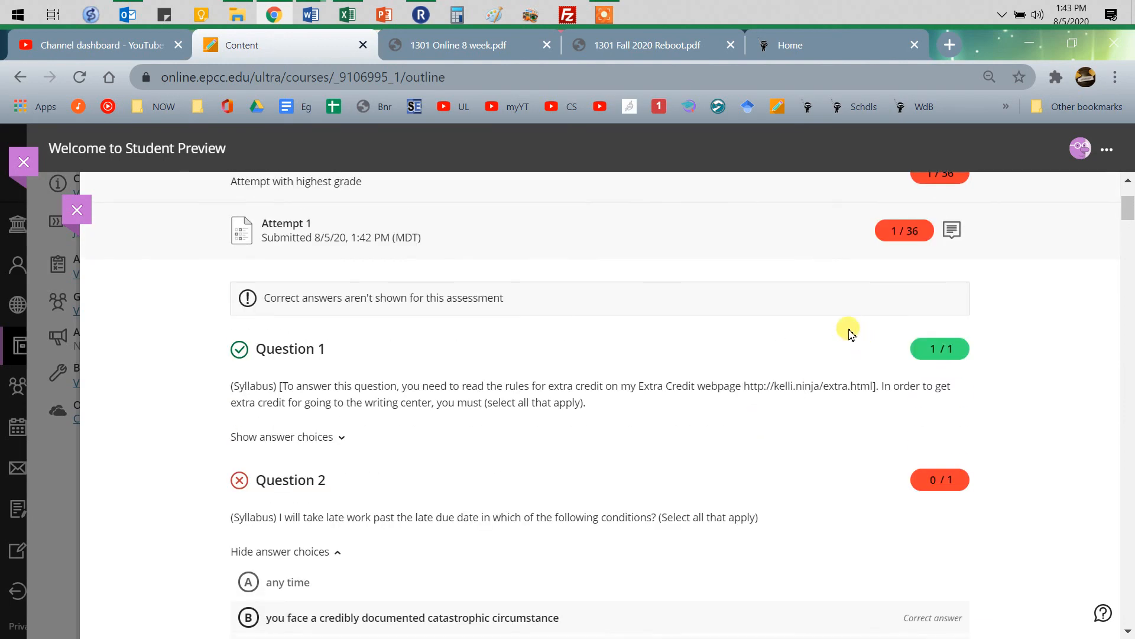
{"action": "scroll", "scroll_direction": "down", "scroll_amount": 3}
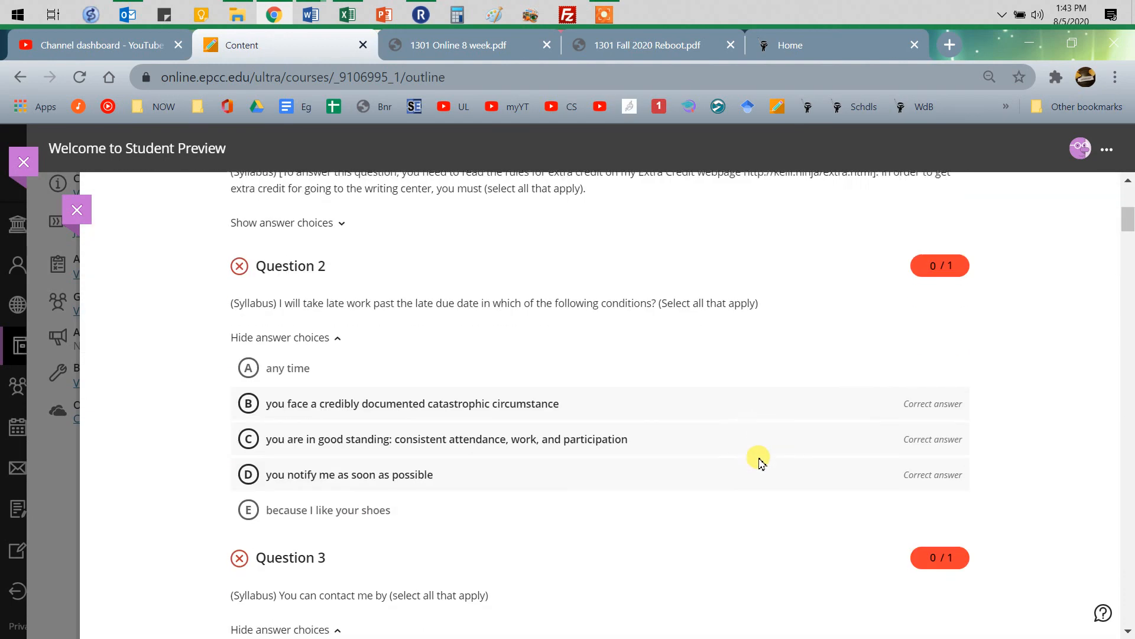
{"action": "scroll", "scroll_direction": "down", "scroll_amount": 3}
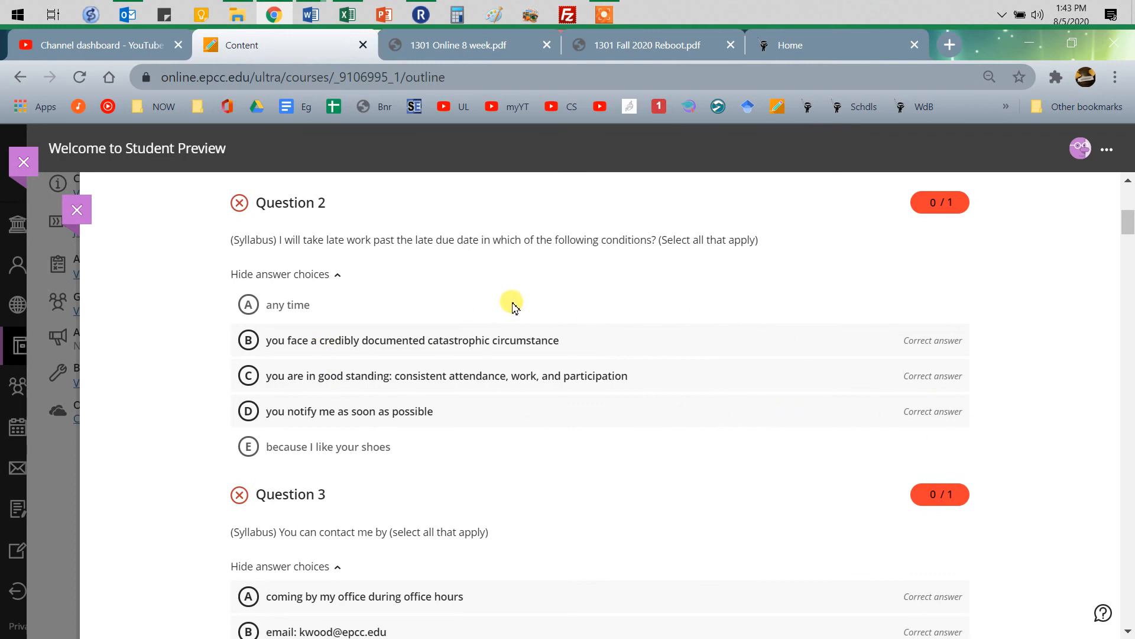
{"action": "mouse_move", "coordinate": [792, 504]}
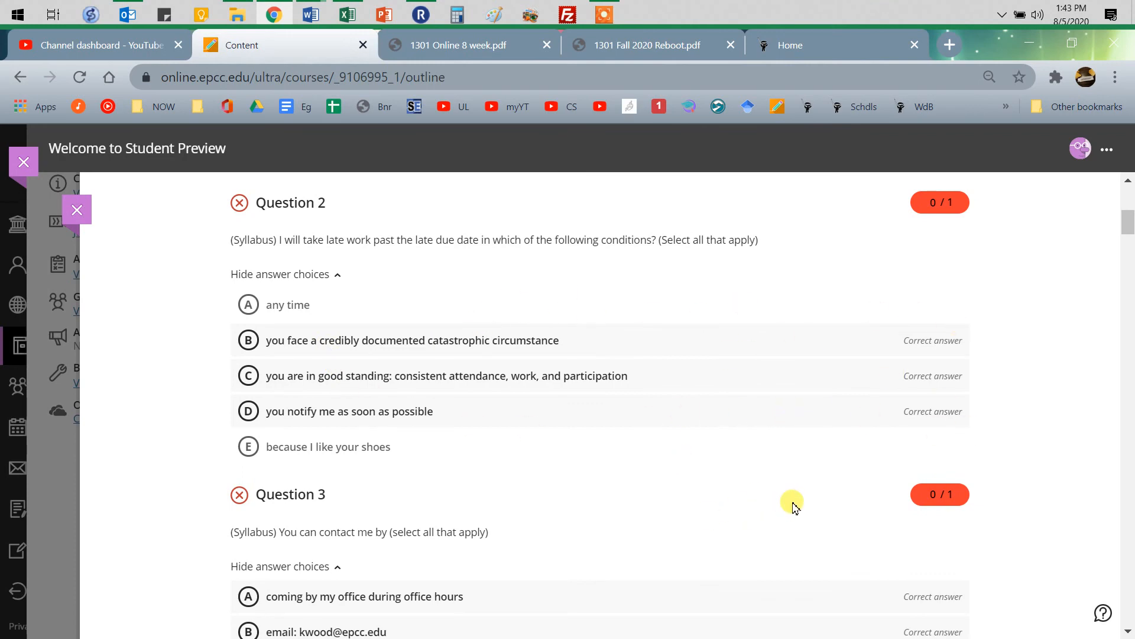
{"action": "scroll", "scroll_direction": "up", "scroll_amount": 3}
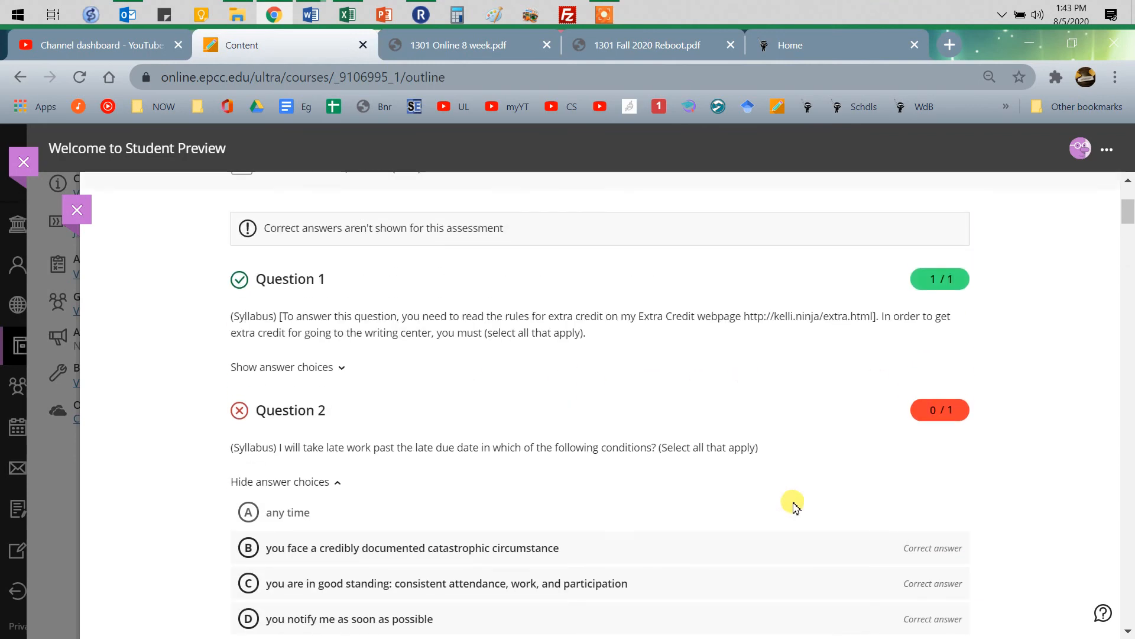
{"action": "mouse_move", "coordinate": [812, 625]}
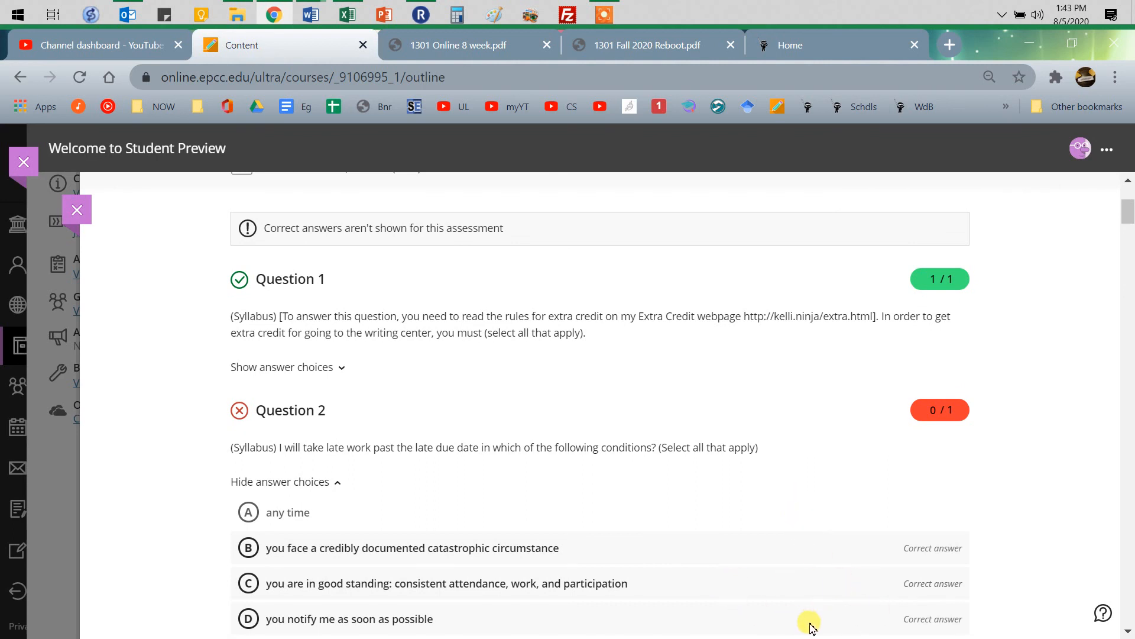
{"action": "mouse_move", "coordinate": [969, 469]}
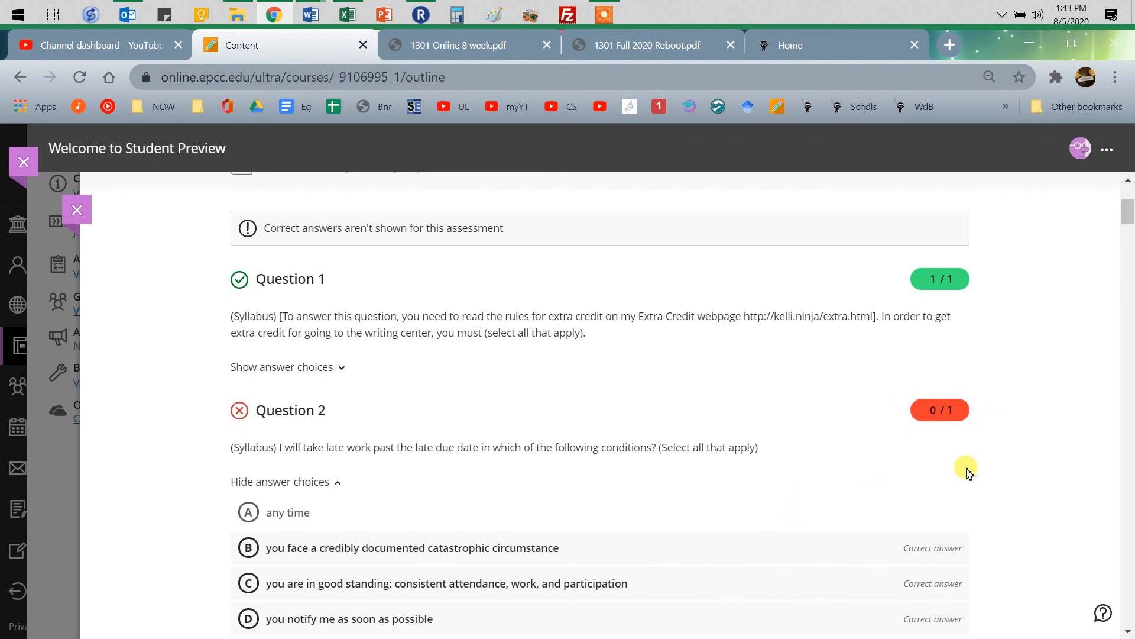
{"action": "scroll", "scroll_direction": "up", "scroll_amount": 3}
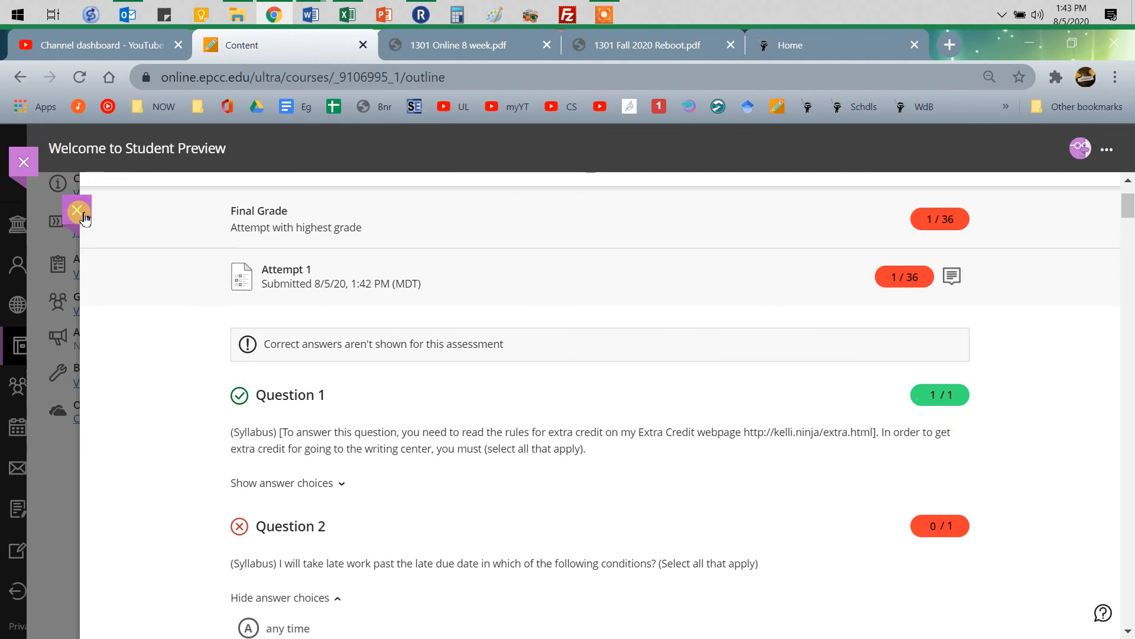
- Leave the quiz review and return to the course outline
{"action": "left_click", "coordinate": [77, 211]}
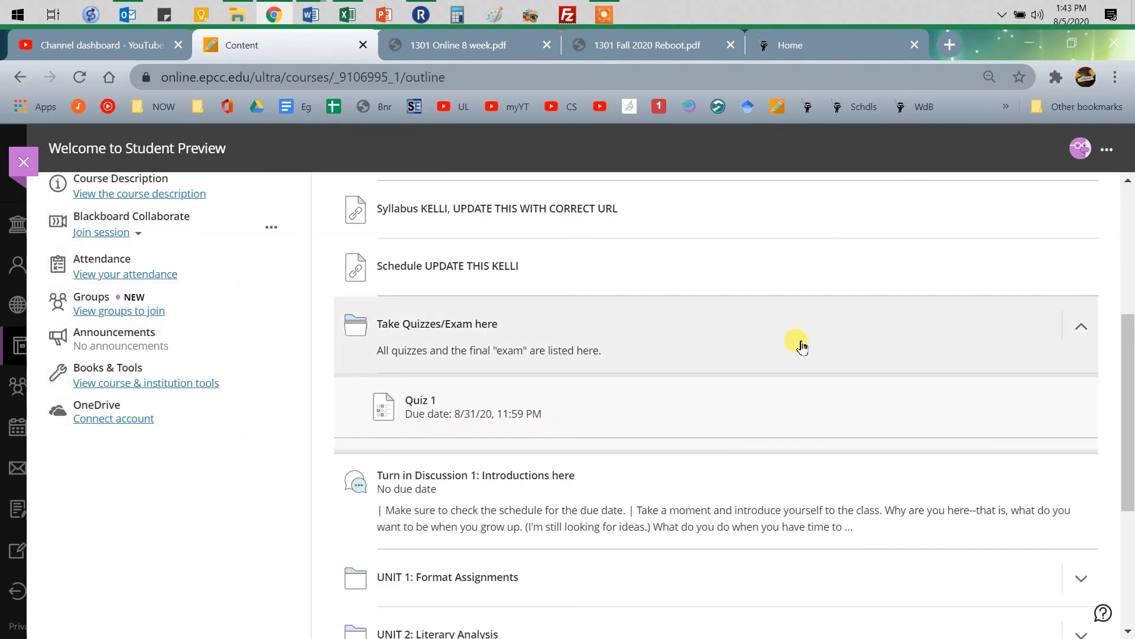
- Close the quiz panels, expand UNIT 1: Format Assignments and bring up the APA Format assignment
{"action": "left_click", "coordinate": [420, 400]}
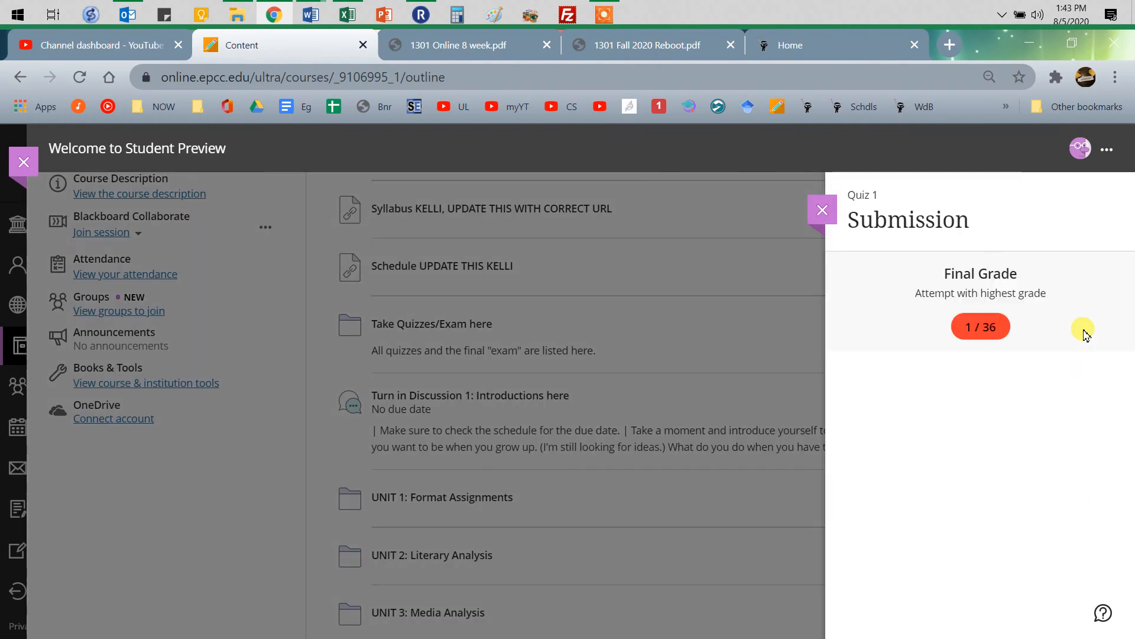
{"action": "left_click", "coordinate": [822, 211]}
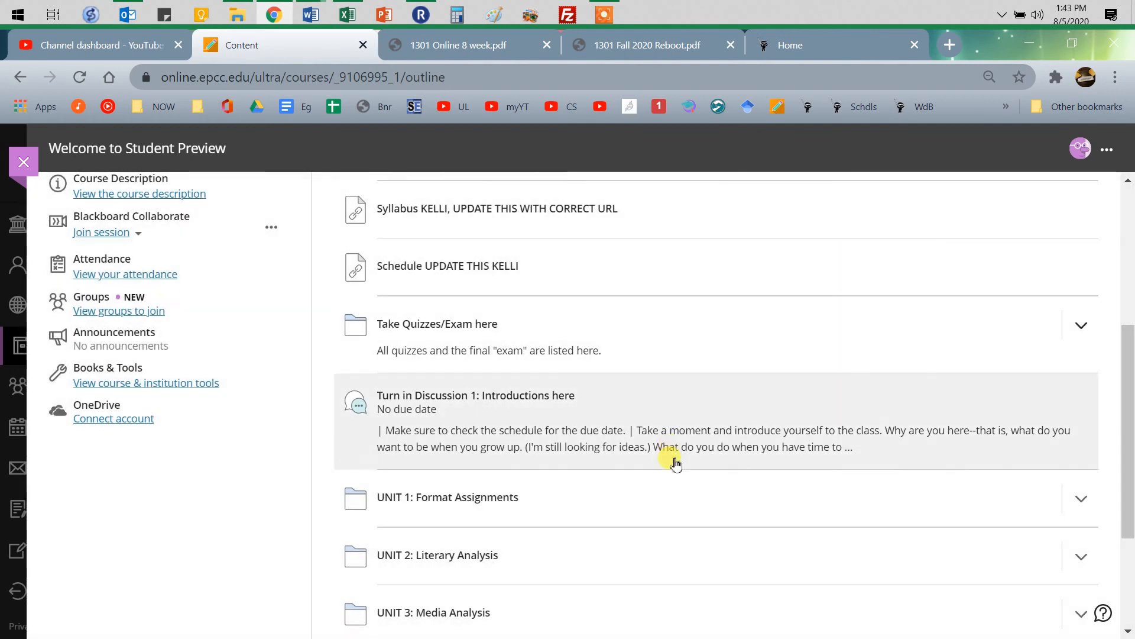
{"action": "mouse_move", "coordinate": [1104, 507]}
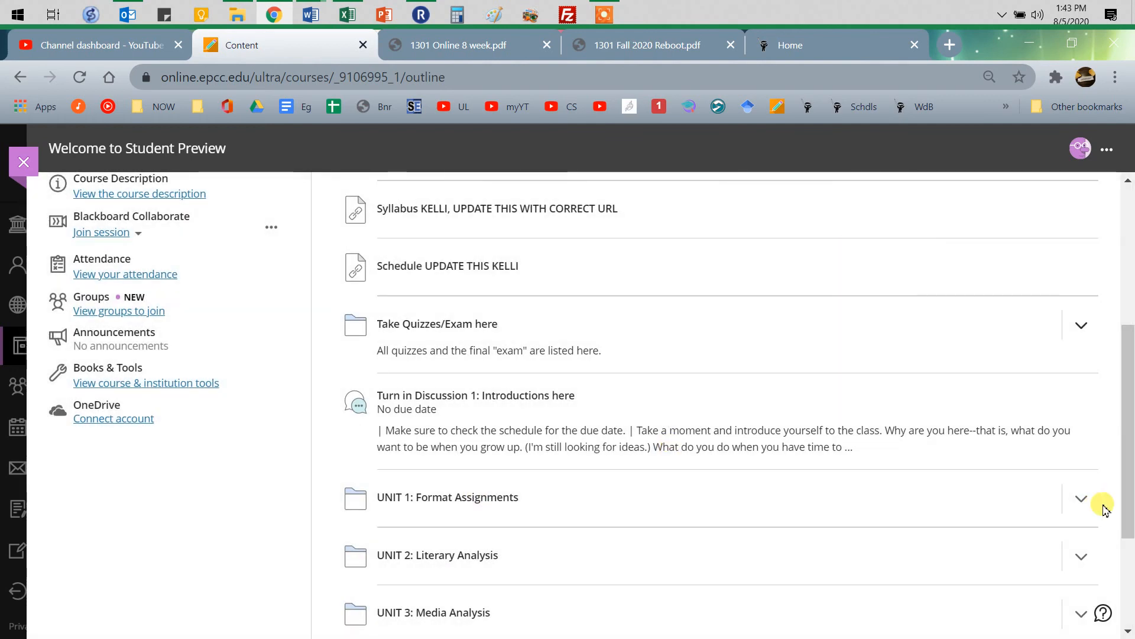
{"action": "left_click", "coordinate": [1080, 499]}
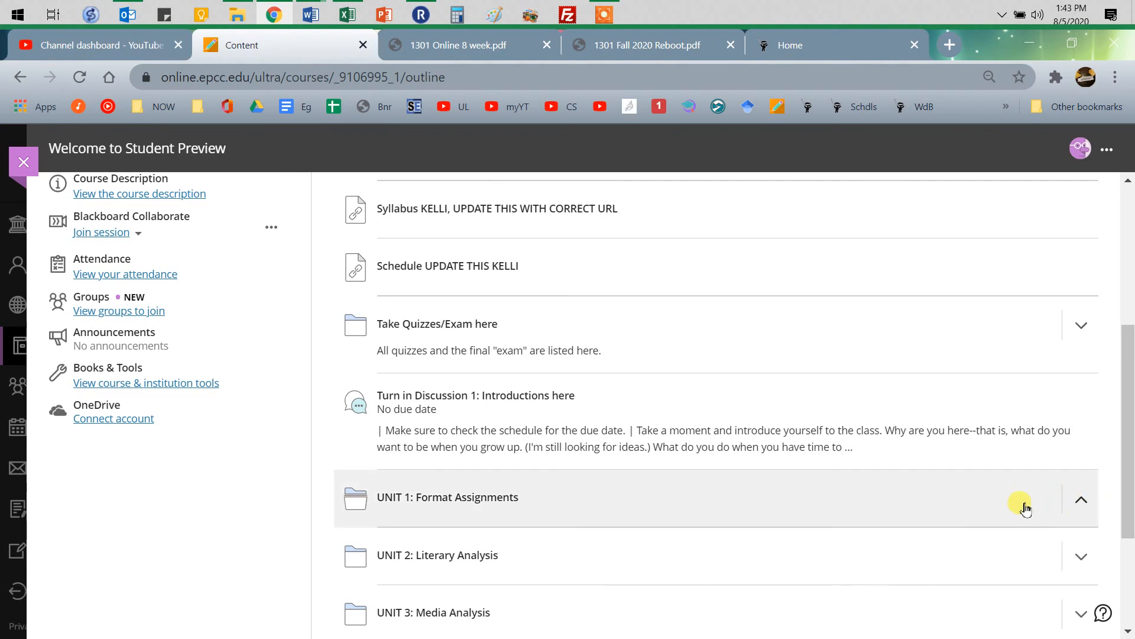
{"action": "mouse_move", "coordinate": [1039, 504]}
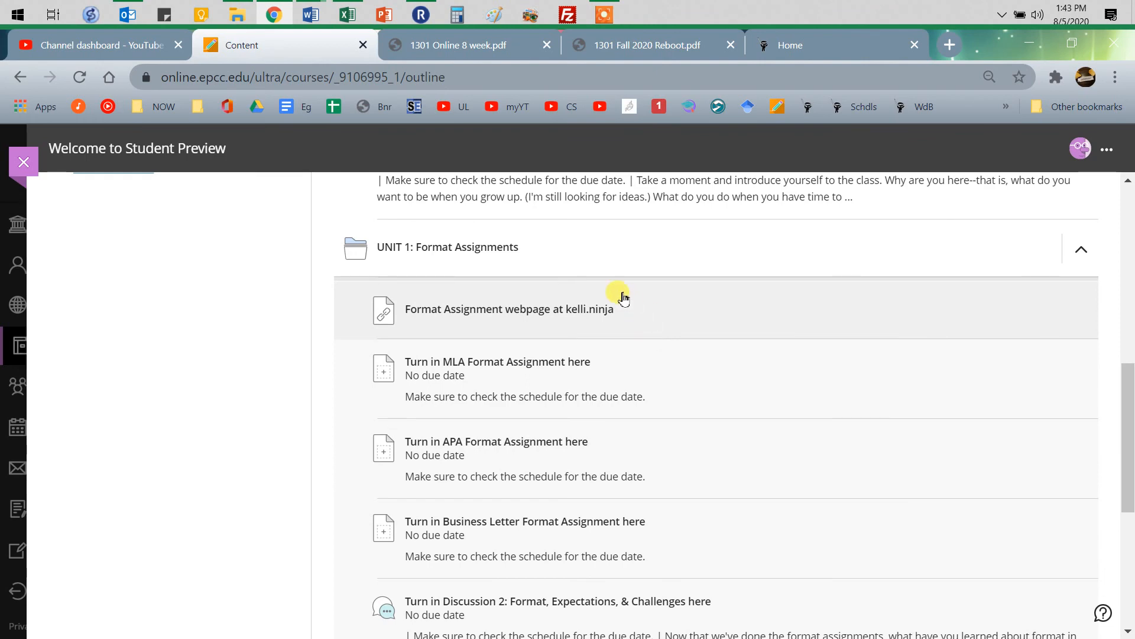
{"action": "mouse_move", "coordinate": [496, 441]}
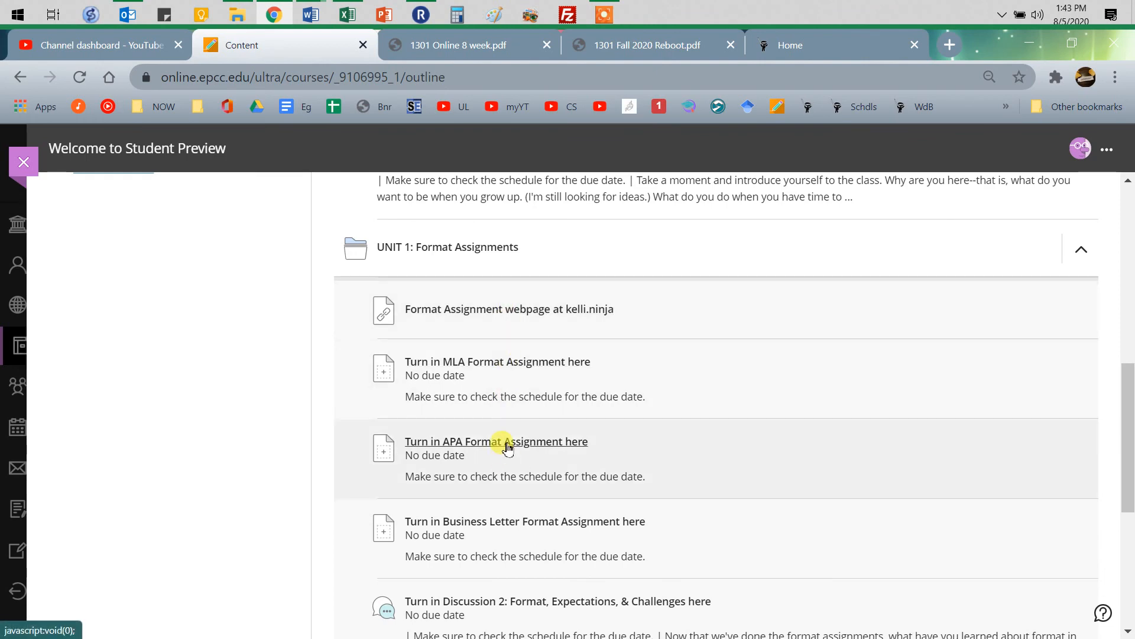
{"action": "left_click", "coordinate": [496, 441]}
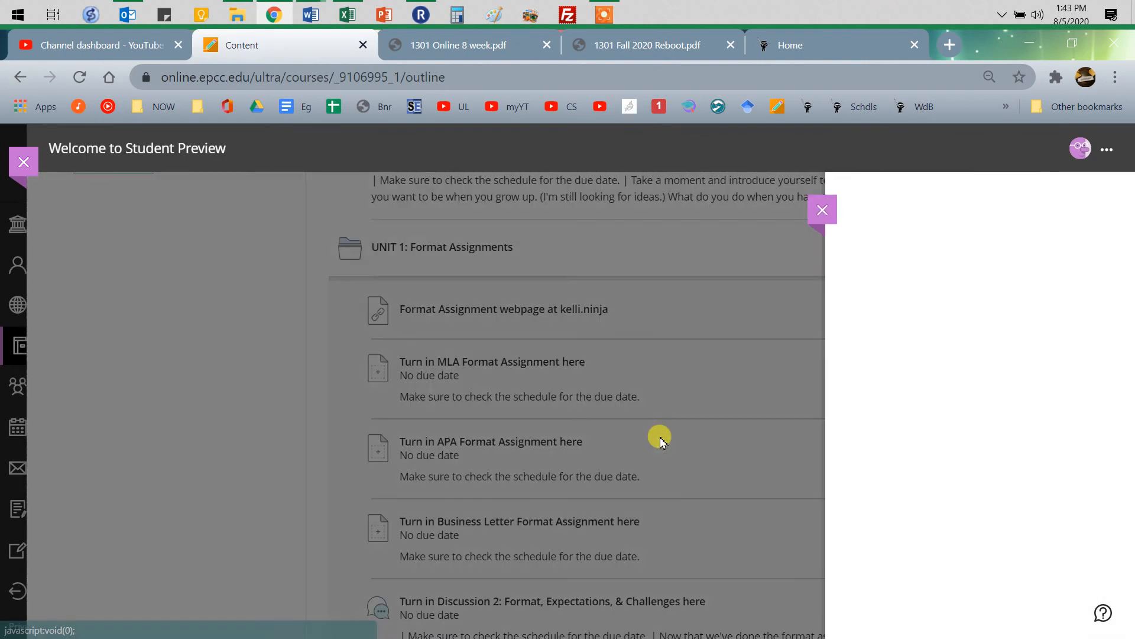
{"action": "left_click", "coordinate": [490, 441]}
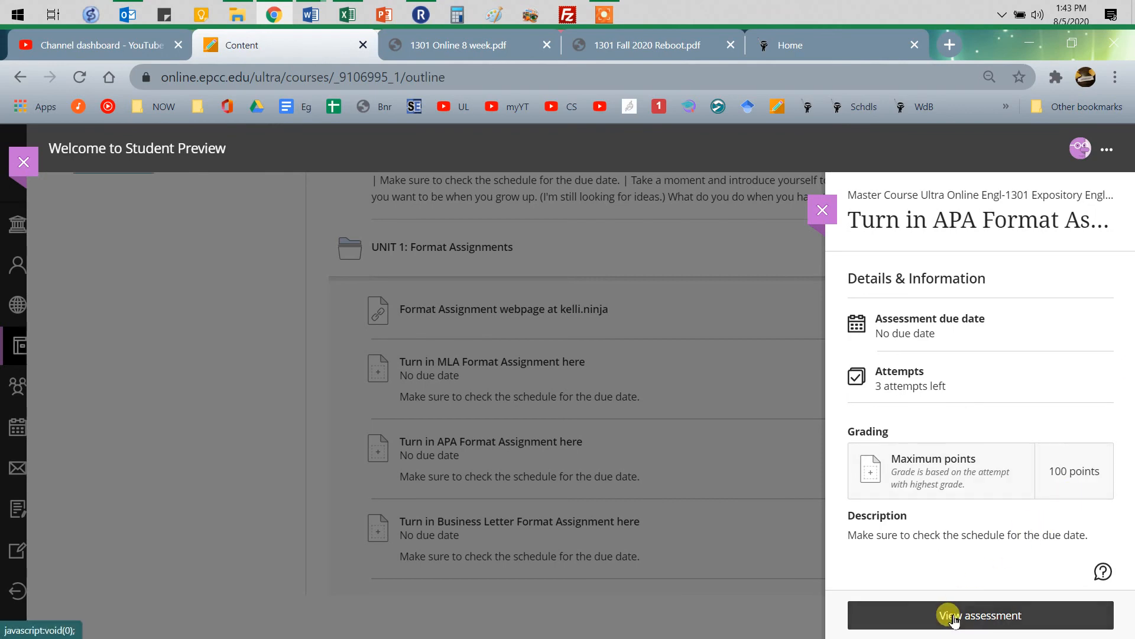
{"action": "left_click", "coordinate": [979, 615]}
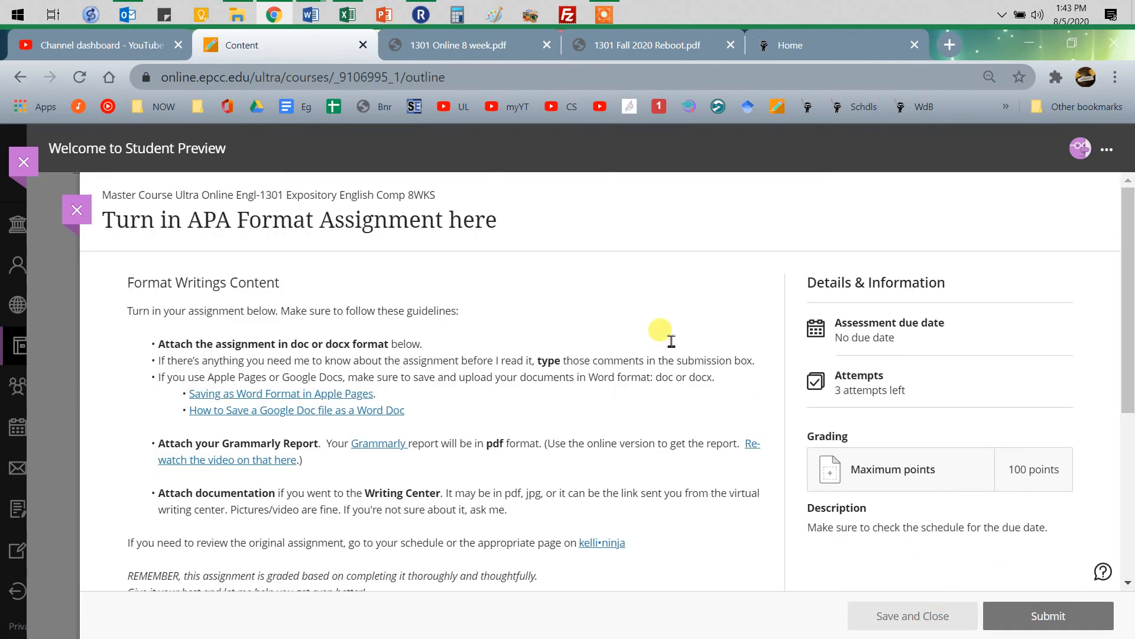
{"action": "mouse_move", "coordinate": [827, 472]}
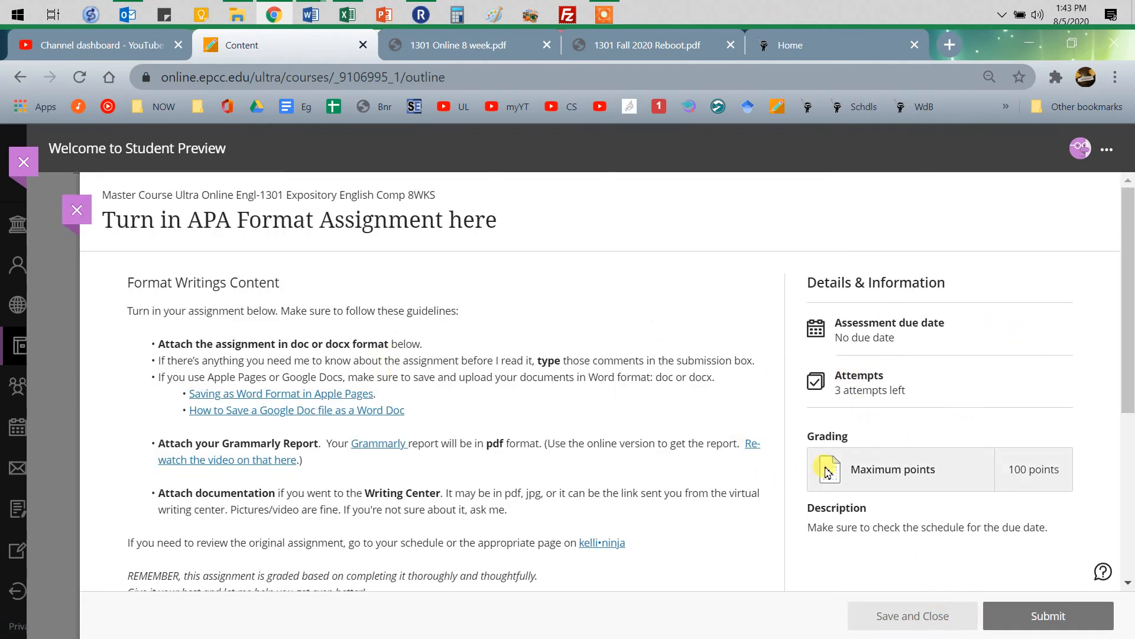
{"action": "mouse_move", "coordinate": [934, 366]}
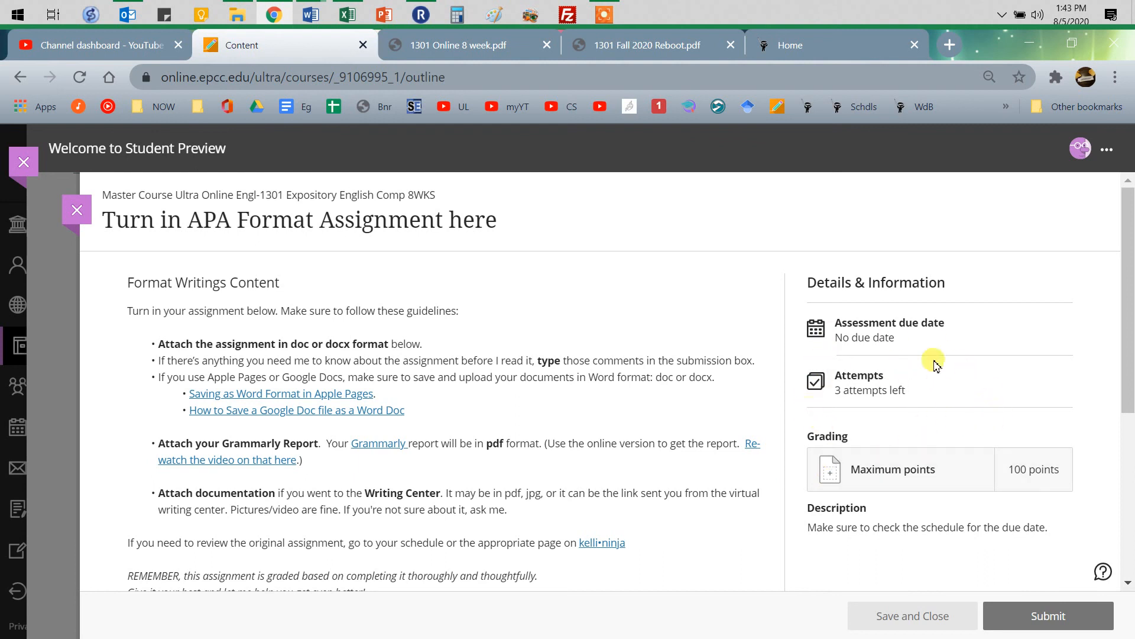
{"action": "mouse_move", "coordinate": [962, 385]}
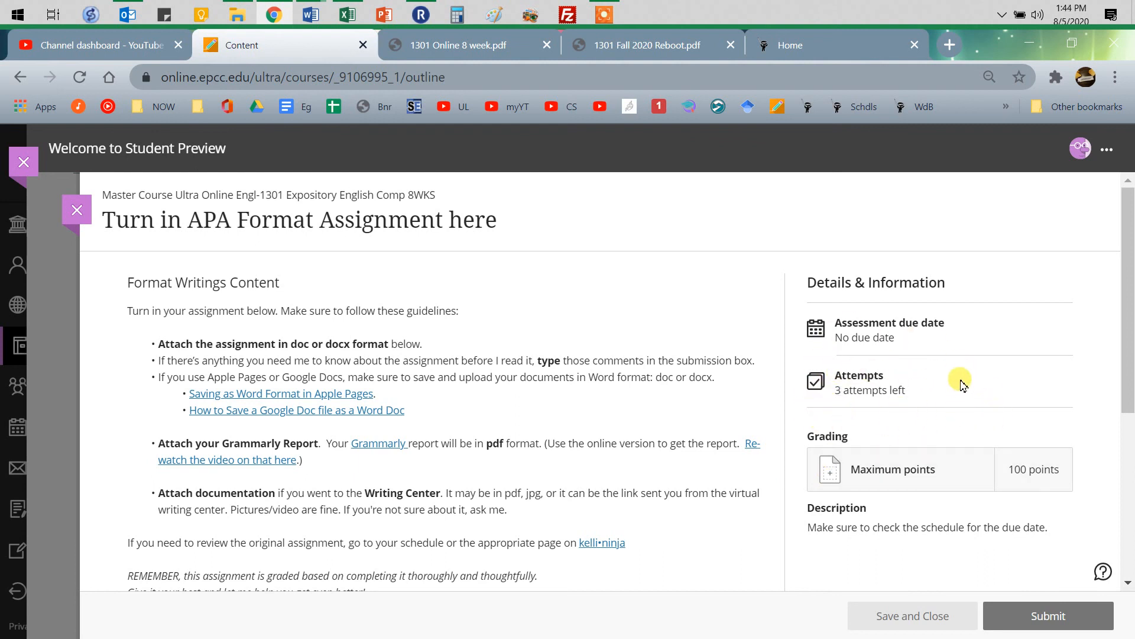
{"action": "mouse_move", "coordinate": [904, 413]}
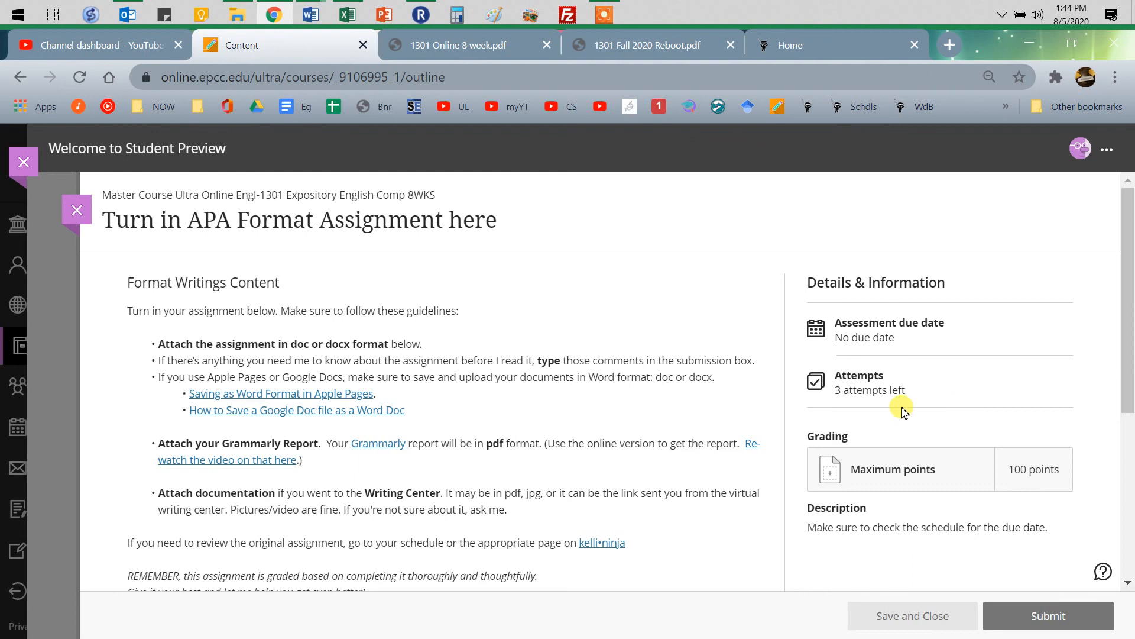
{"action": "mouse_move", "coordinate": [753, 314]}
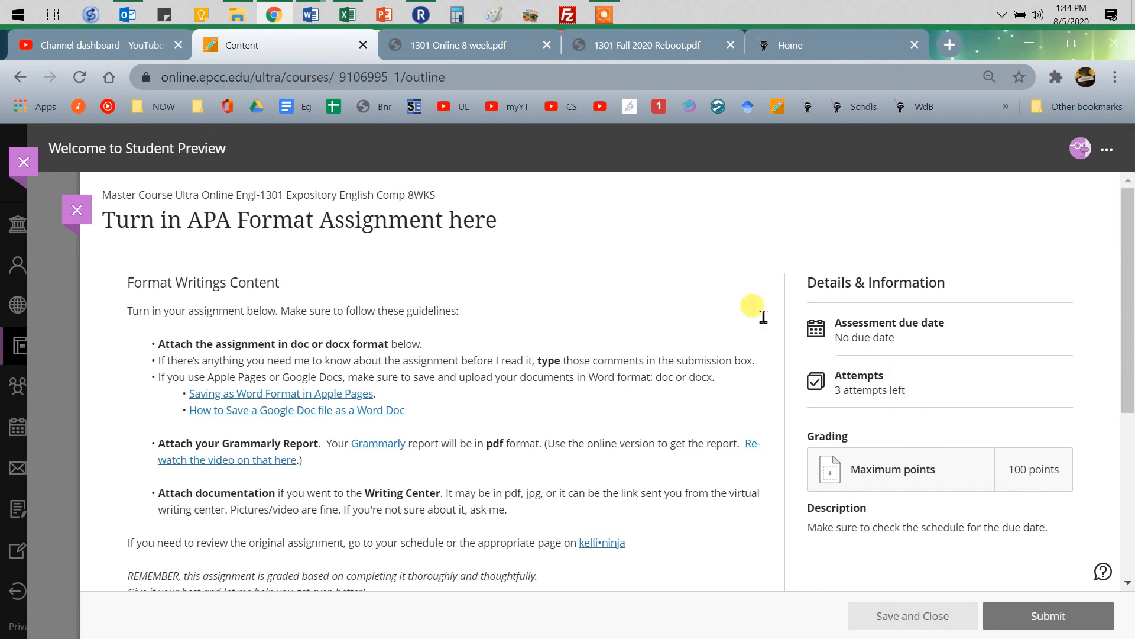
{"action": "mouse_move", "coordinate": [153, 330]}
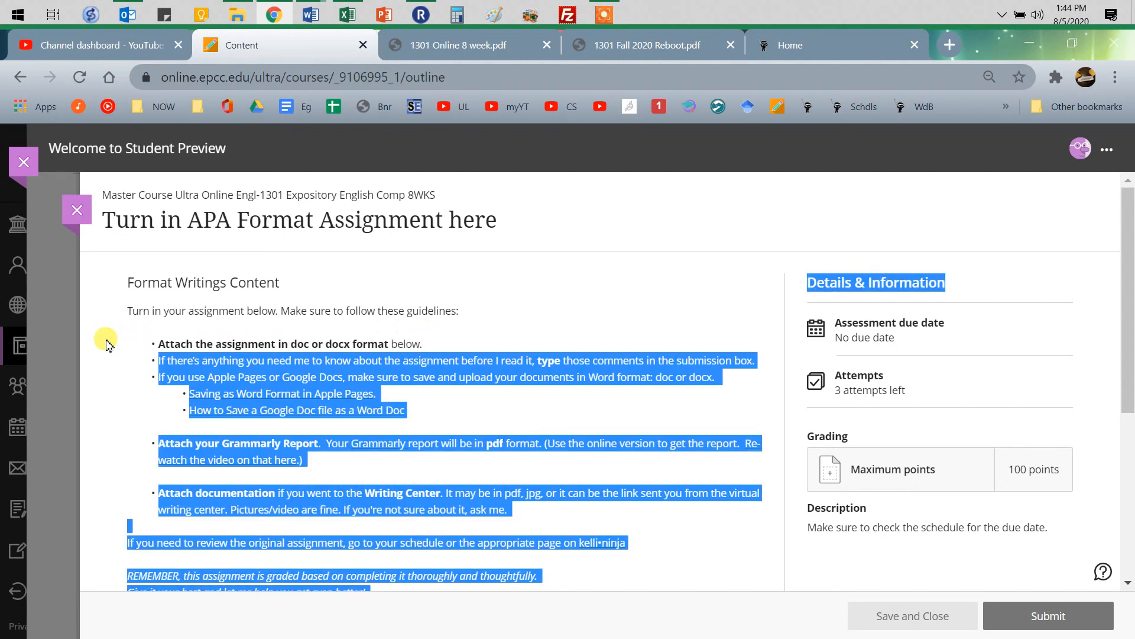
{"action": "left_click", "coordinate": [315, 369]}
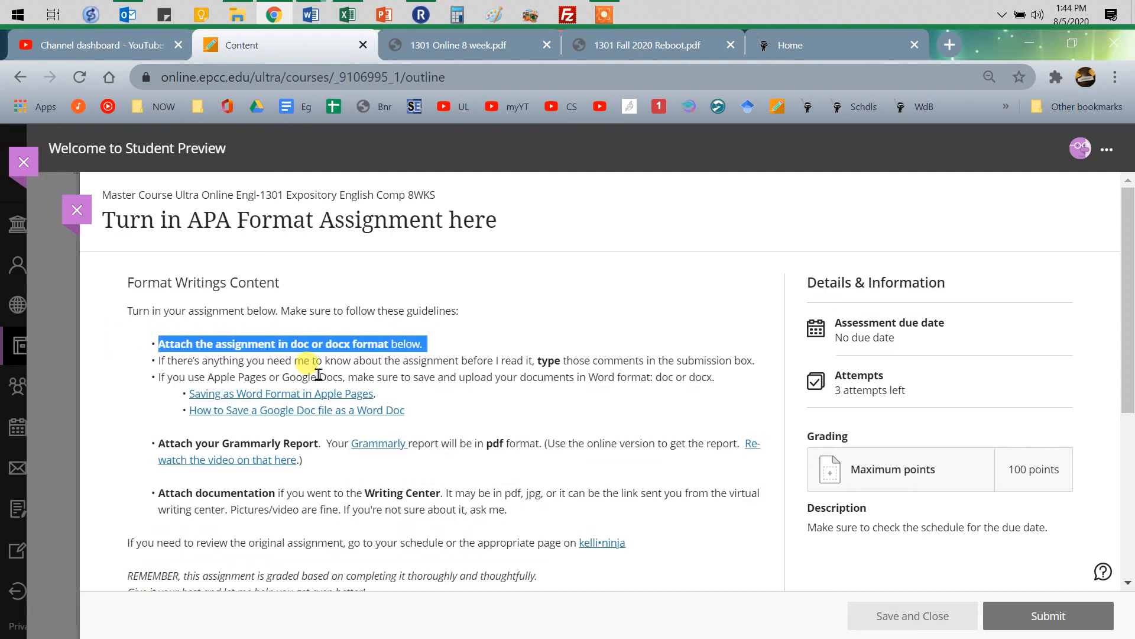
{"action": "mouse_move", "coordinate": [478, 351]}
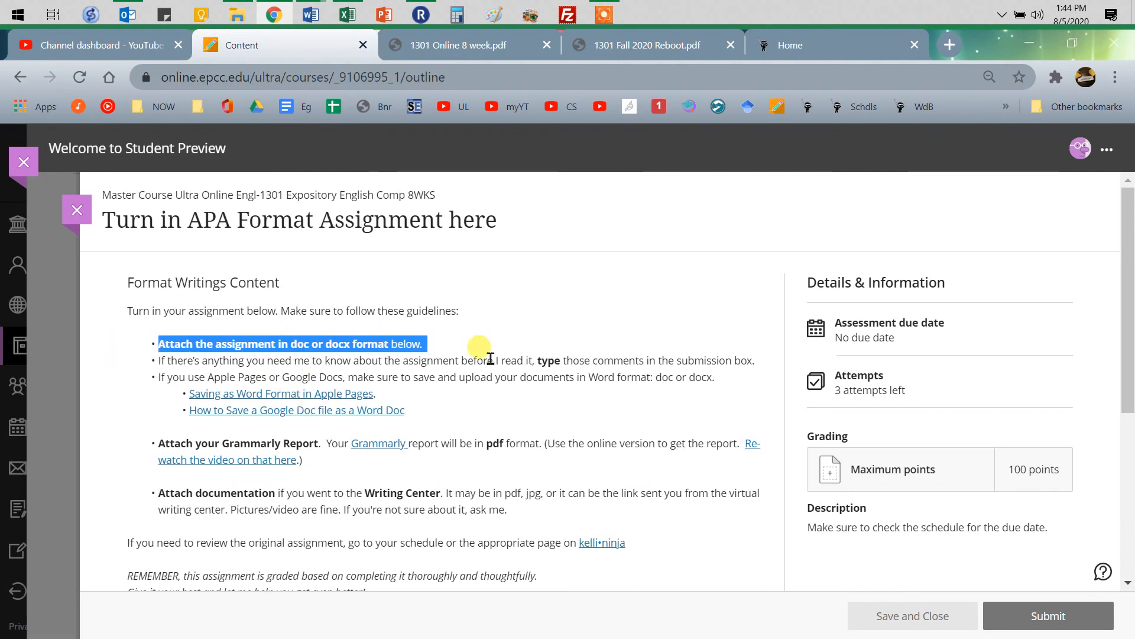
{"action": "mouse_move", "coordinate": [720, 411]}
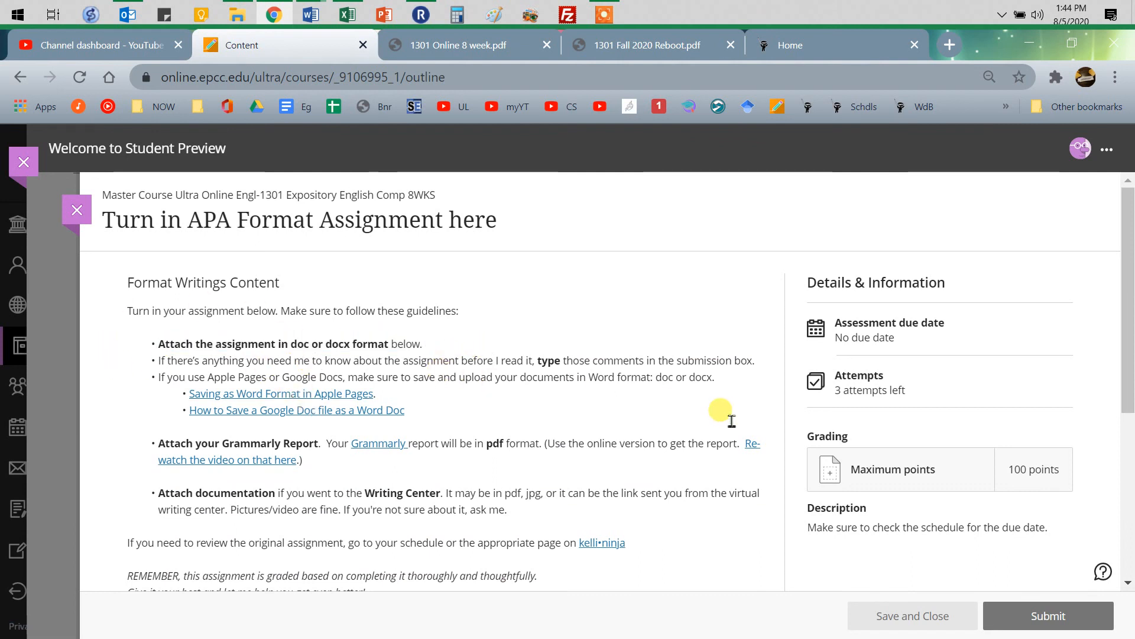
{"action": "mouse_move", "coordinate": [532, 347]}
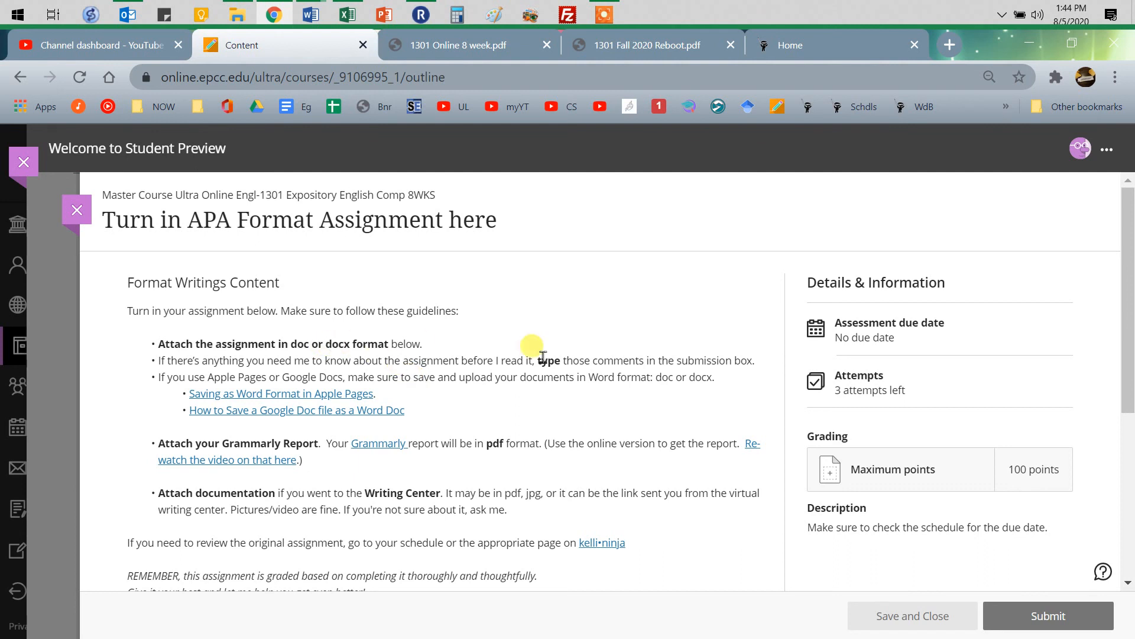
{"action": "mouse_move", "coordinate": [355, 362]}
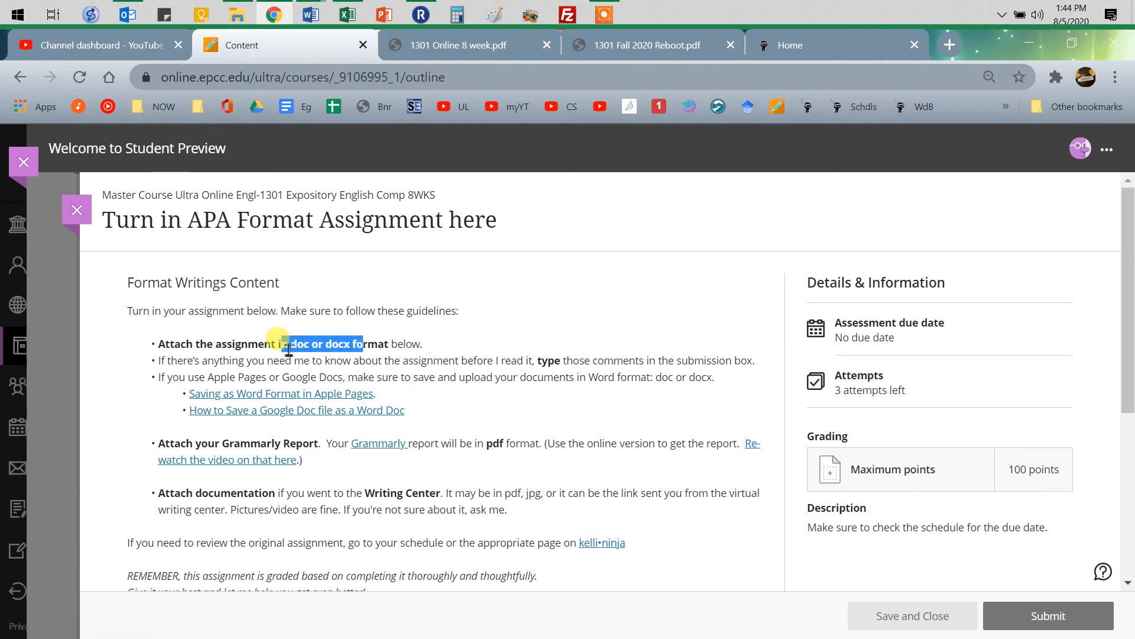
{"action": "mouse_move", "coordinate": [336, 399]}
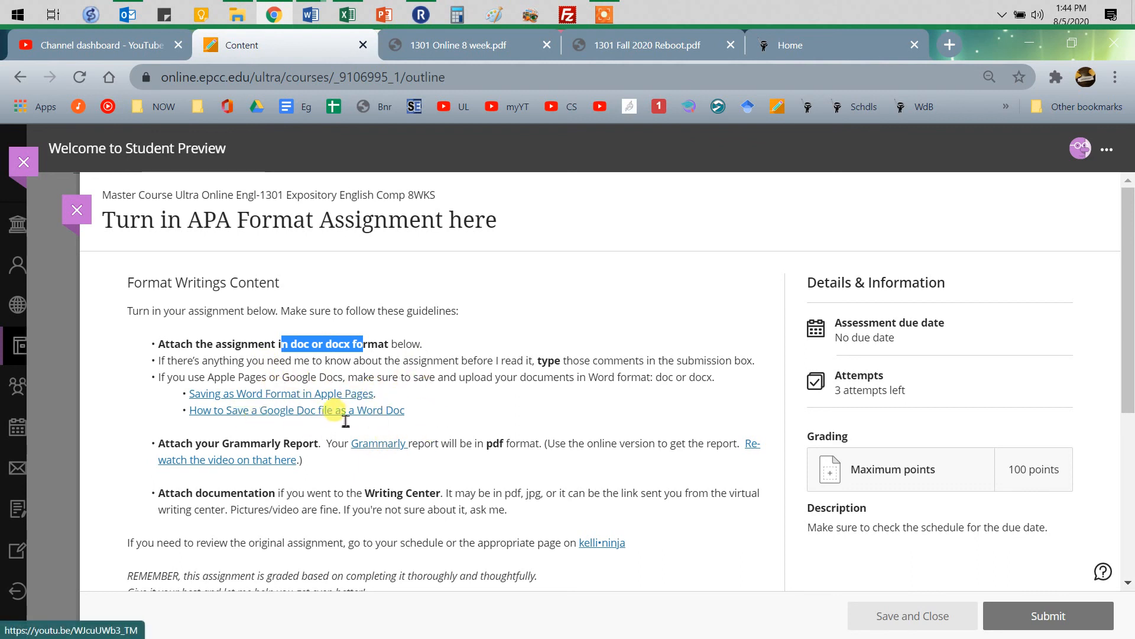
{"action": "mouse_move", "coordinate": [546, 419]}
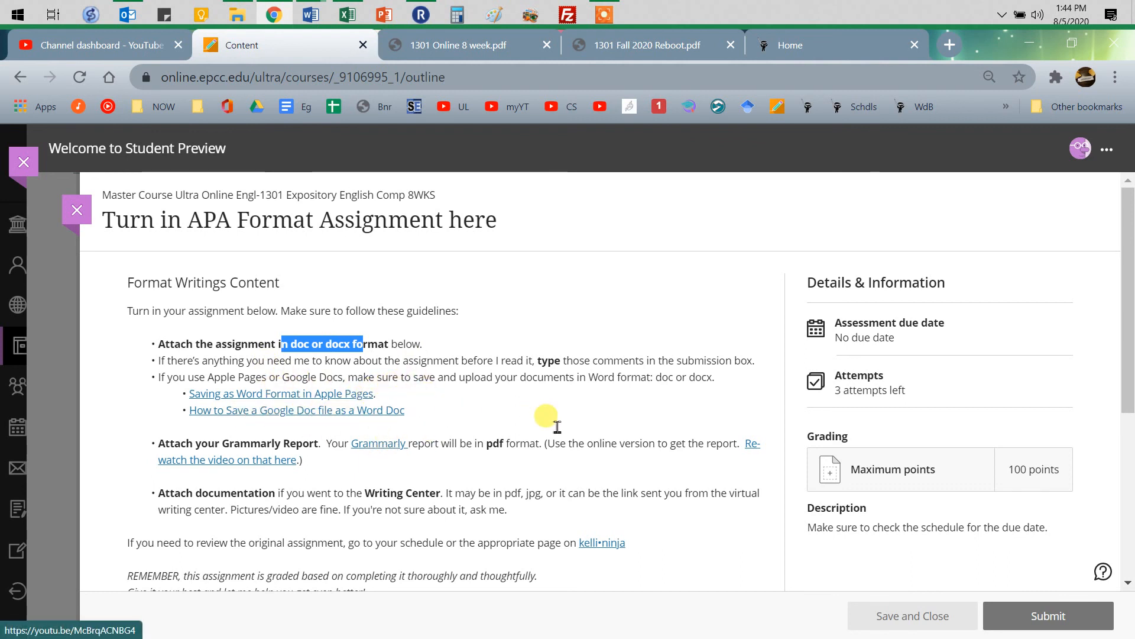
{"action": "scroll", "scroll_direction": "down", "scroll_amount": 3}
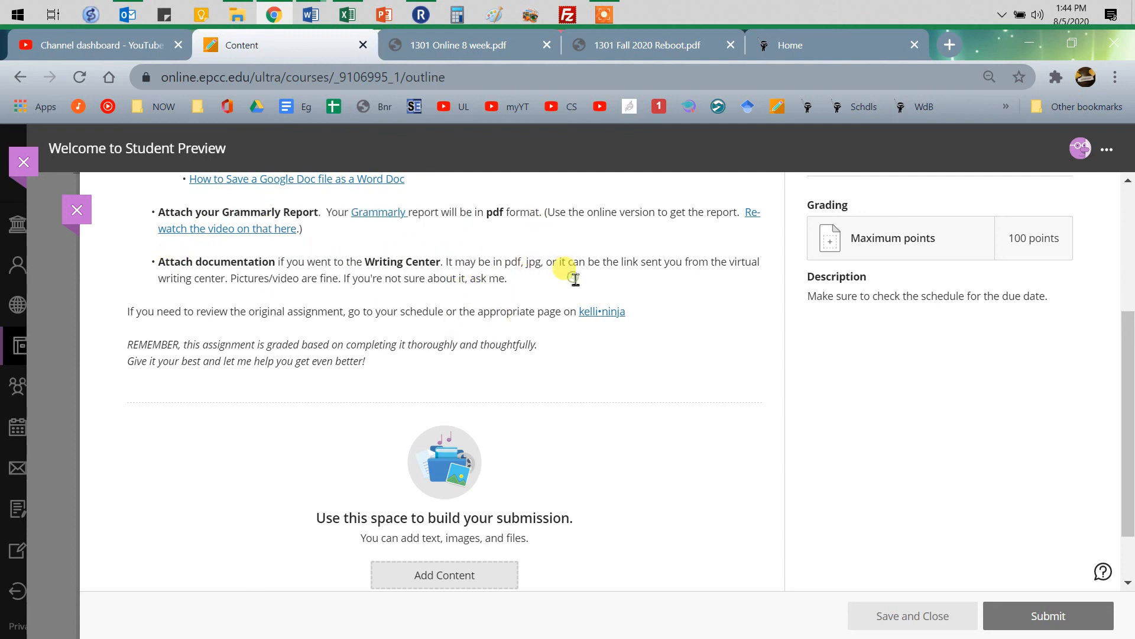
{"action": "mouse_move", "coordinate": [594, 417]}
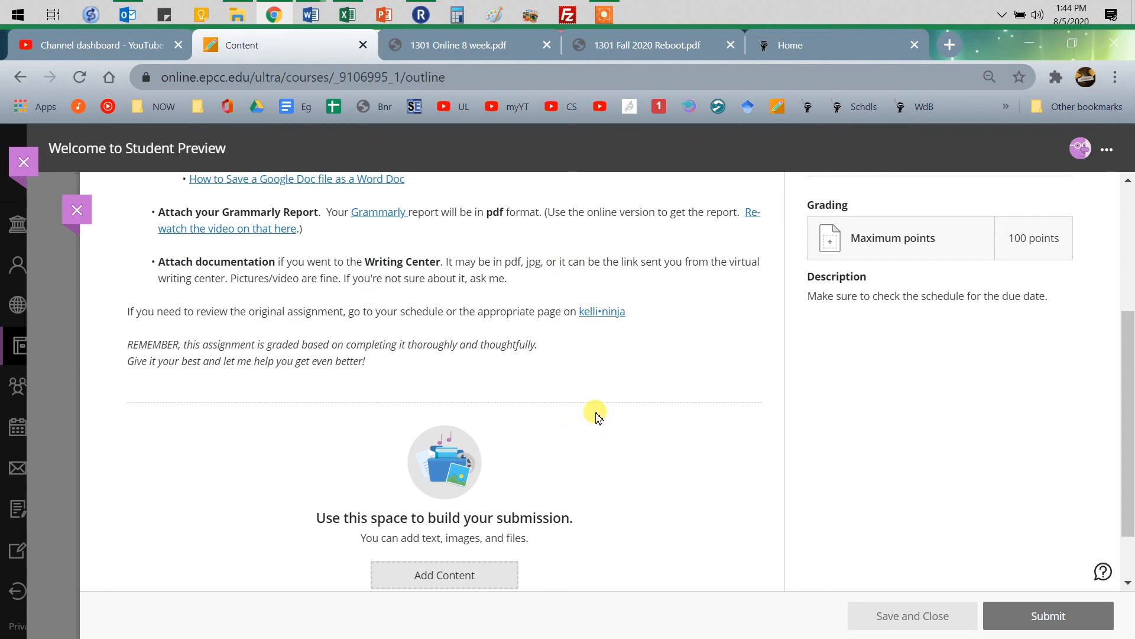
{"action": "scroll", "scroll_direction": "down", "scroll_amount": 3}
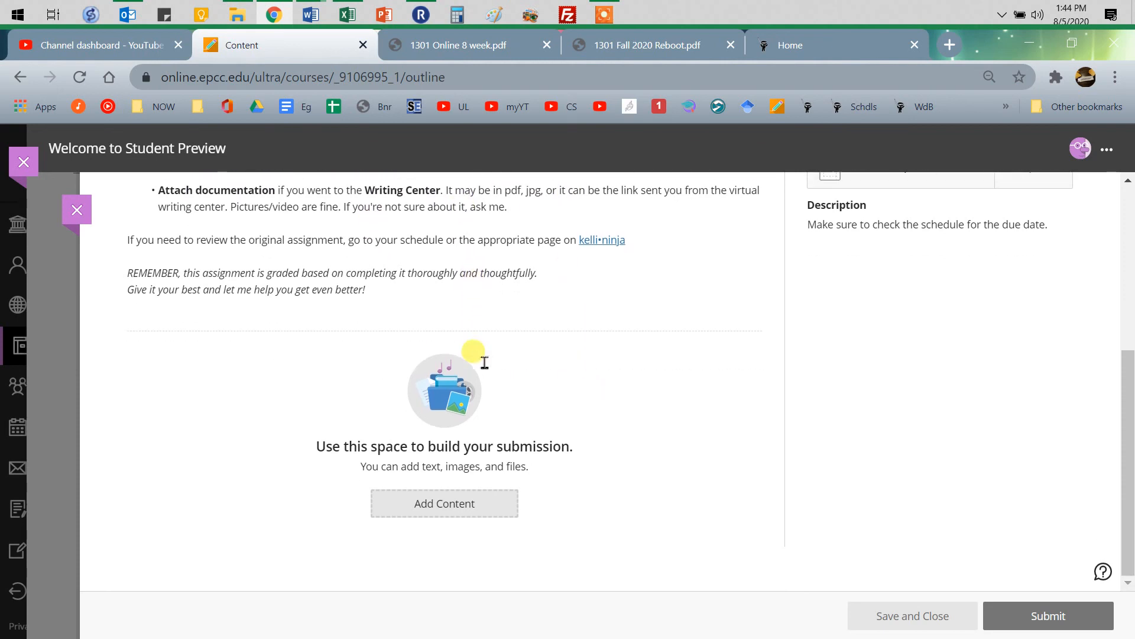
- Start the submission with Add Content and enter placeholder text 'dkf sdjf dfasdf'
{"action": "left_click", "coordinate": [443, 504]}
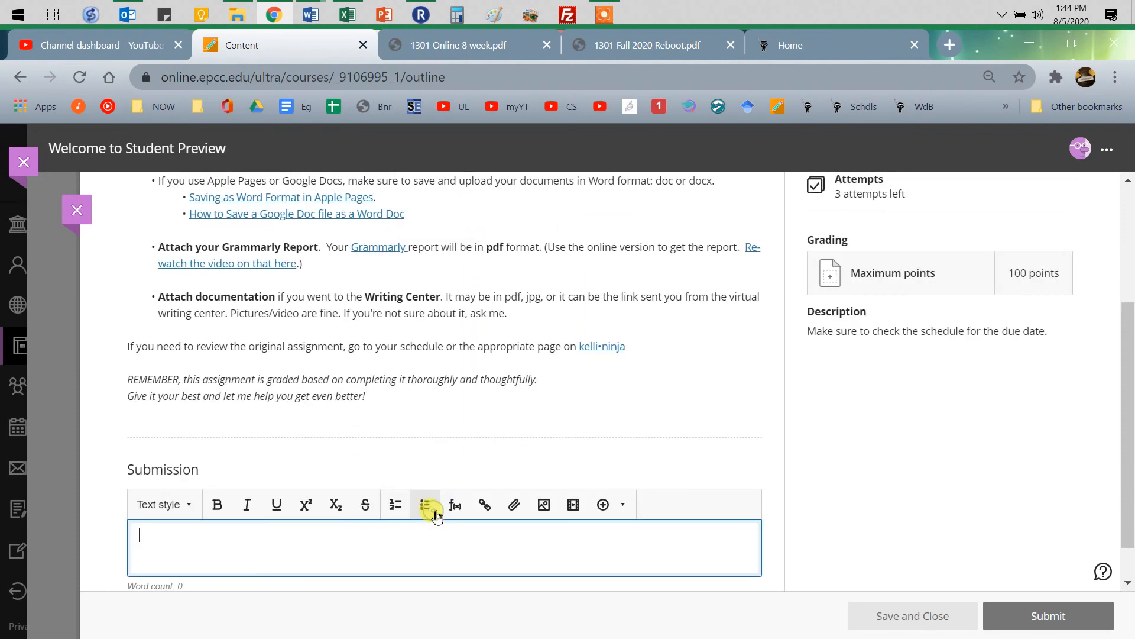
{"action": "scroll", "scroll_direction": "down", "scroll_amount": 3}
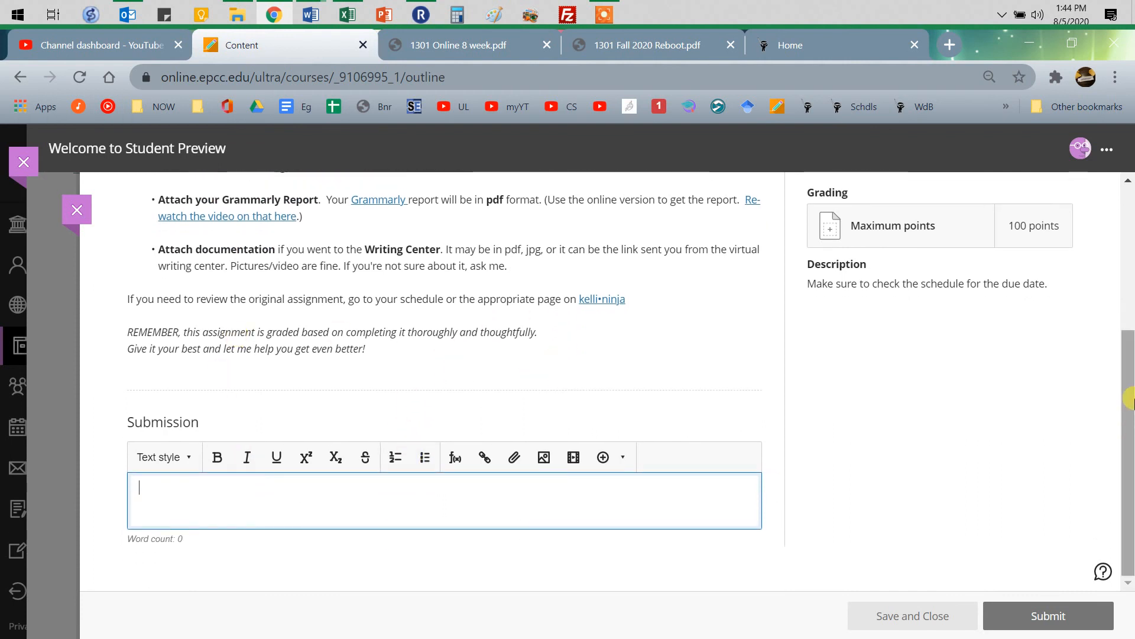
{"action": "type", "text": "dkf"}
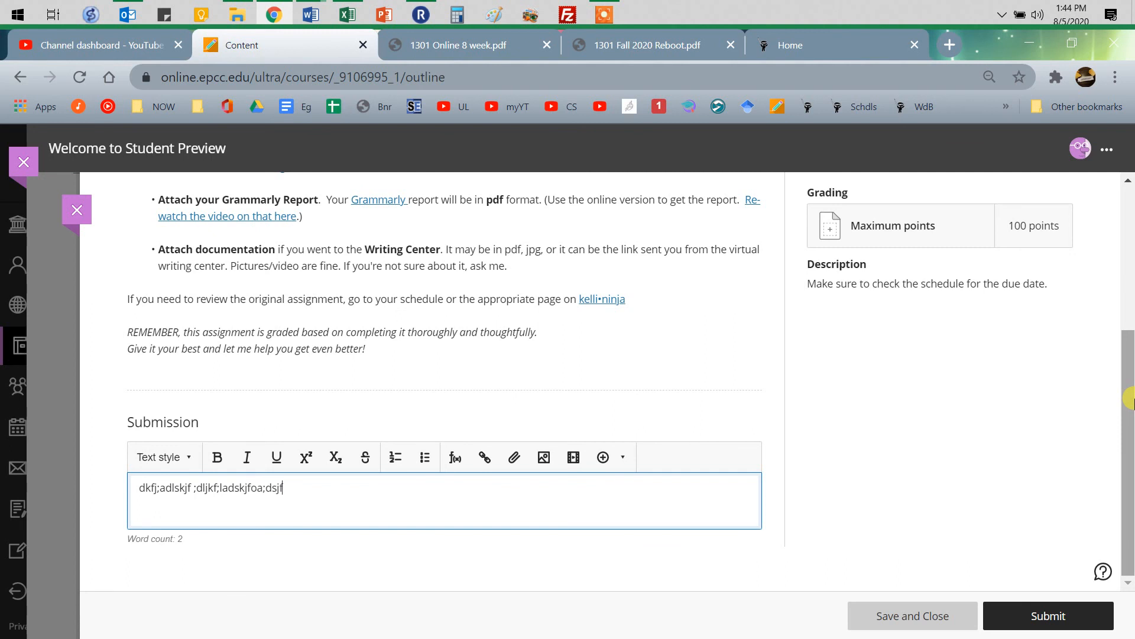
{"action": "type", "text": "sdjf"}
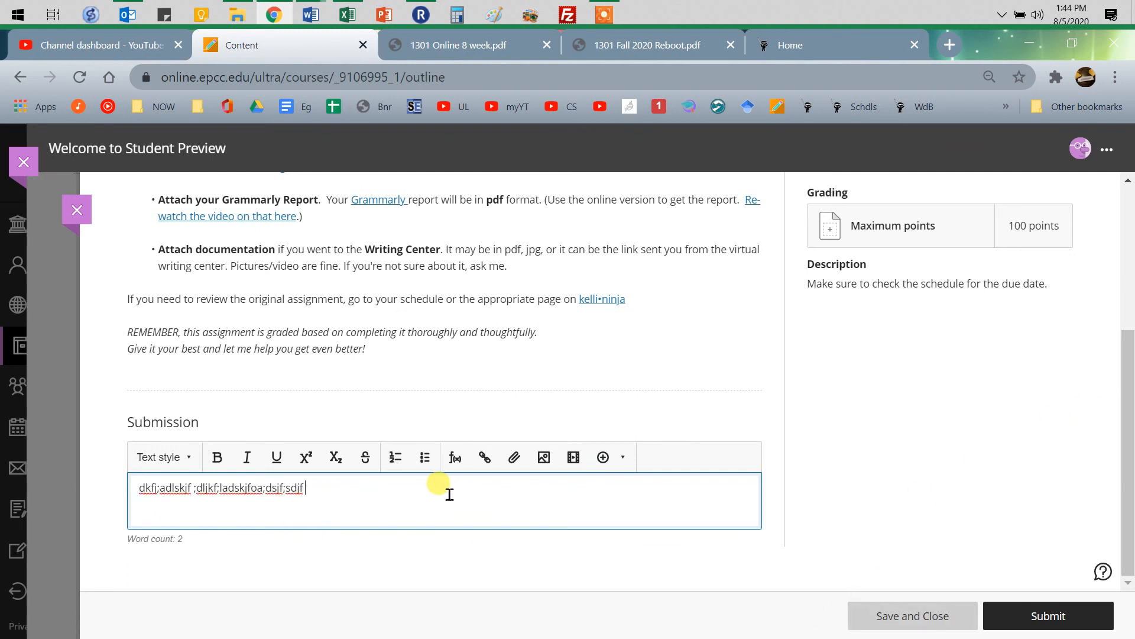
{"action": "type", "text": "dfasdf"}
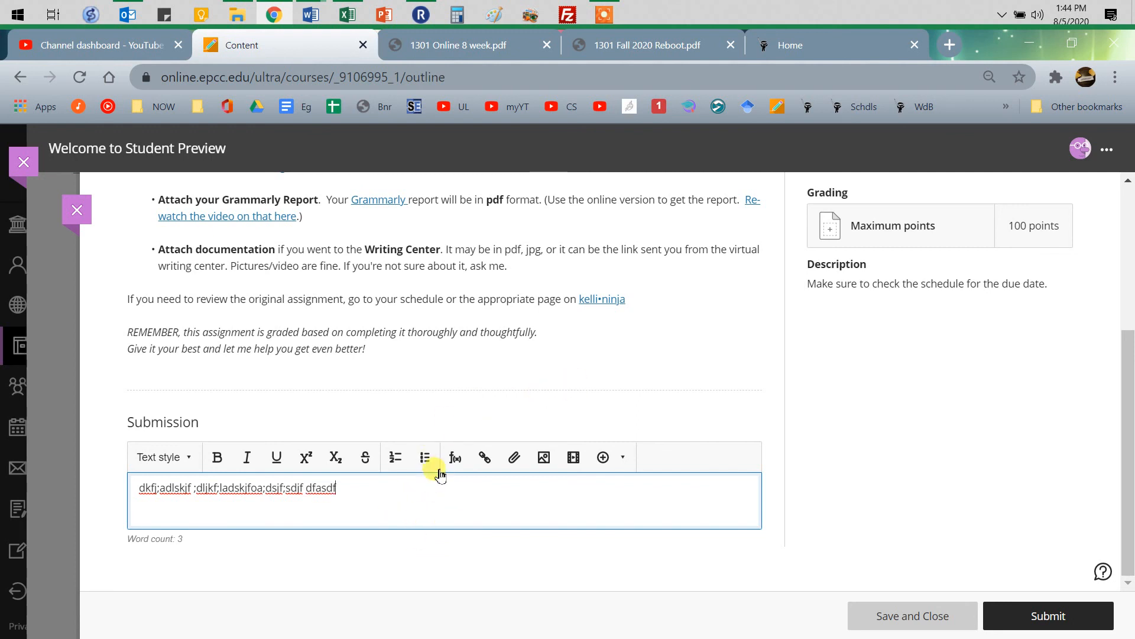
{"action": "mouse_move", "coordinate": [464, 407]}
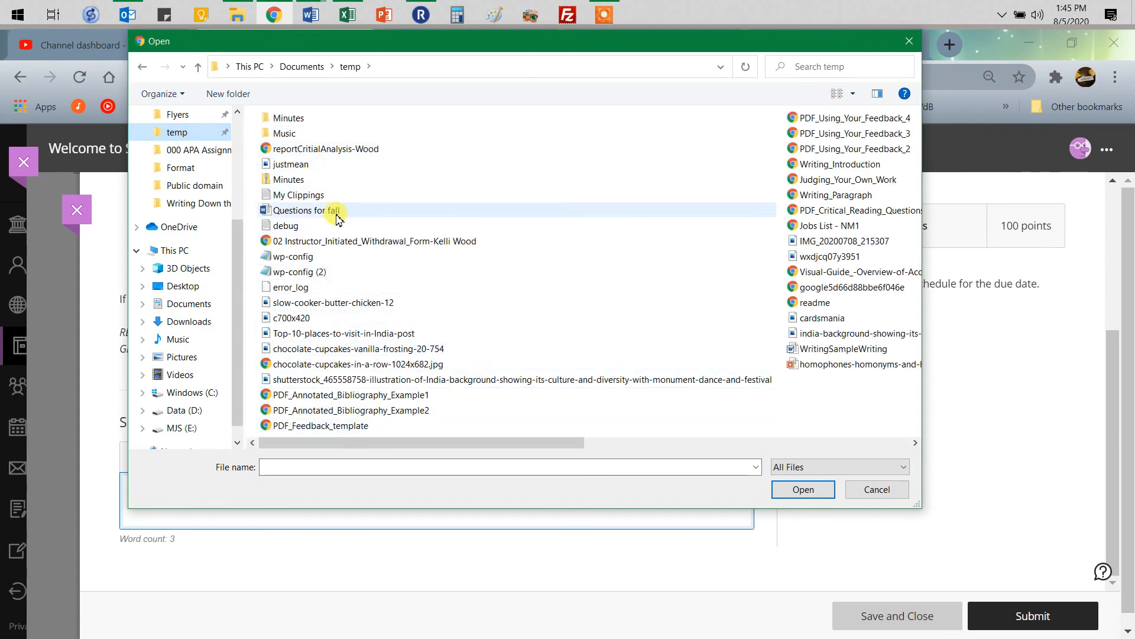
- Attach Questions for fall.docx with the chosen files to the submission
{"action": "left_click", "coordinate": [307, 210]}
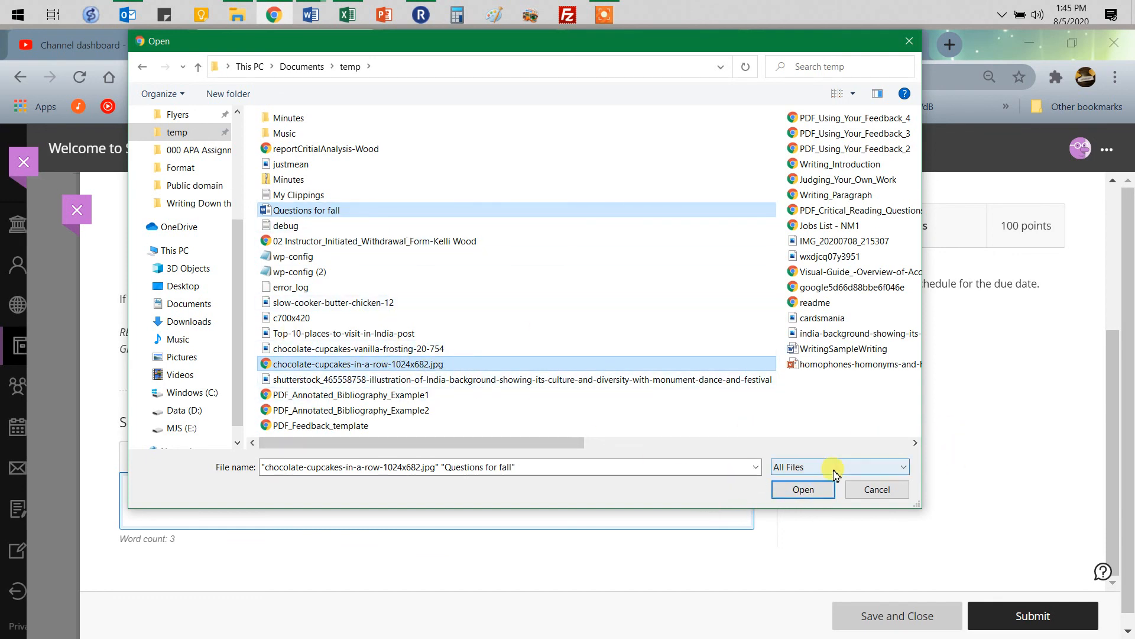
{"action": "mouse_move", "coordinate": [802, 489]}
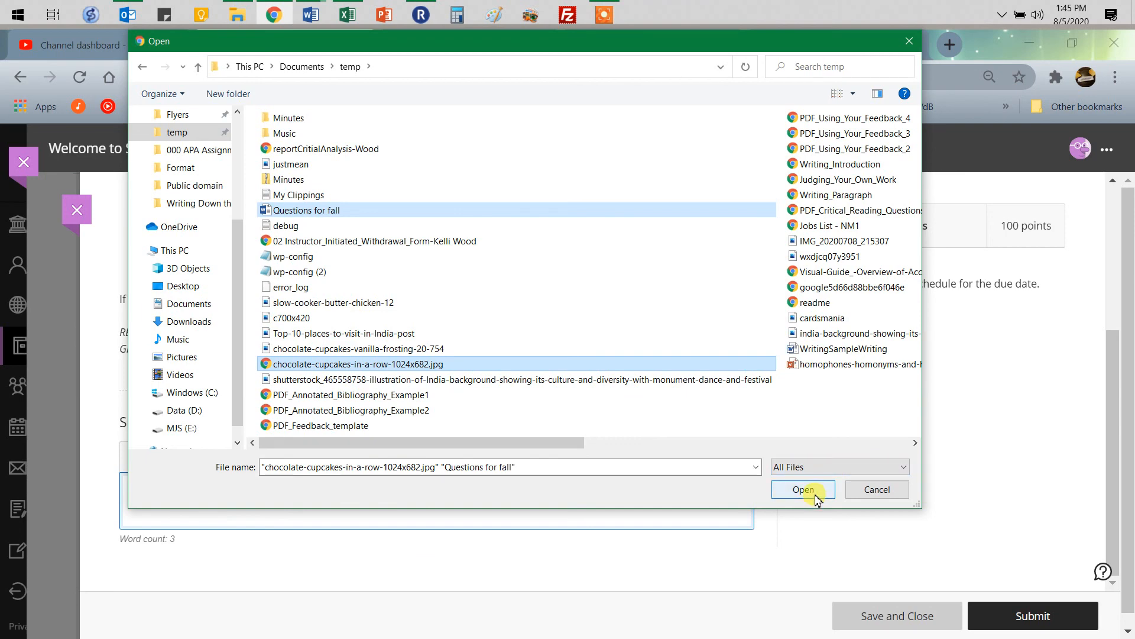
{"action": "left_click", "coordinate": [803, 489]}
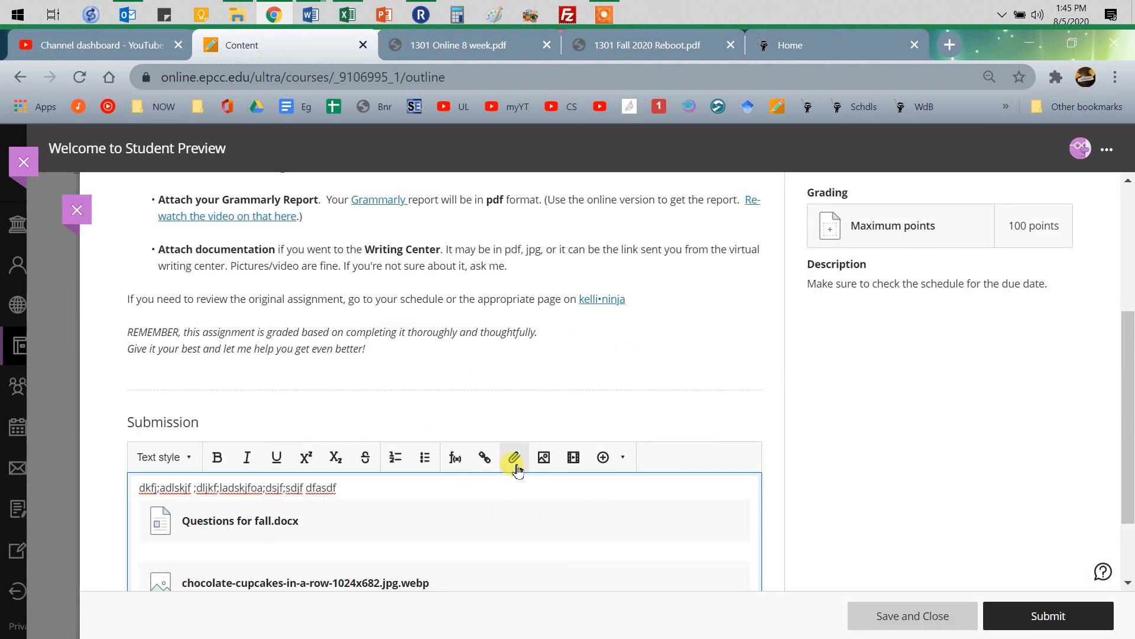
- Upload Minutes 01-12-16.docx from the Minutes subfolder as a third attachment
{"action": "left_click", "coordinate": [514, 456]}
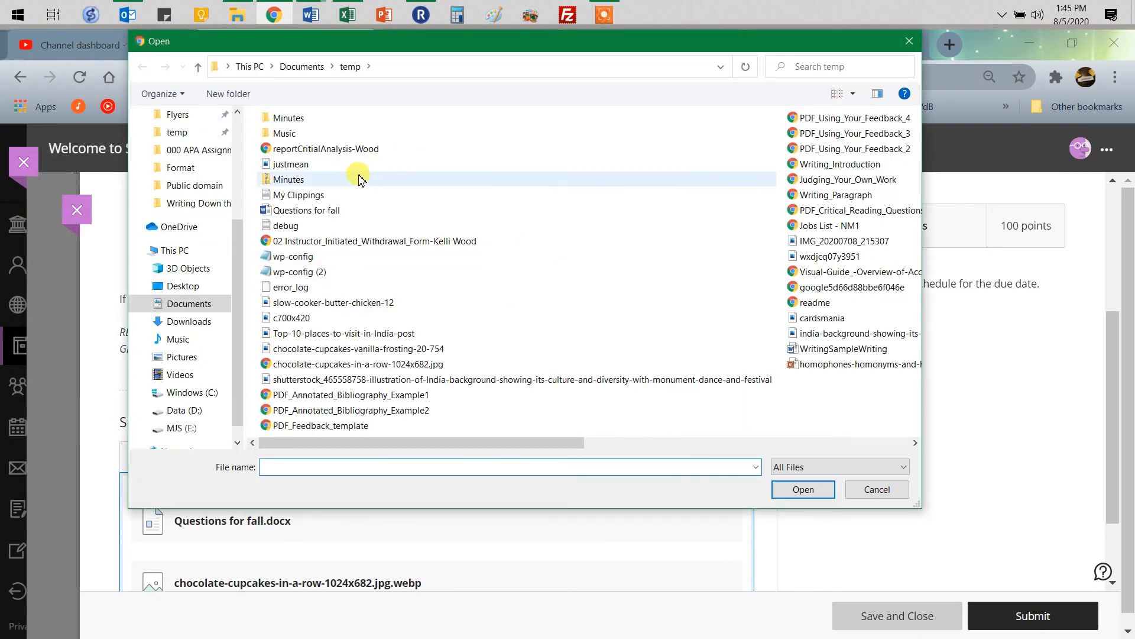
{"action": "double_click", "coordinate": [287, 179]}
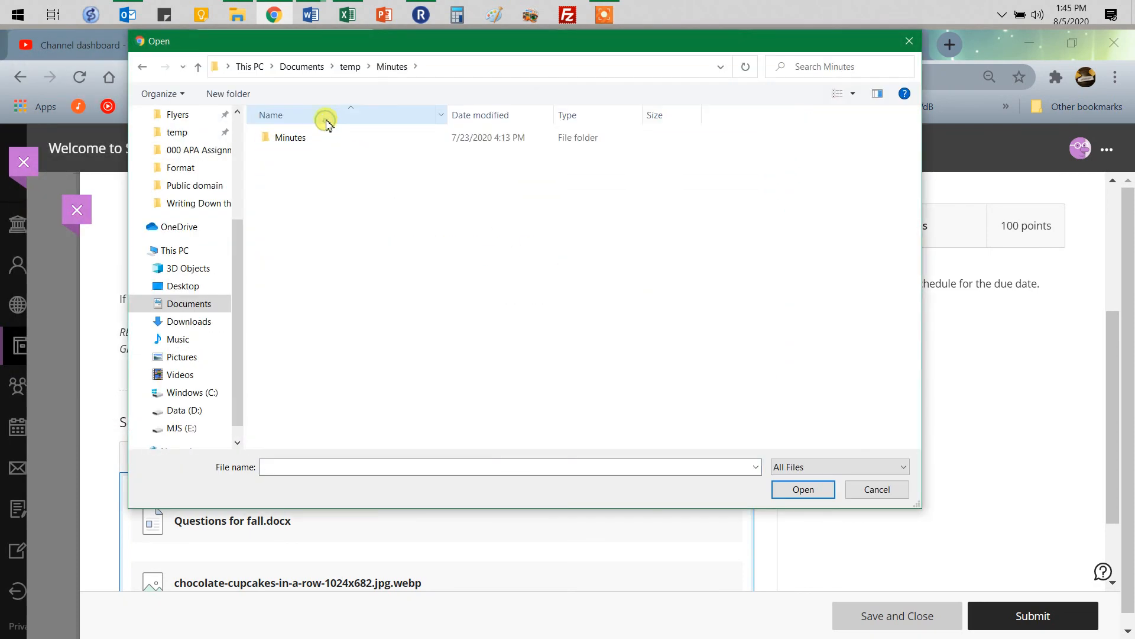
{"action": "double_click", "coordinate": [290, 137]}
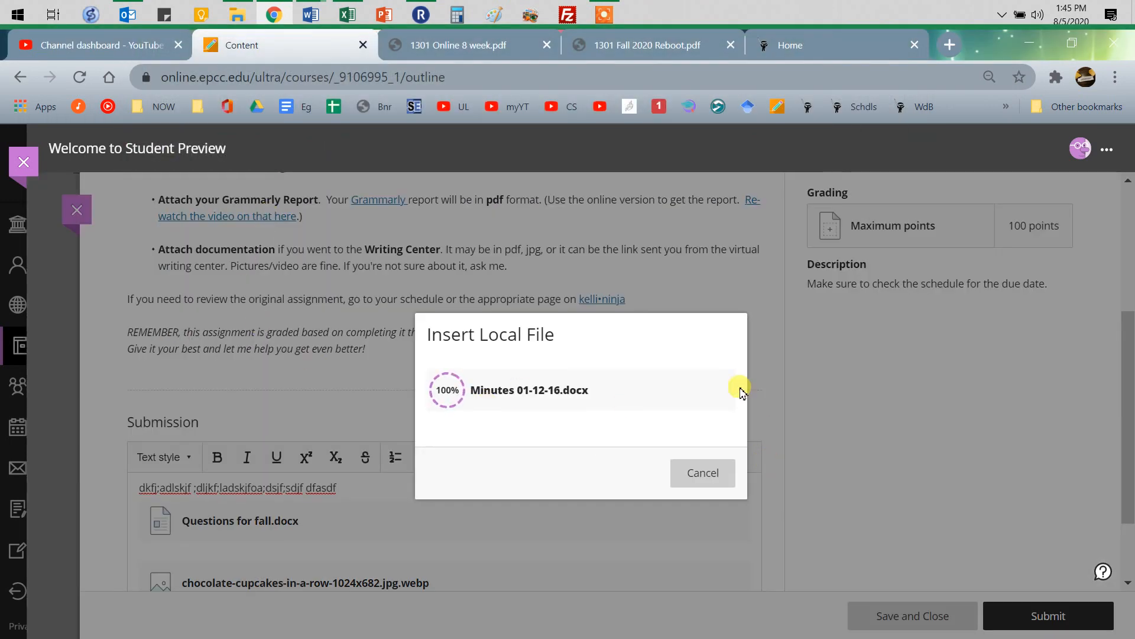
{"action": "mouse_move", "coordinate": [681, 281]}
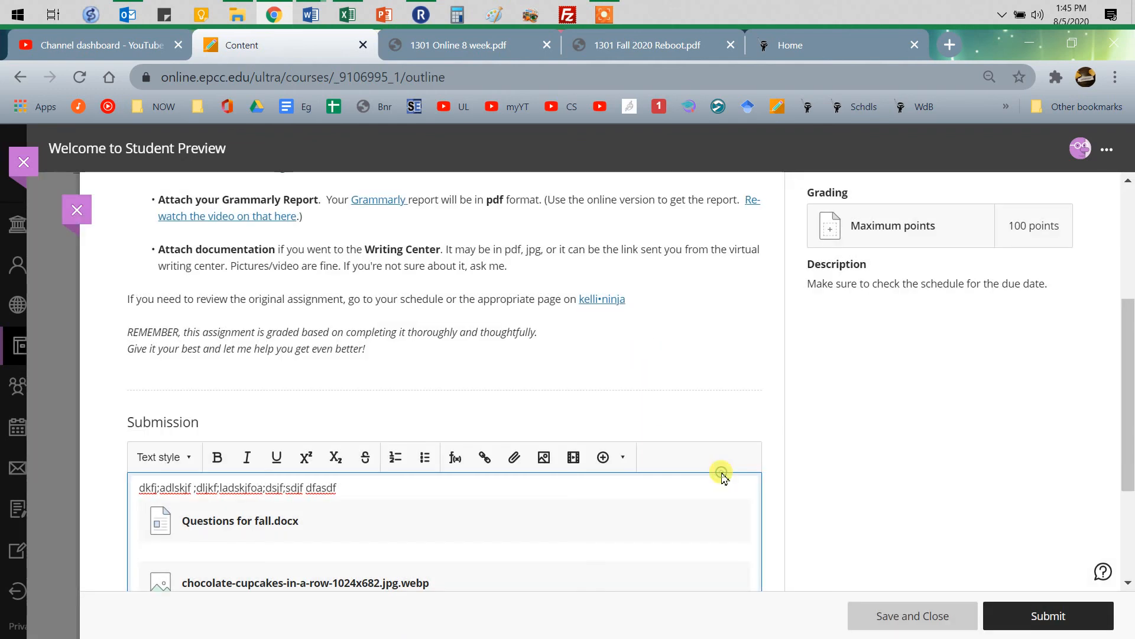
{"action": "scroll", "scroll_direction": "down", "scroll_amount": 3}
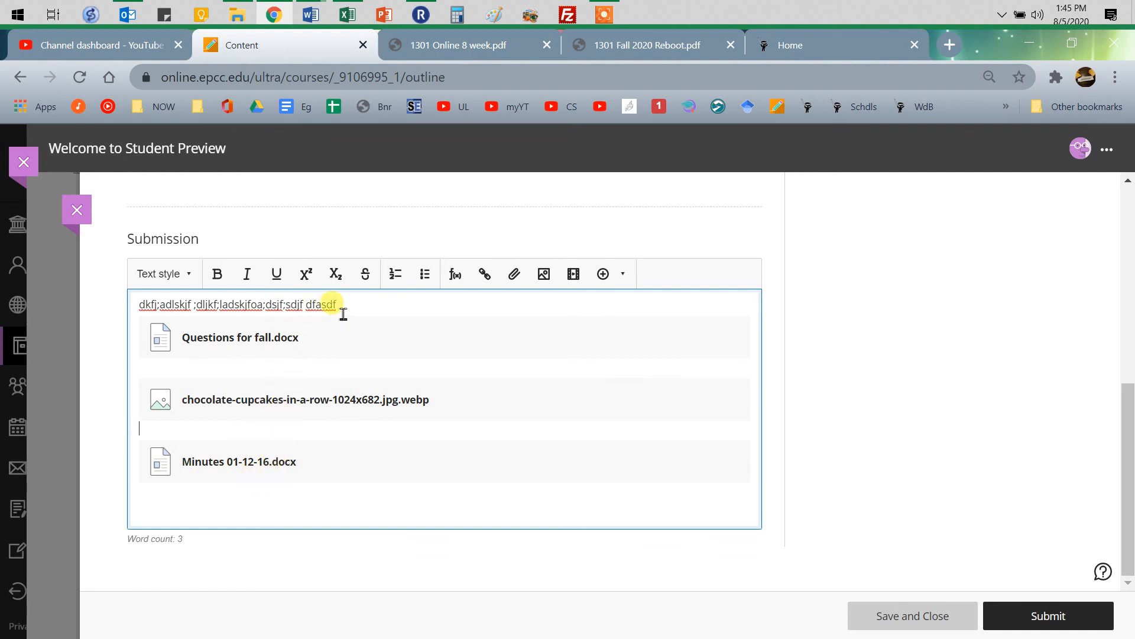
{"action": "scroll", "scroll_direction": "up", "scroll_amount": 3}
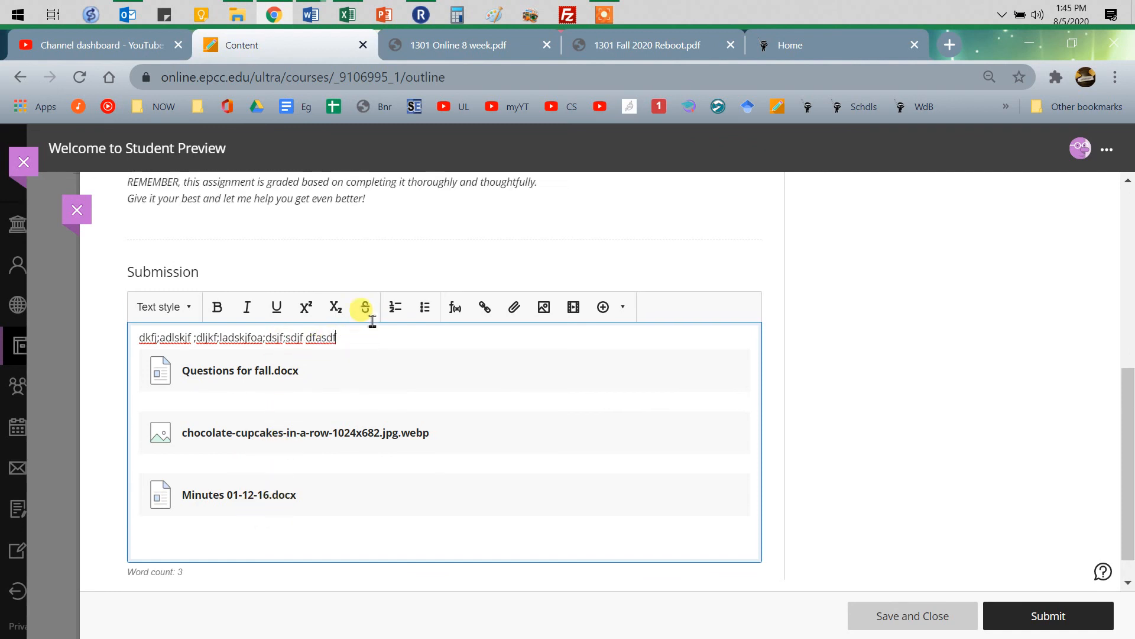
{"action": "scroll", "scroll_direction": "up", "scroll_amount": 3}
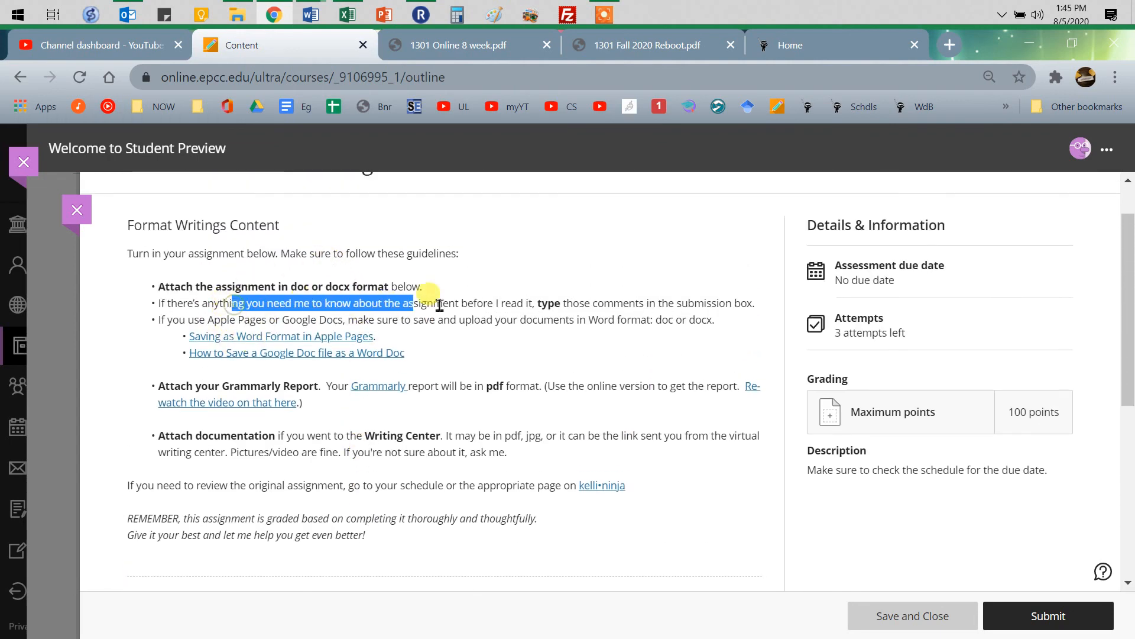
- Submit the APA Format assignment with its text and three files, leaving 2 attempts
{"action": "scroll", "scroll_direction": "down", "scroll_amount": 3}
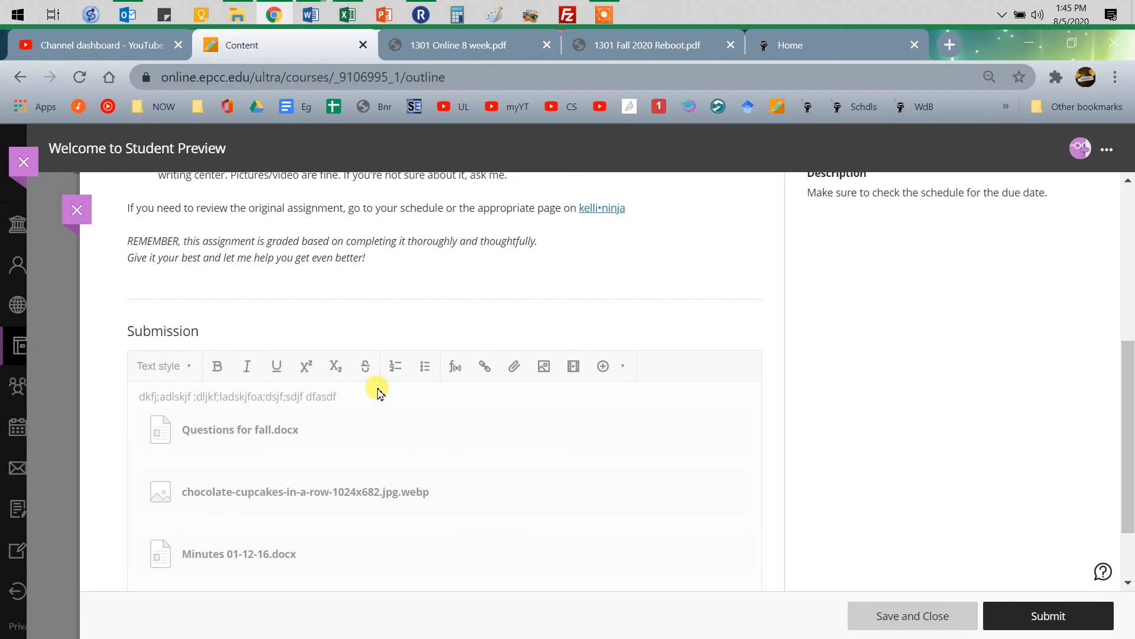
{"action": "mouse_move", "coordinate": [1034, 548]}
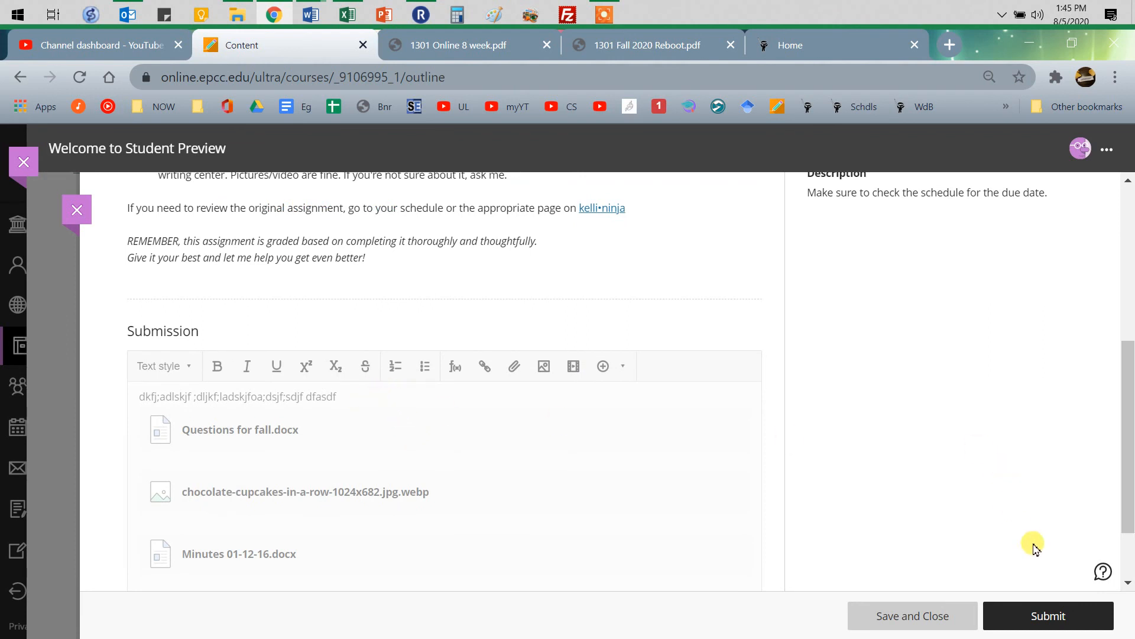
{"action": "scroll", "scroll_direction": "down", "scroll_amount": 3}
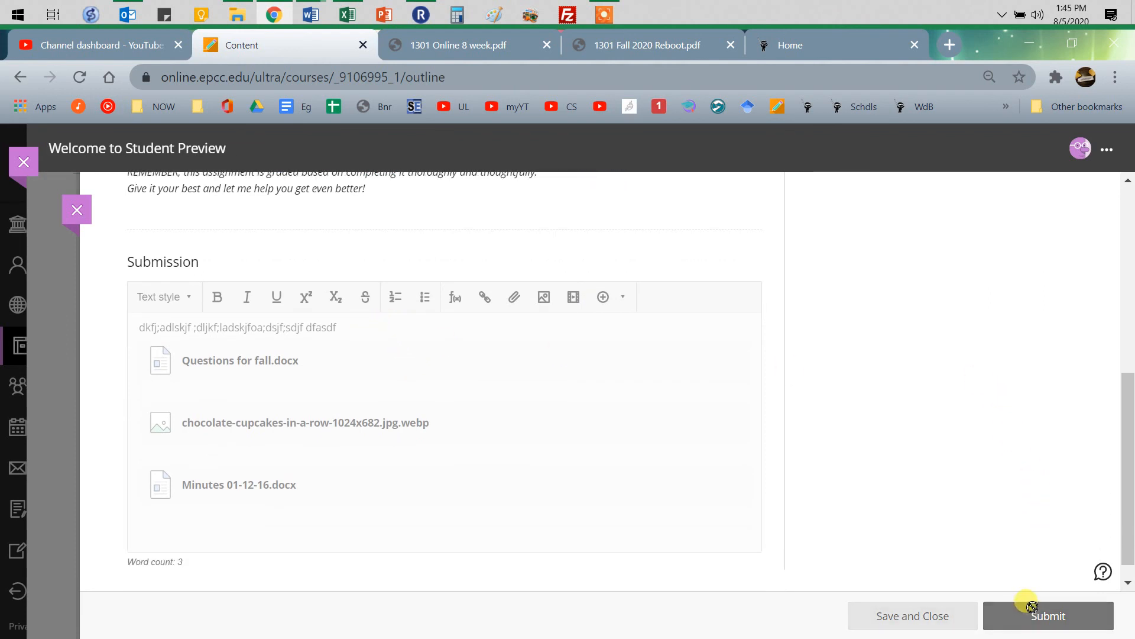
{"action": "left_click", "coordinate": [1048, 615]}
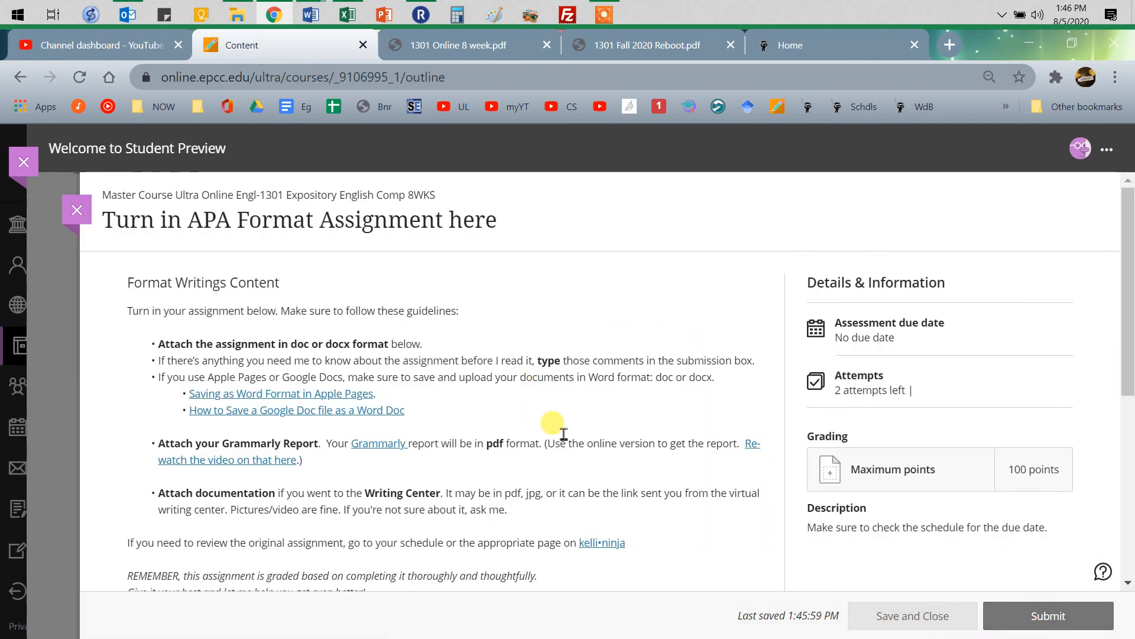
- Reach the submitted list and reopen Attempt 1 of the APA Format assignment
{"action": "left_click", "coordinate": [1047, 615]}
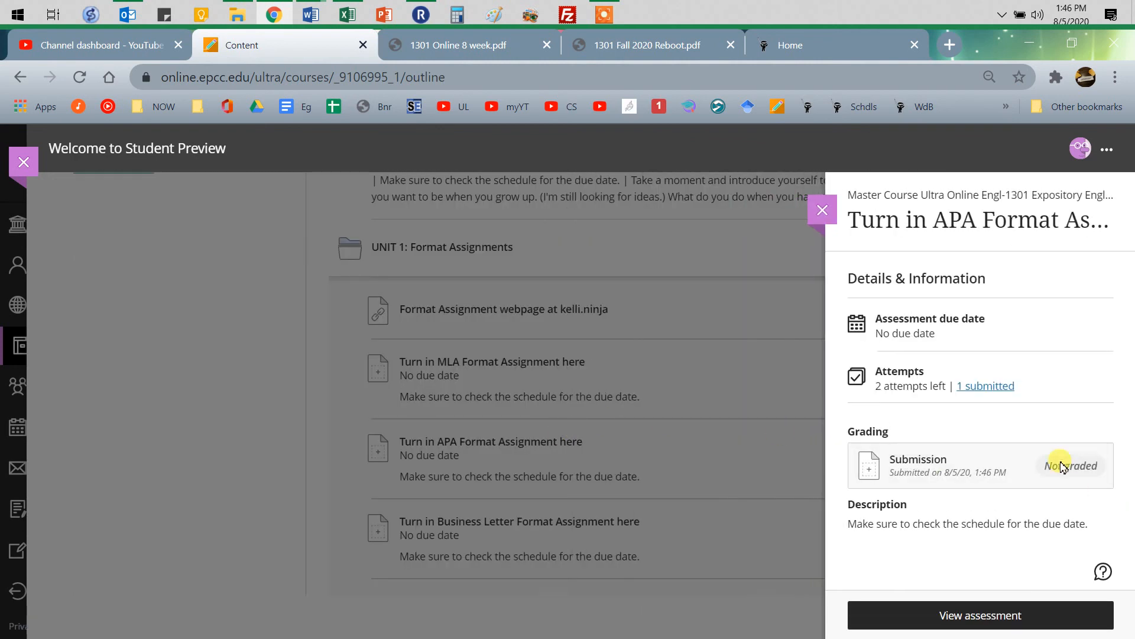
{"action": "mouse_move", "coordinate": [985, 391]}
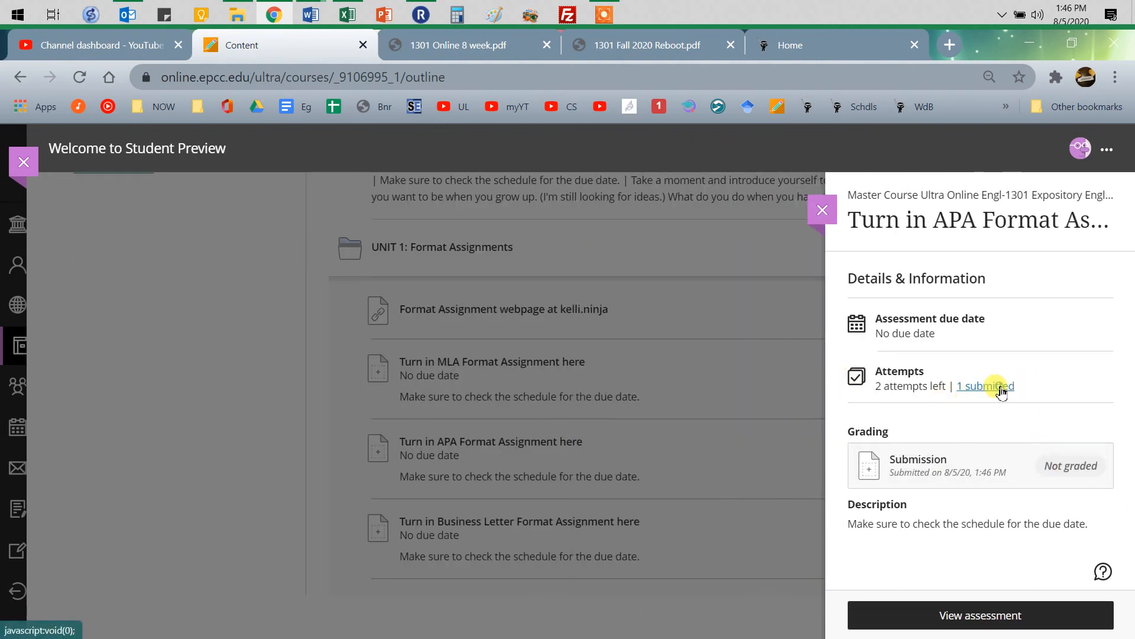
{"action": "left_click", "coordinate": [985, 386]}
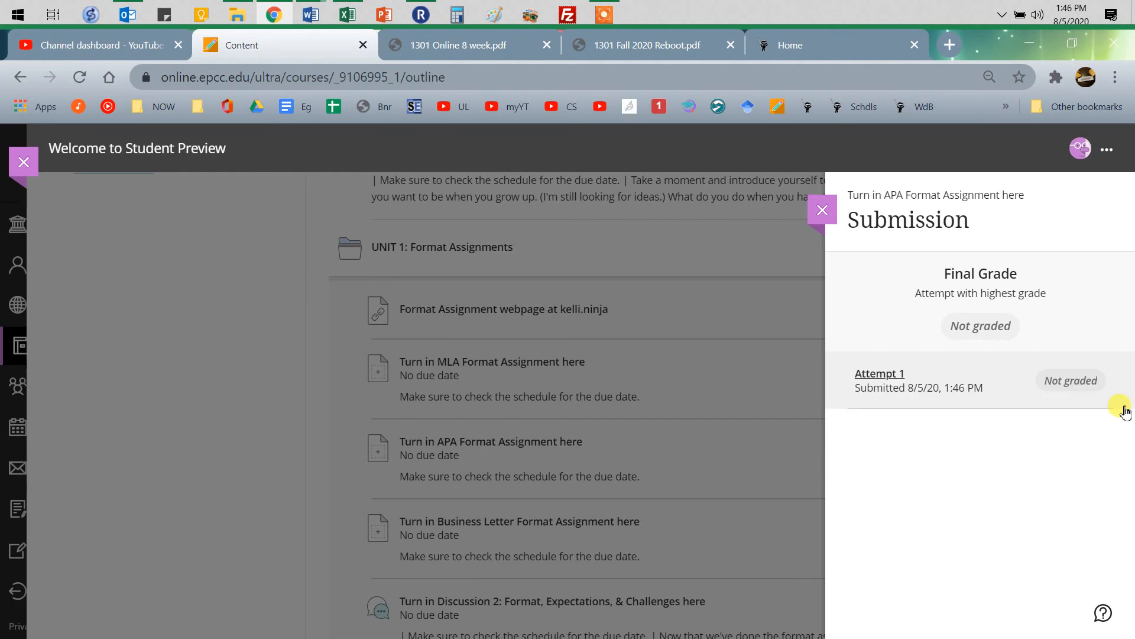
{"action": "mouse_move", "coordinate": [879, 372]}
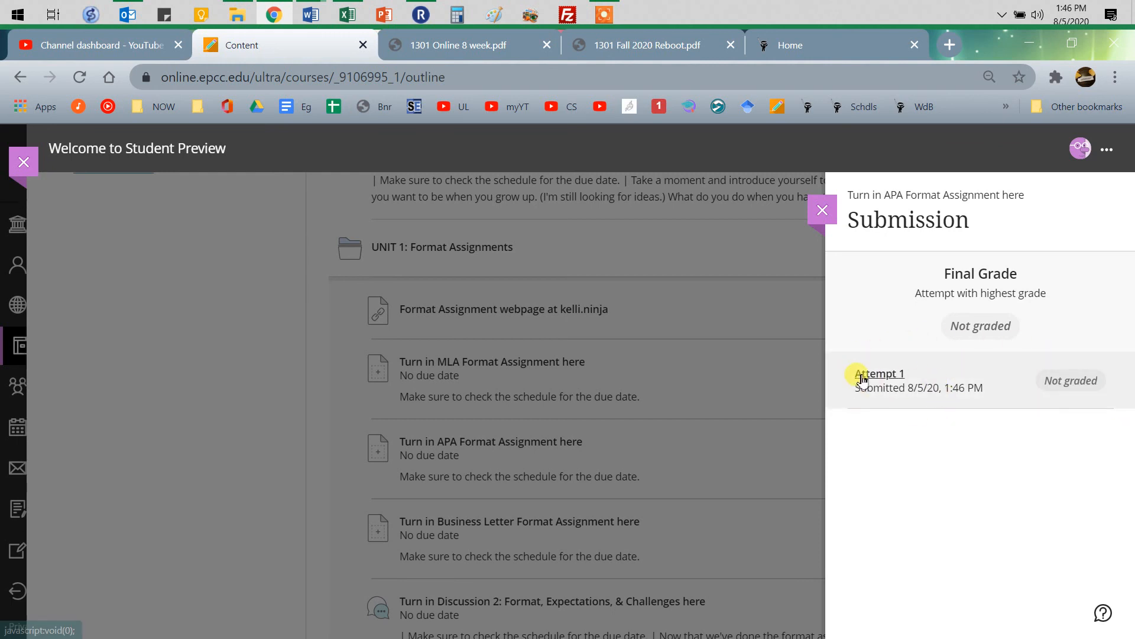
{"action": "left_click", "coordinate": [878, 372]}
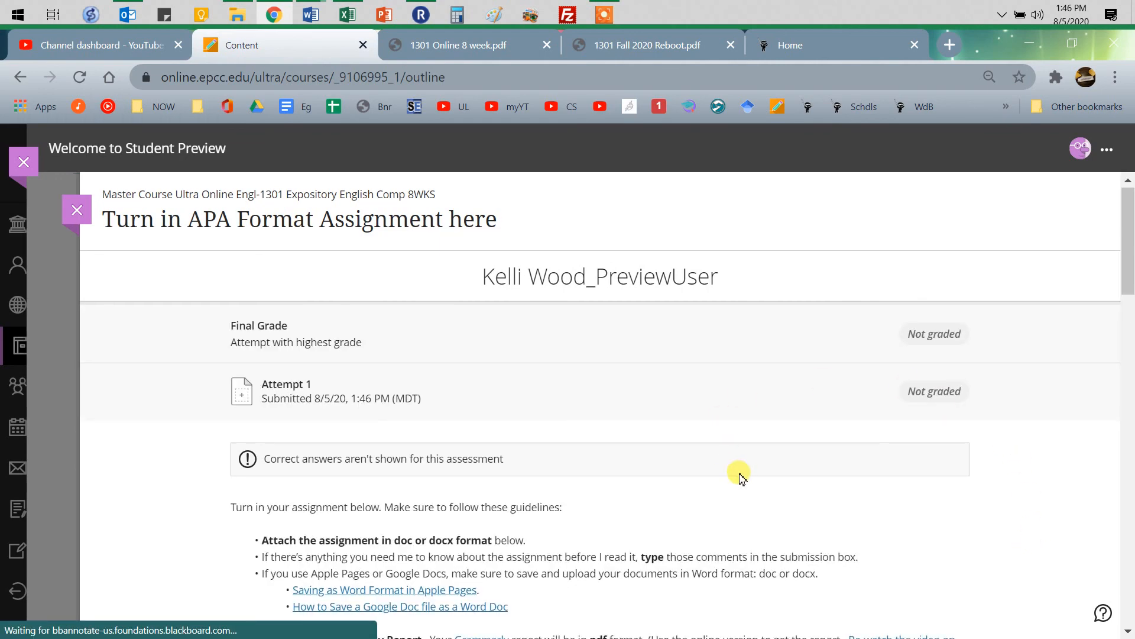
- Look over Attempt 1's submitted text and attached files, shown as not graded
{"action": "scroll", "scroll_direction": "down", "scroll_amount": 3}
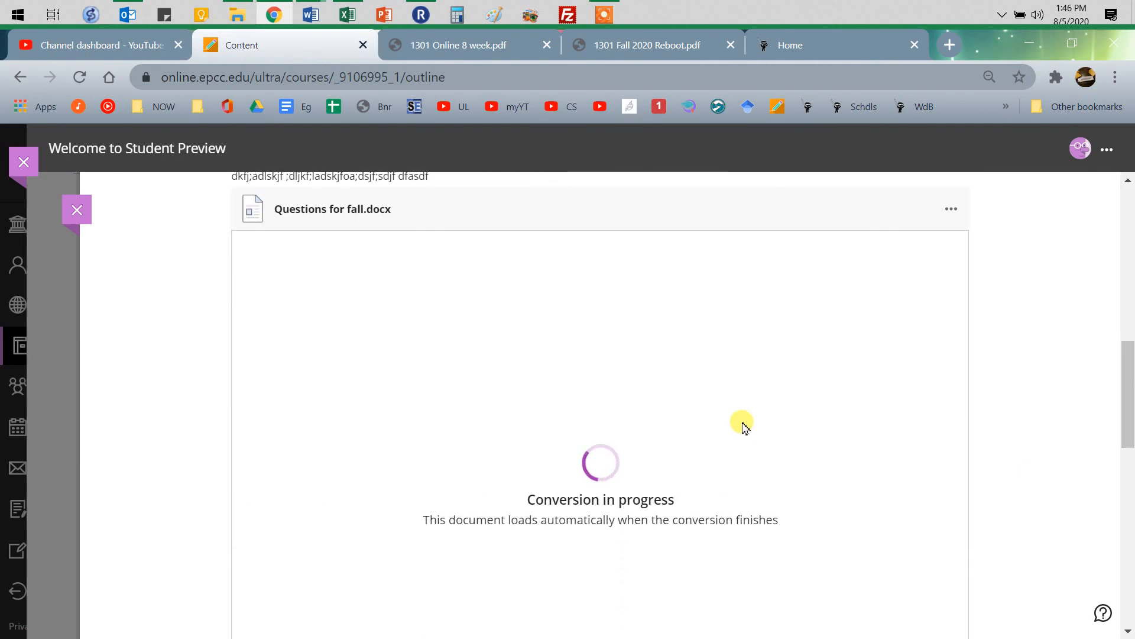
{"action": "scroll", "scroll_direction": "down", "scroll_amount": 3}
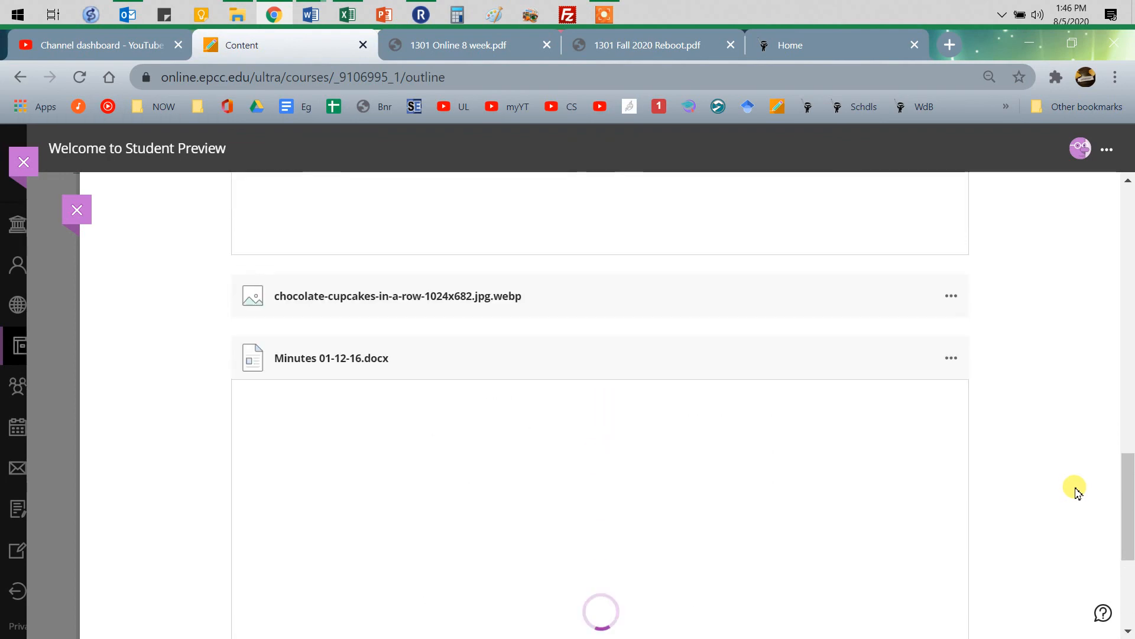
{"action": "scroll", "scroll_direction": "up", "scroll_amount": 3}
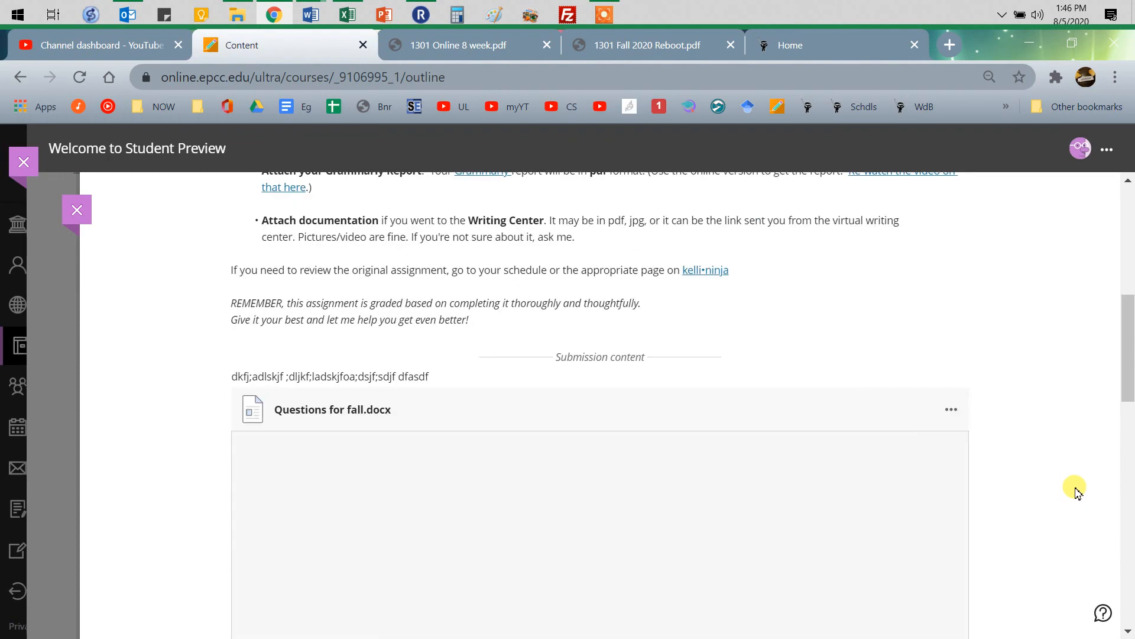
{"action": "scroll", "scroll_direction": "up", "scroll_amount": 3}
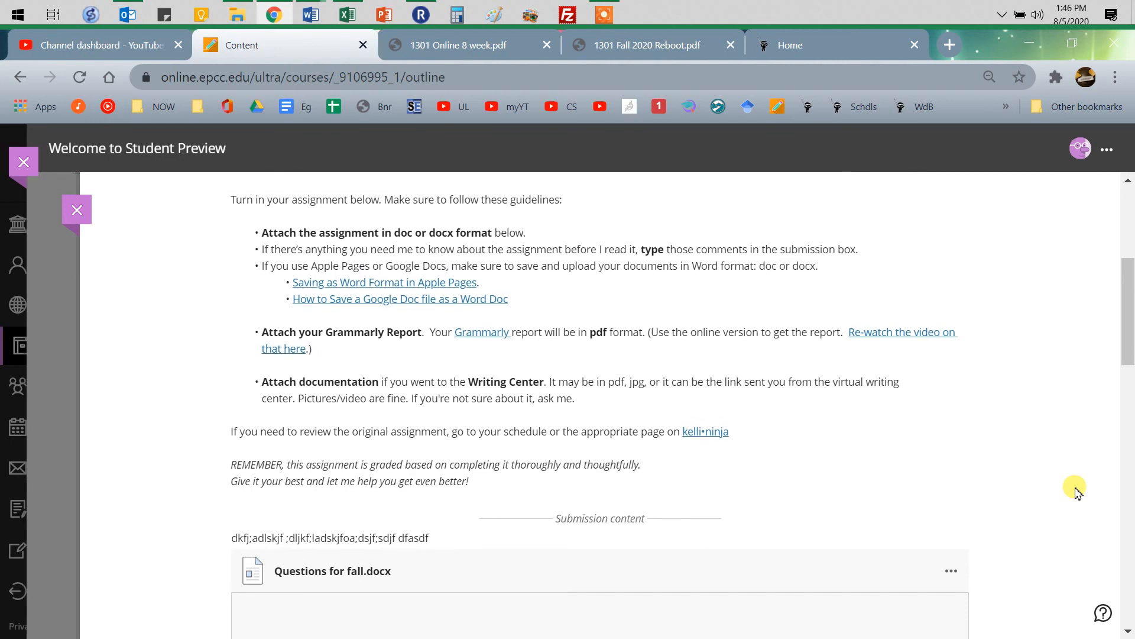
{"action": "scroll", "scroll_direction": "up", "scroll_amount": 3}
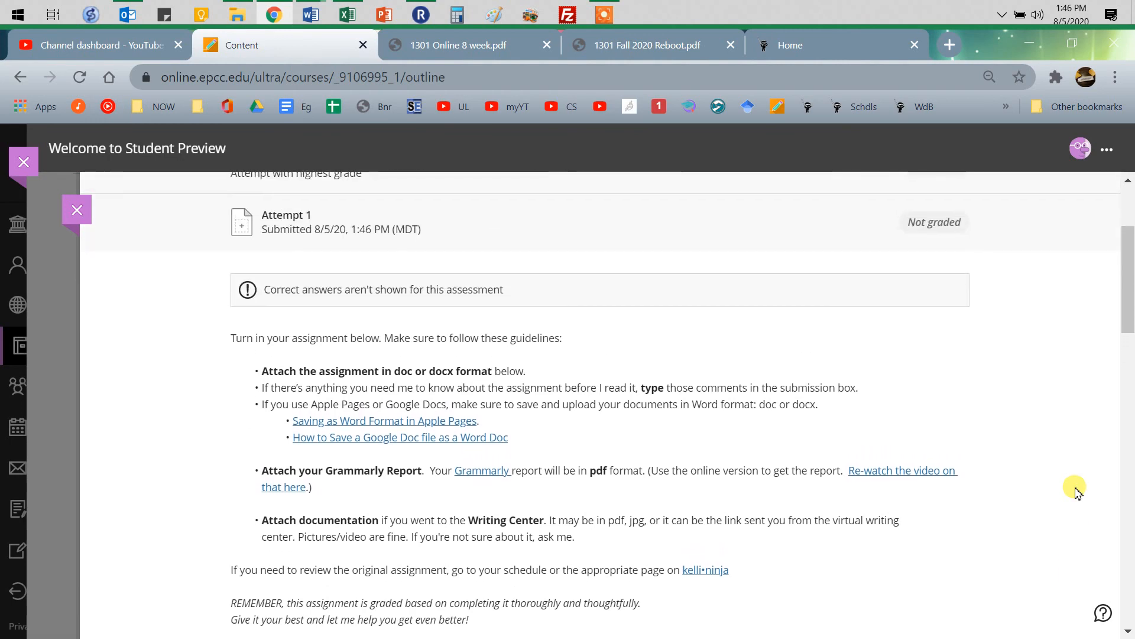
{"action": "mouse_move", "coordinate": [75, 215]}
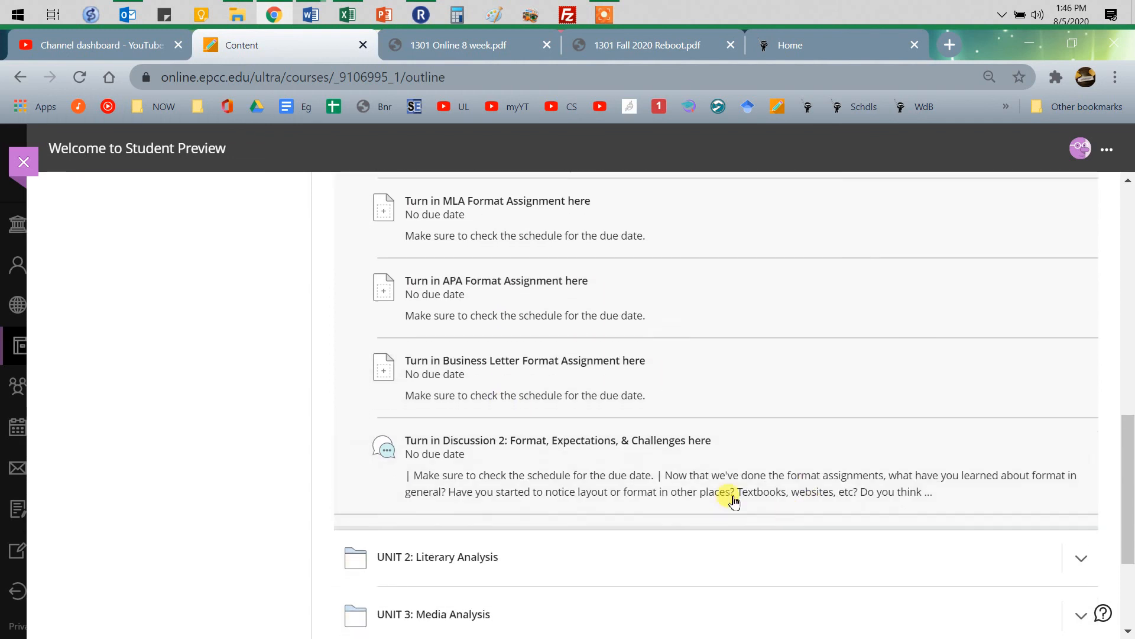
{"action": "mouse_move", "coordinate": [714, 470]}
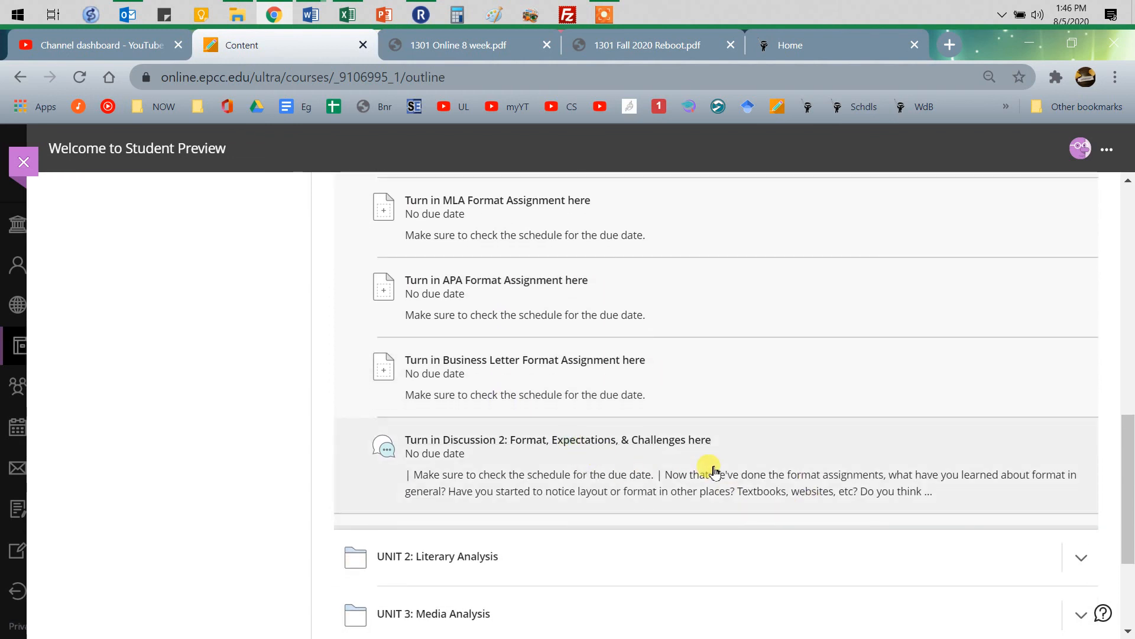
- Enter the Discussion 2 topic and begin a response without writing anything
{"action": "left_click", "coordinate": [557, 440]}
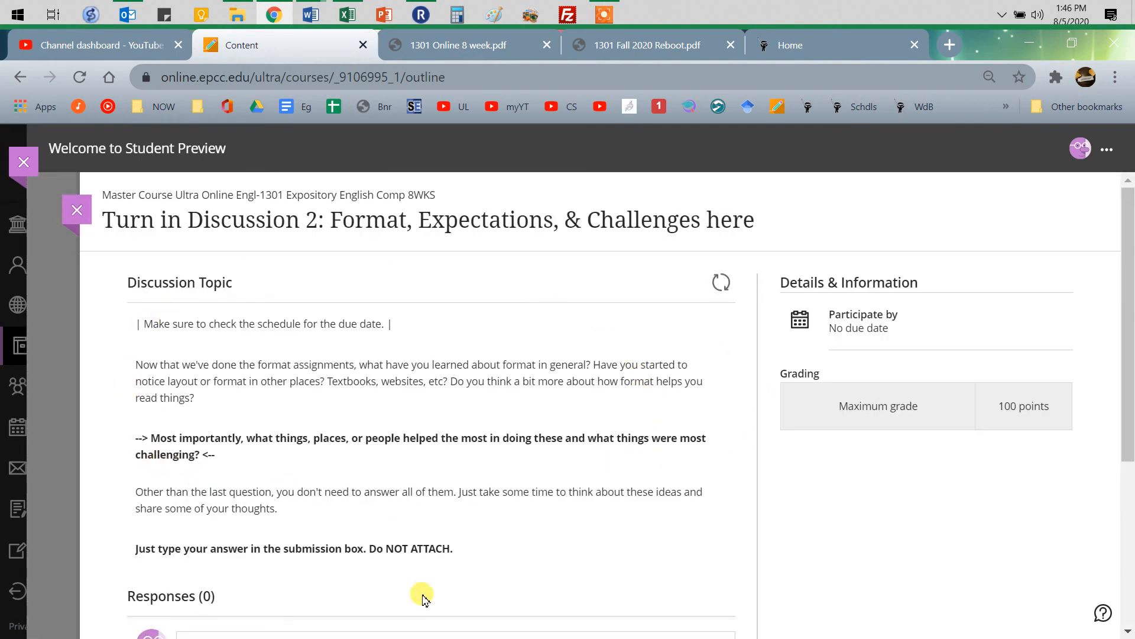
{"action": "scroll", "scroll_direction": "down", "scroll_amount": 3}
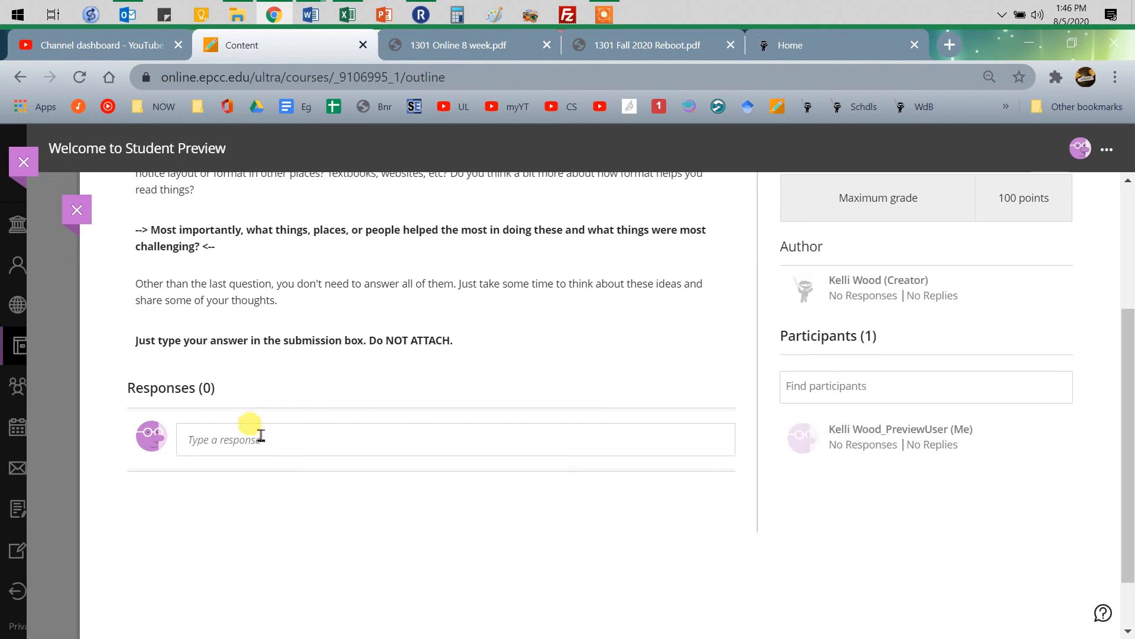
{"action": "mouse_move", "coordinate": [291, 340]}
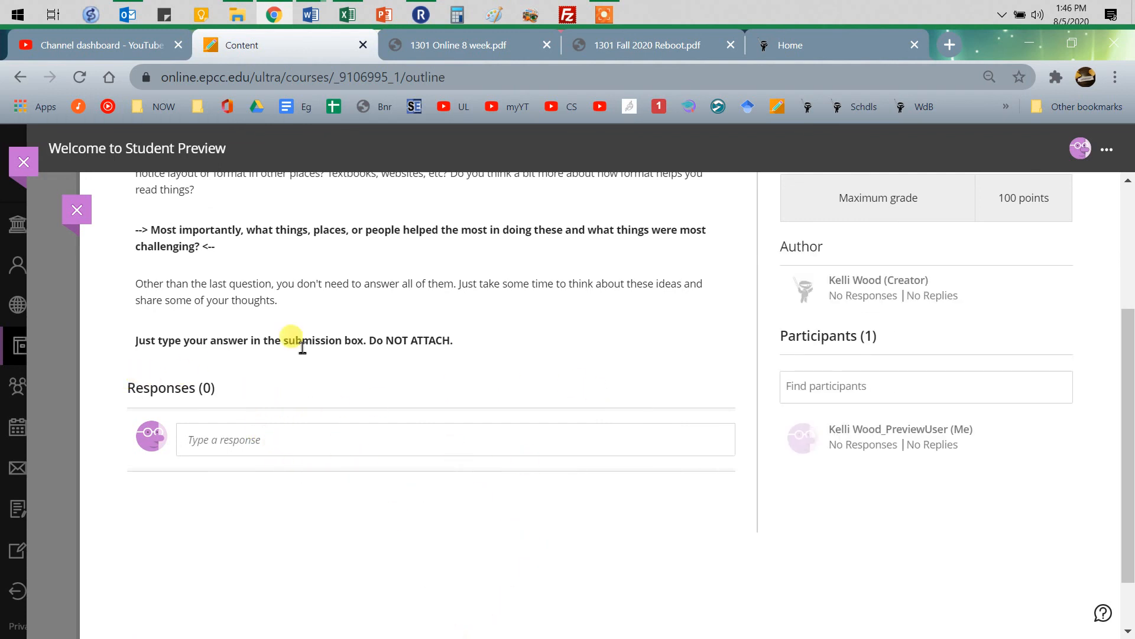
{"action": "triple_click", "coordinate": [293, 340]}
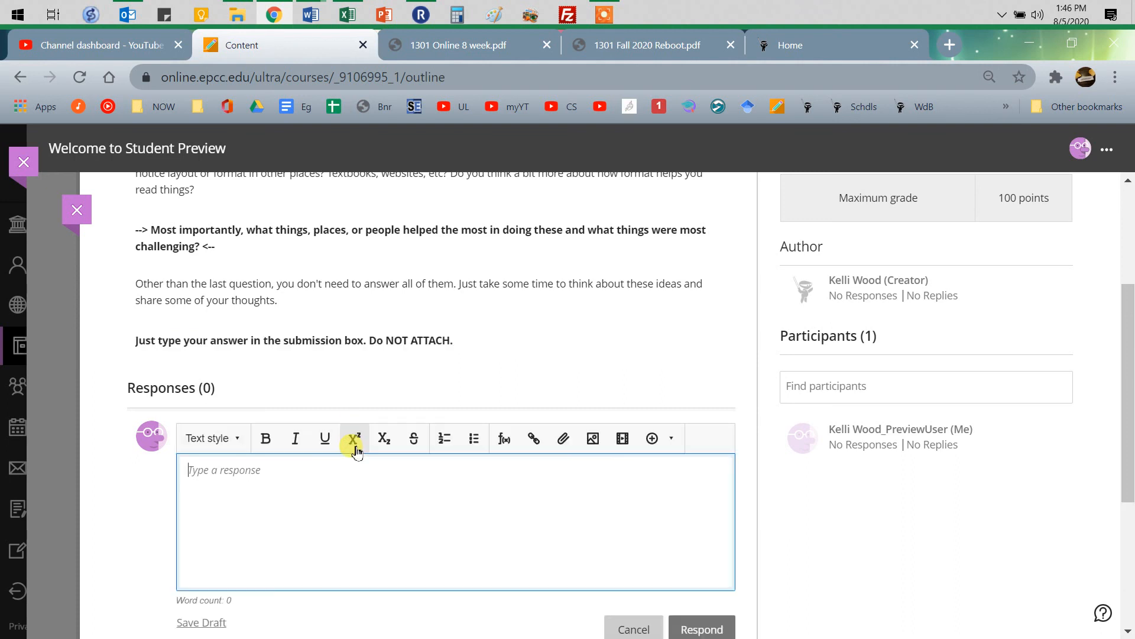
{"action": "mouse_move", "coordinate": [512, 387]}
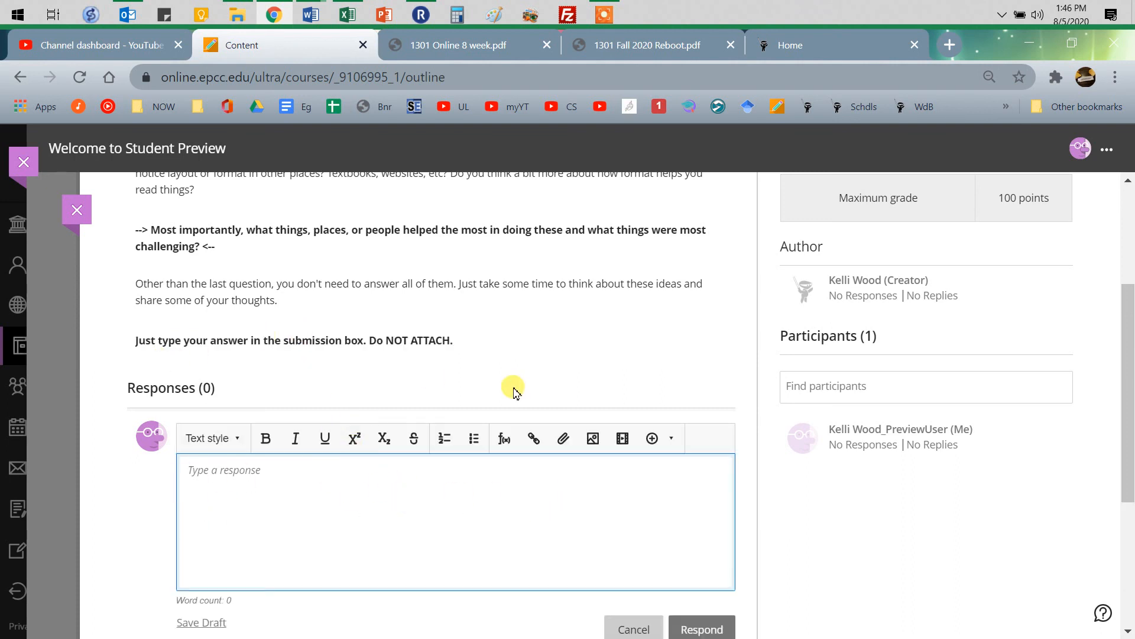
- Close the response editor and confirm leaving without saving, returning to the UNIT 1 outline
{"action": "scroll", "scroll_direction": "up", "scroll_amount": 3}
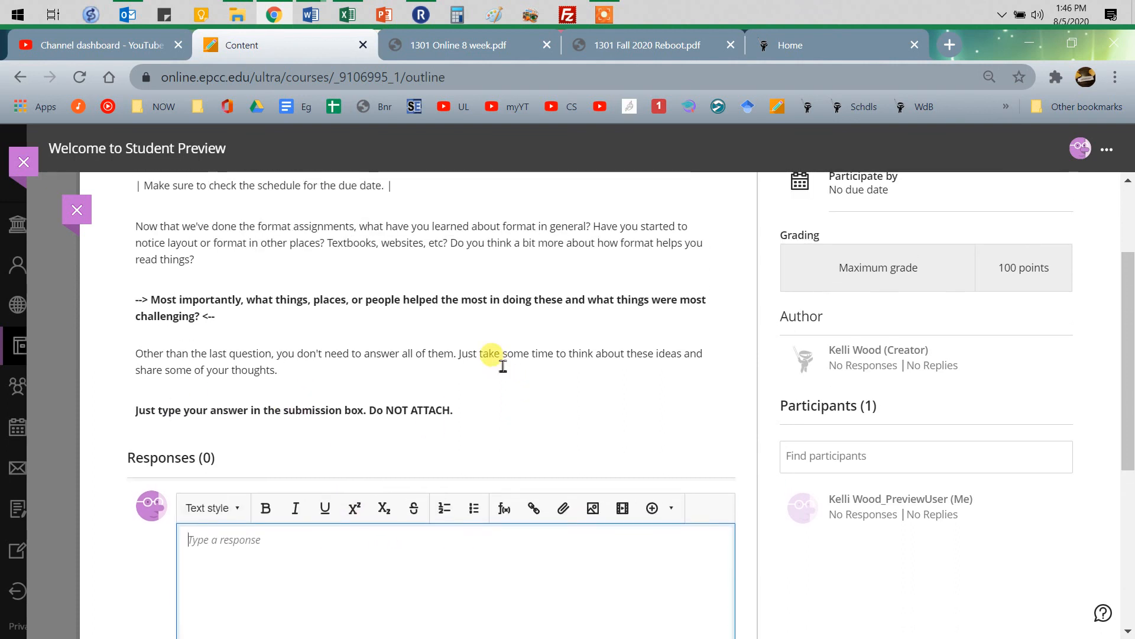
{"action": "scroll", "scroll_direction": "down", "scroll_amount": 3}
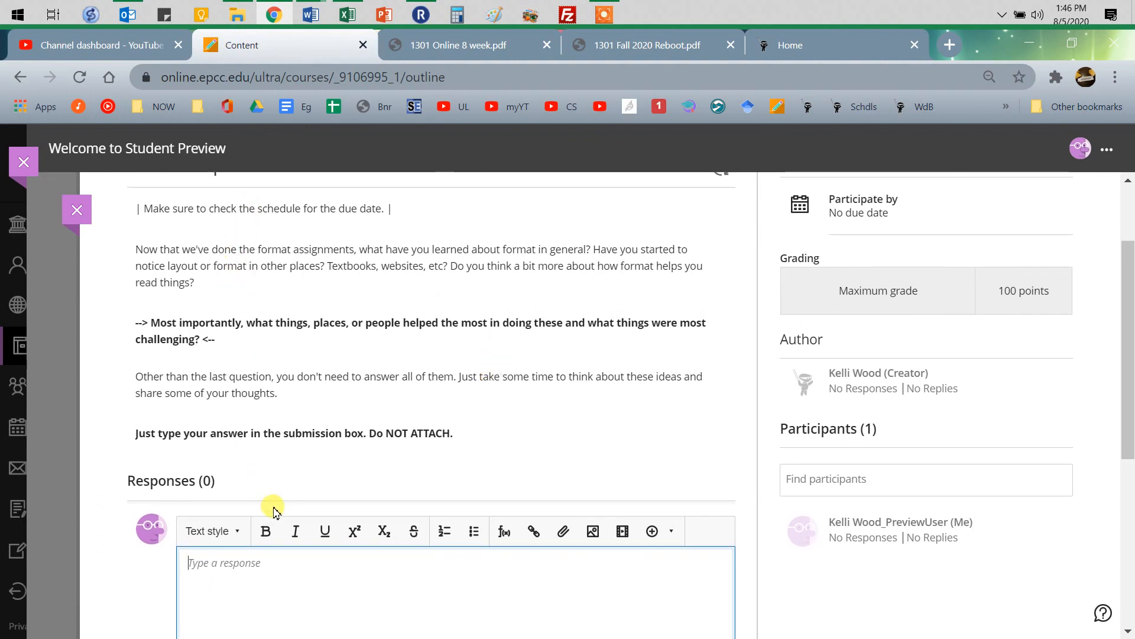
{"action": "mouse_move", "coordinate": [76, 210]}
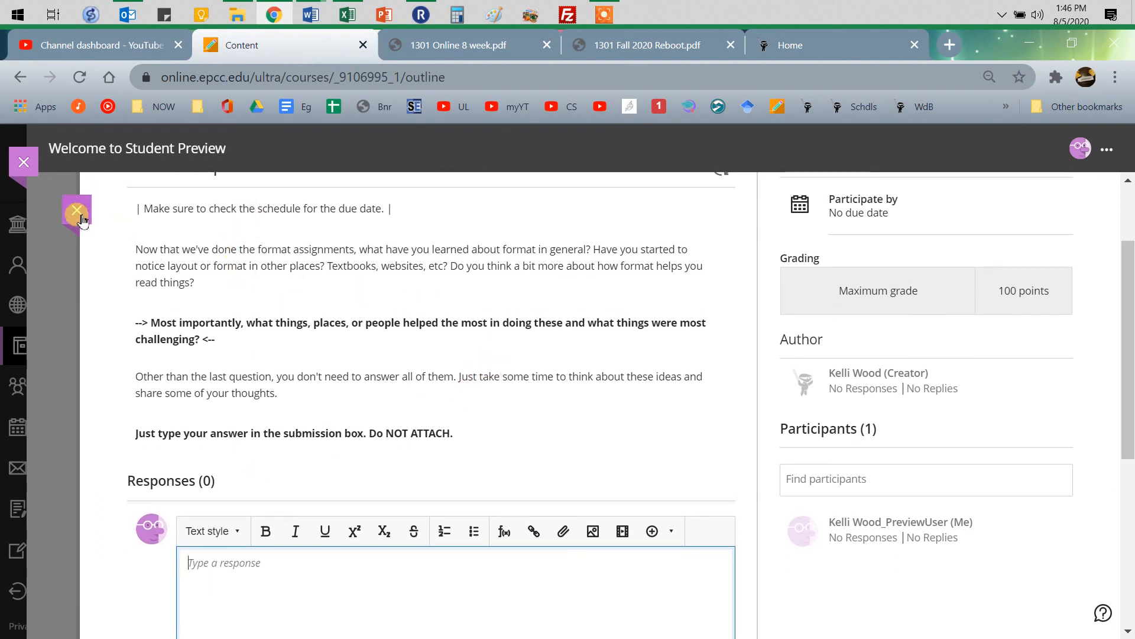
{"action": "left_click", "coordinate": [76, 210]}
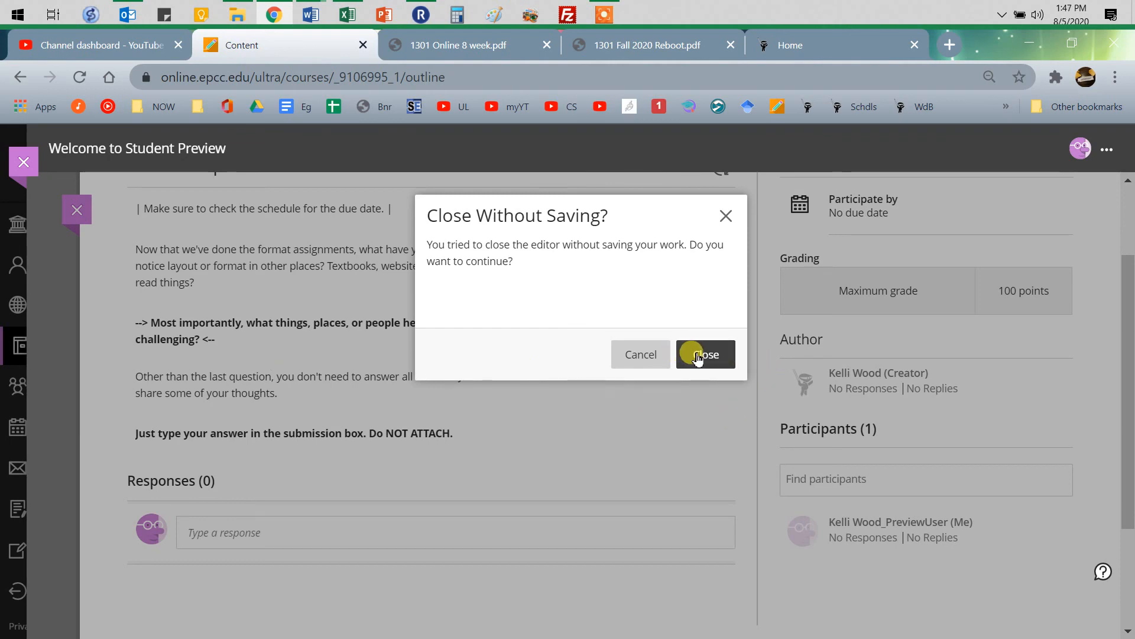
{"action": "left_click", "coordinate": [704, 353]}
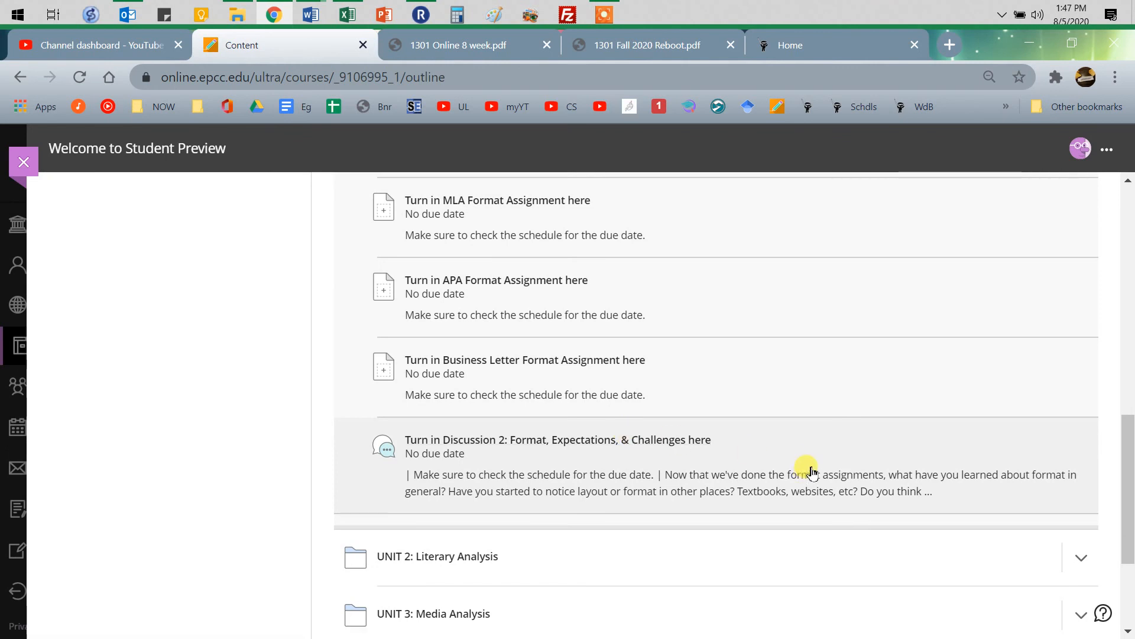
- Expand the UNIT 2: Literary Analysis folder and bring up Unit 2: Prewriting 1 details
{"action": "scroll", "scroll_direction": "down", "scroll_amount": 3}
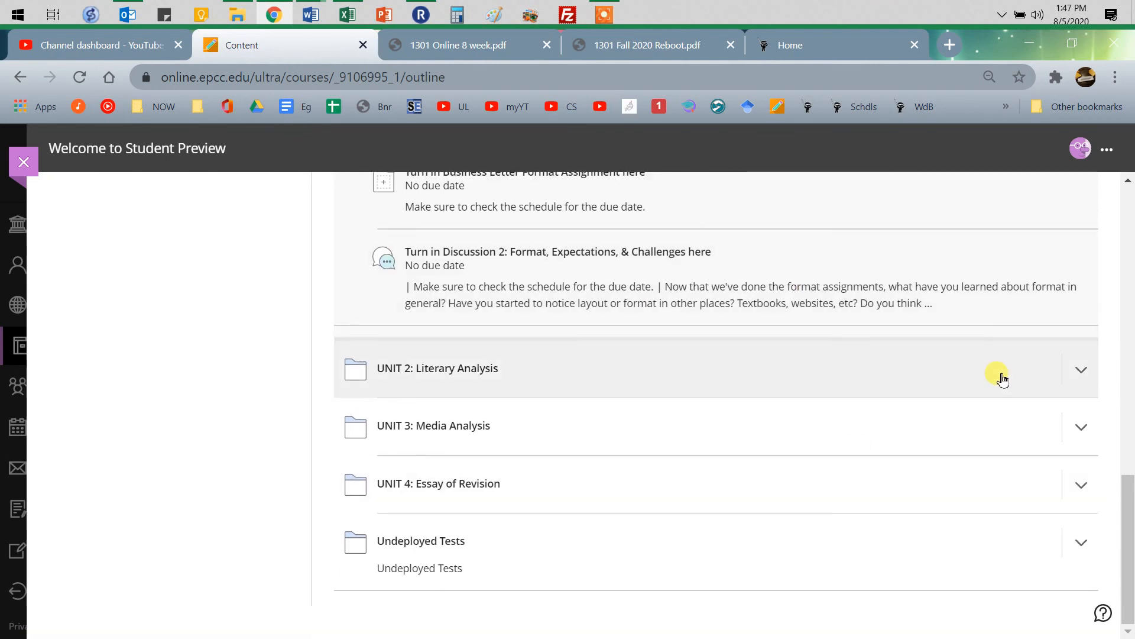
{"action": "left_click", "coordinate": [1080, 370]}
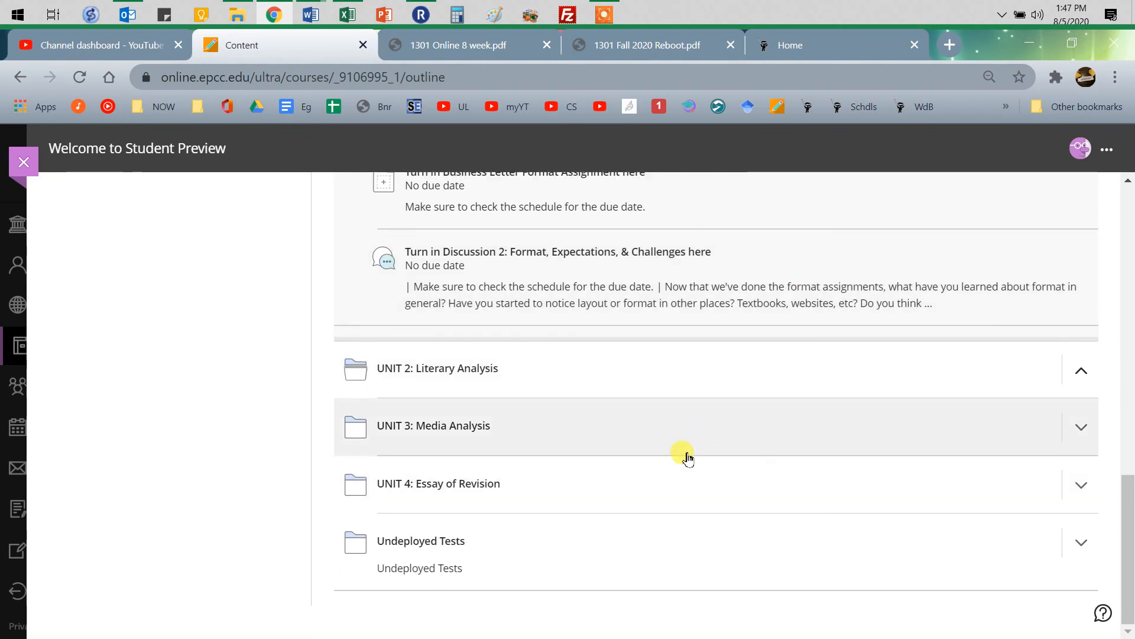
{"action": "left_click", "coordinate": [1079, 370]}
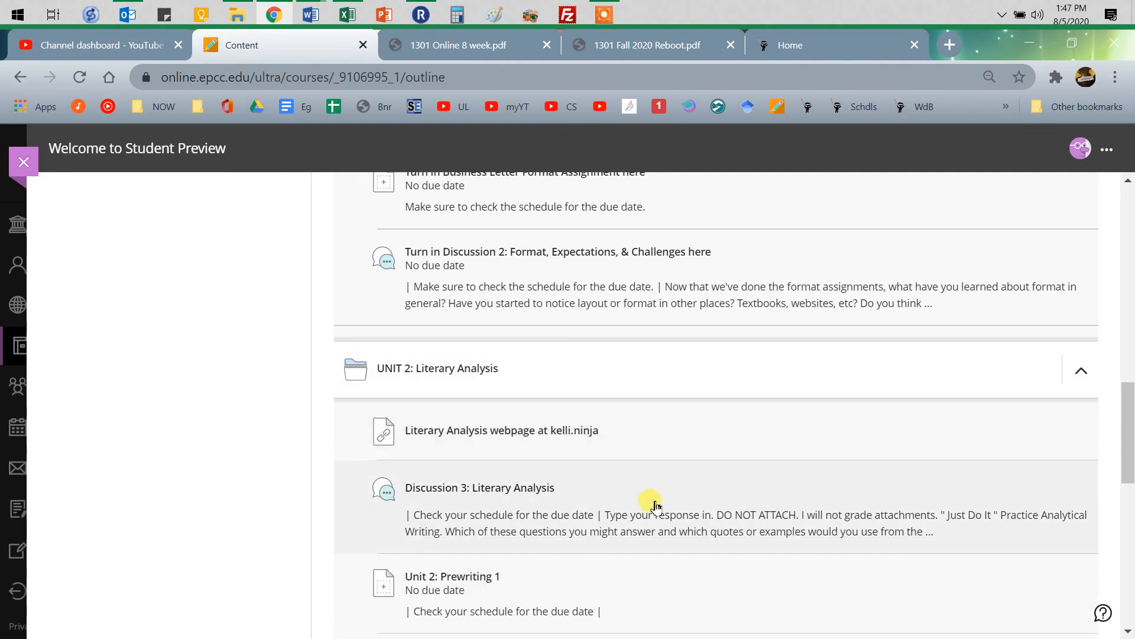
{"action": "scroll", "scroll_direction": "down", "scroll_amount": 3}
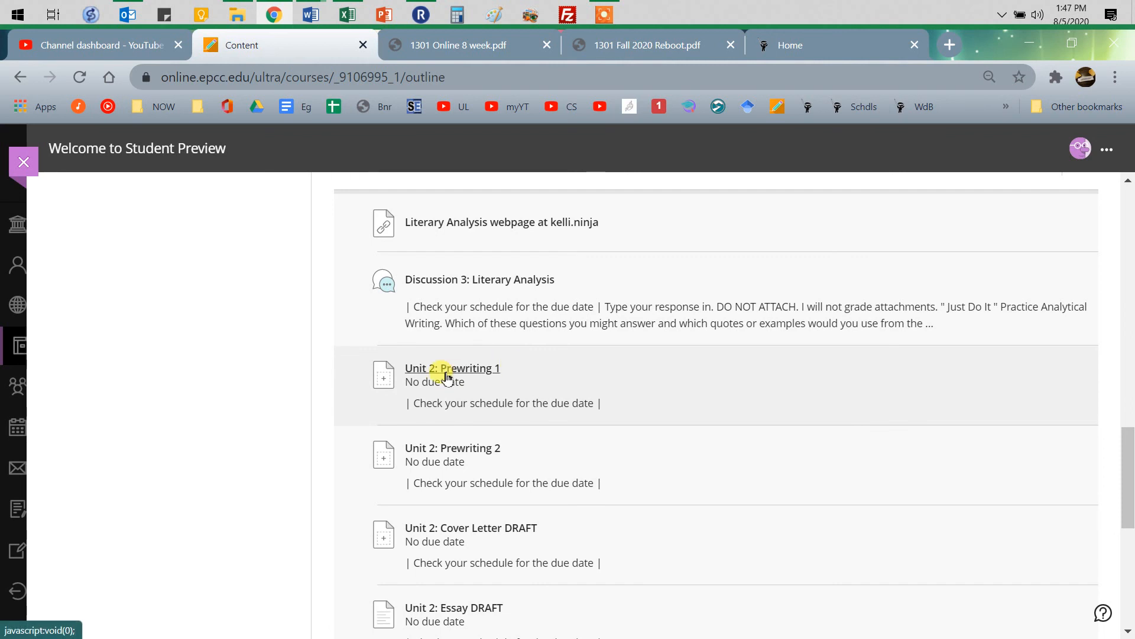
{"action": "left_click", "coordinate": [452, 368]}
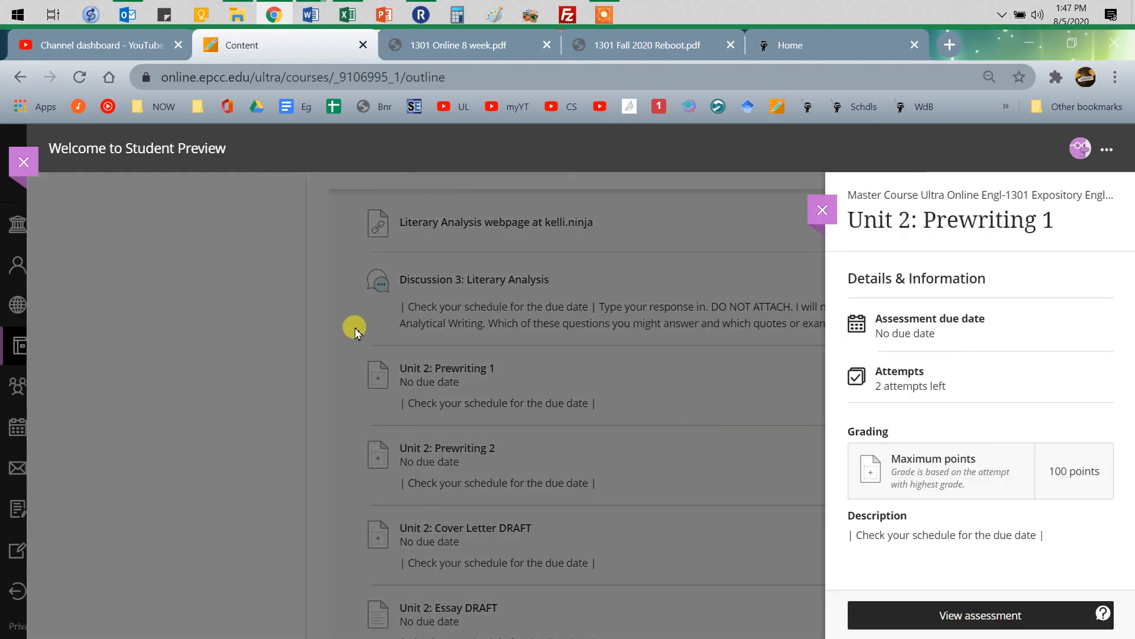
{"action": "mouse_move", "coordinate": [821, 214]}
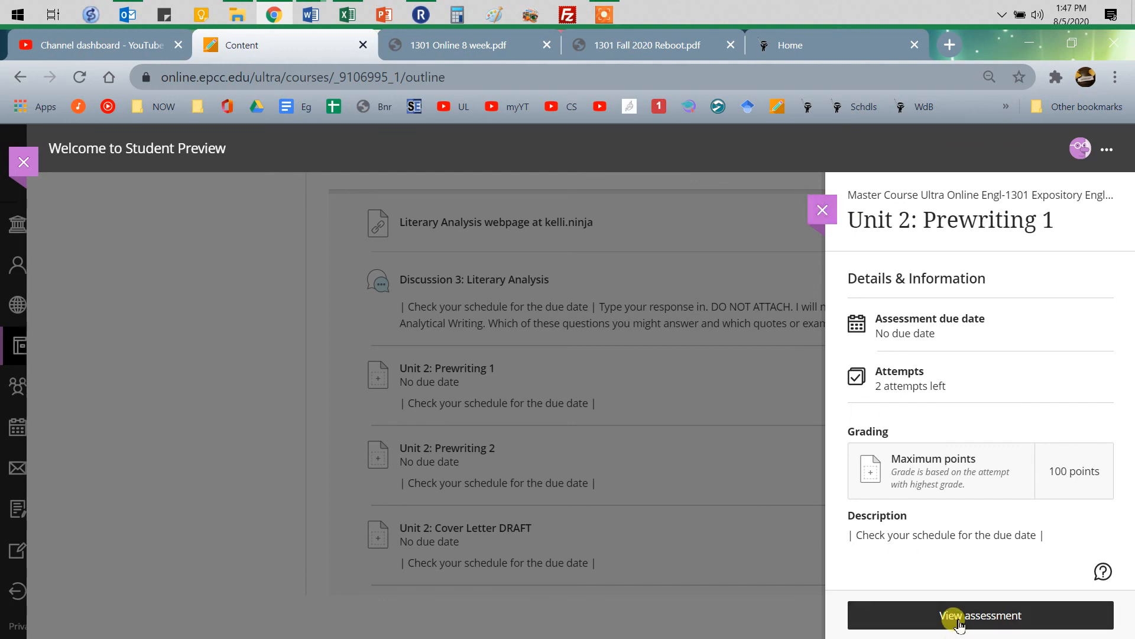
- View the Prewriting 1 assessment and add content to get an empty text submission box
{"action": "left_click", "coordinate": [979, 615]}
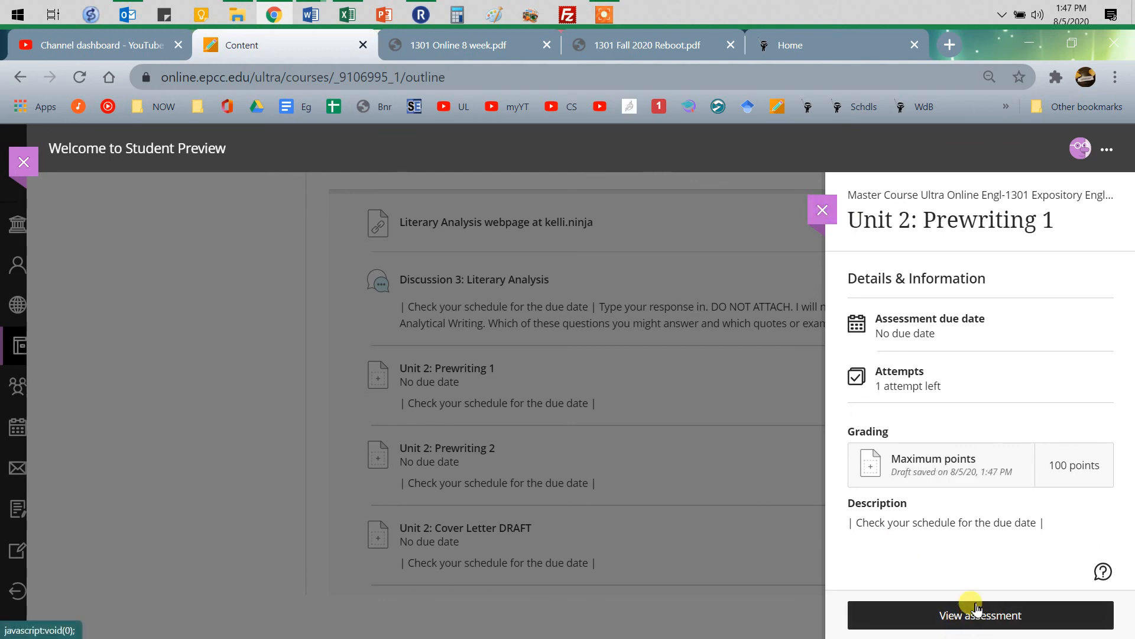
{"action": "left_click", "coordinate": [980, 615]}
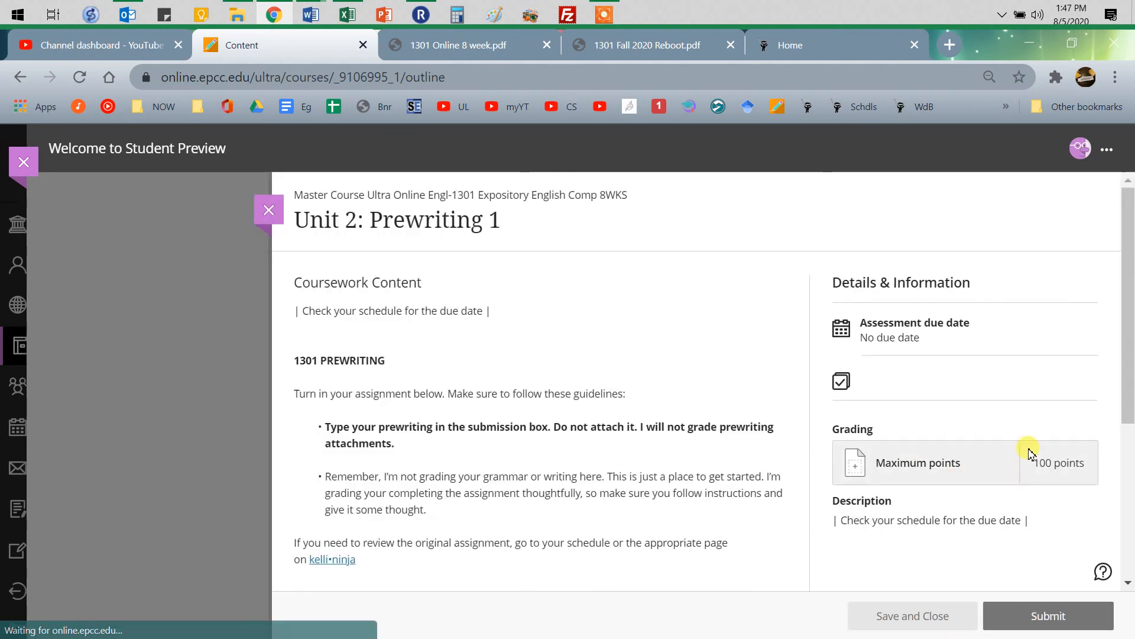
{"action": "scroll", "scroll_direction": "down", "scroll_amount": 3}
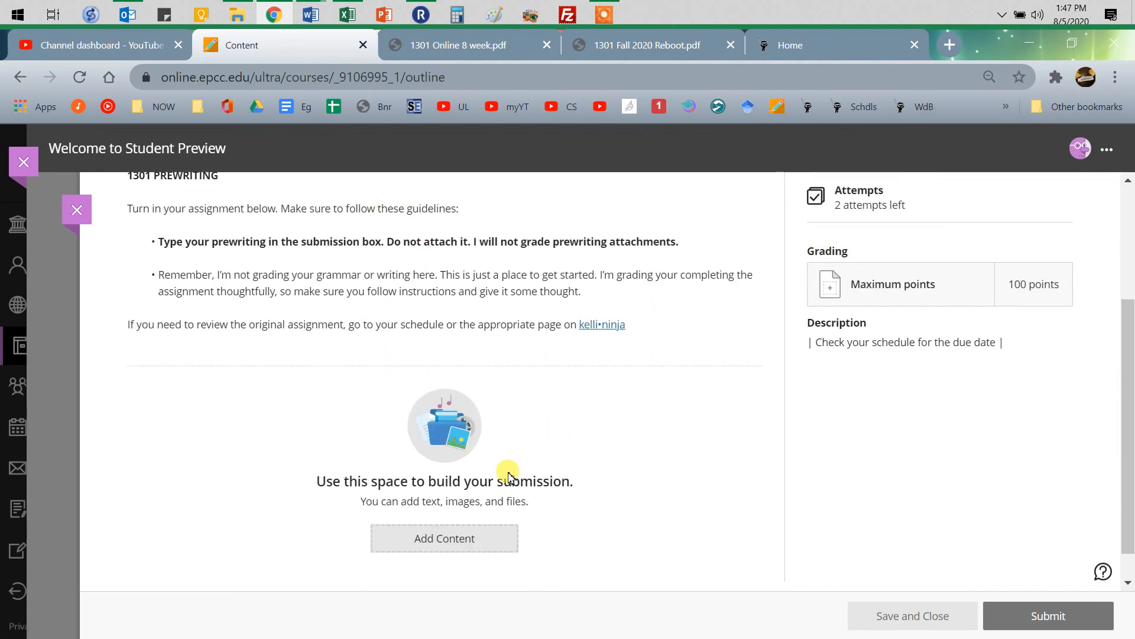
{"action": "left_click", "coordinate": [443, 538]}
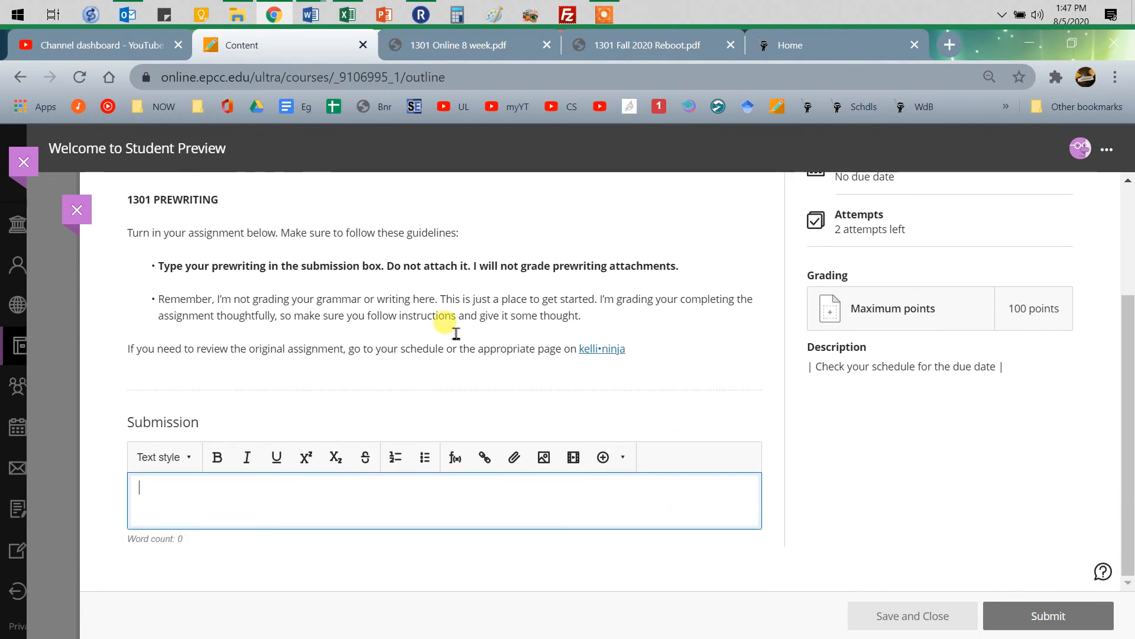
{"action": "mouse_move", "coordinate": [299, 511]}
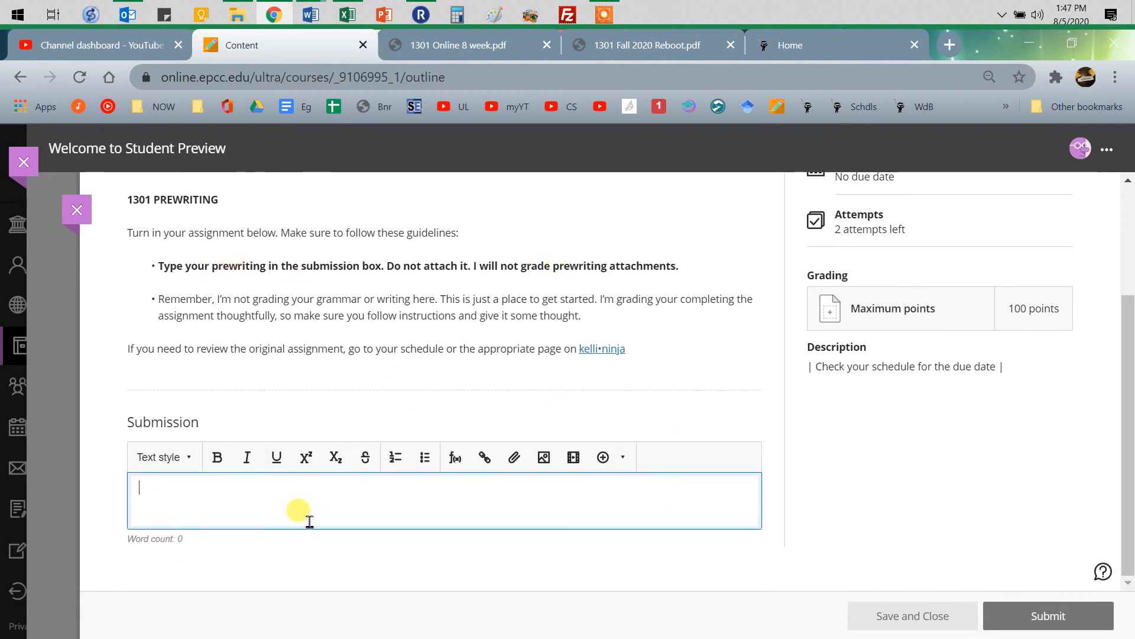
{"action": "mouse_move", "coordinate": [507, 326]}
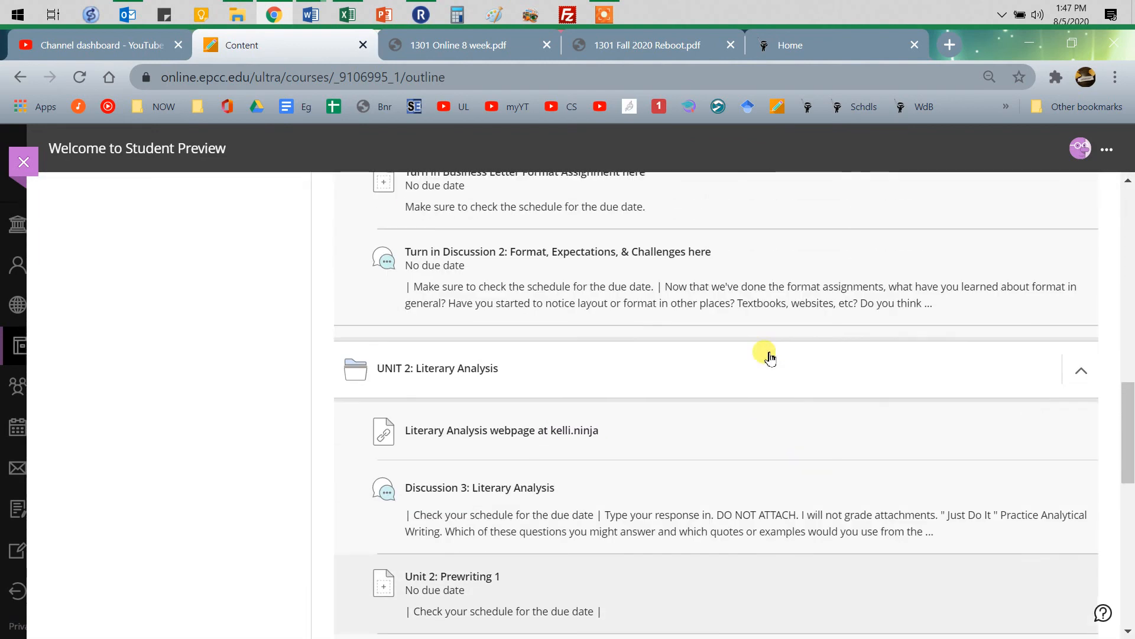
{"action": "scroll", "scroll_direction": "up", "scroll_amount": 3}
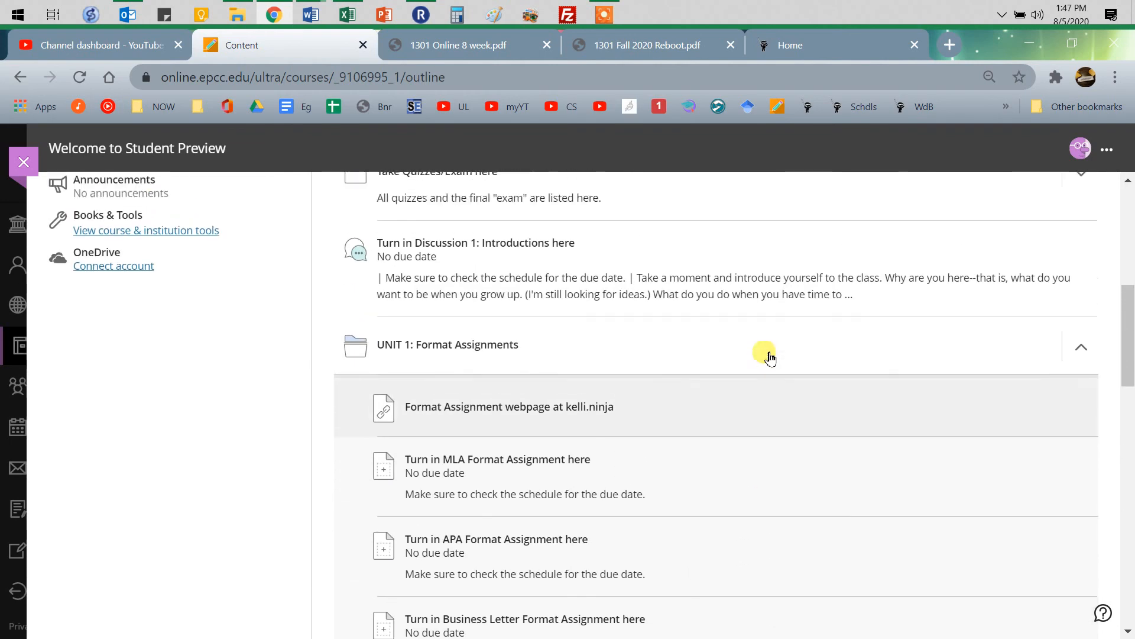
{"action": "scroll", "scroll_direction": "down", "scroll_amount": 3}
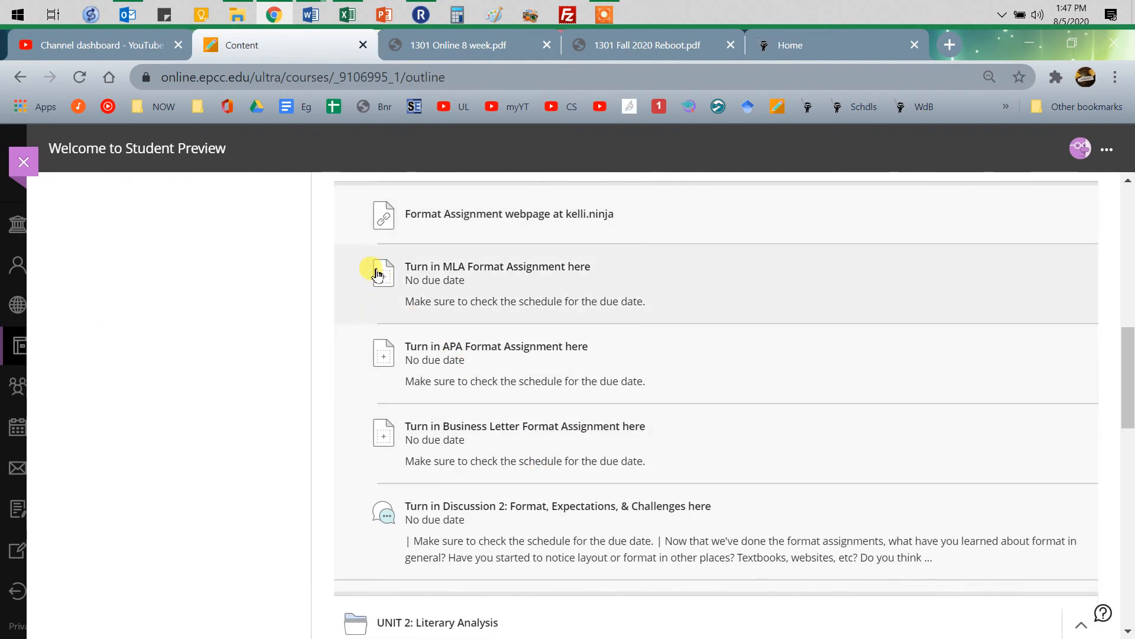
{"action": "mouse_move", "coordinate": [411, 414]}
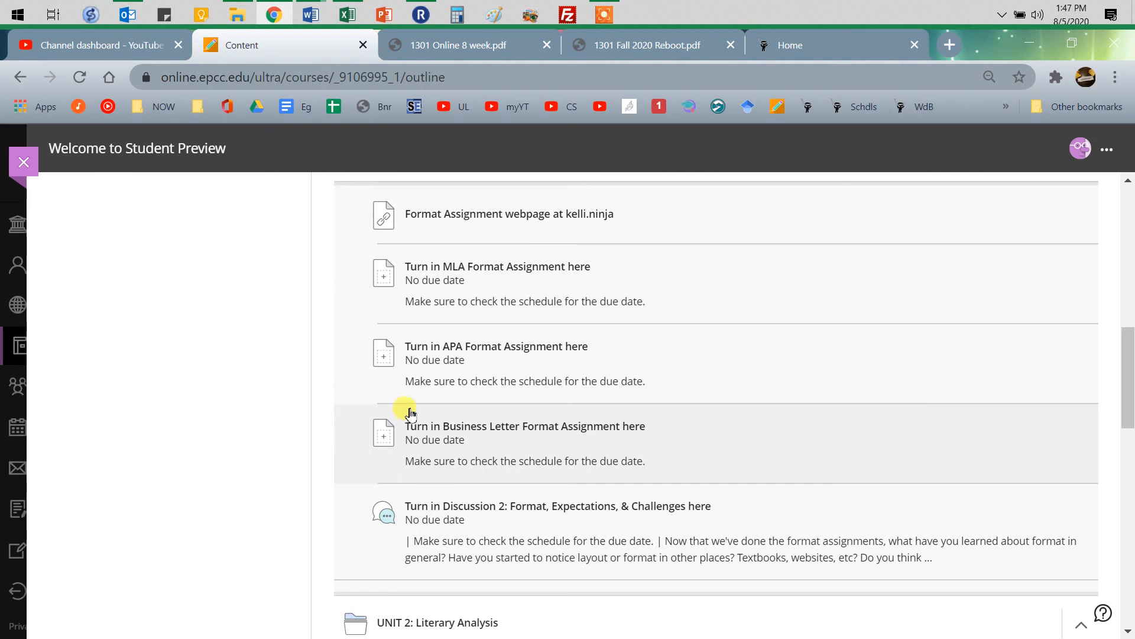
{"action": "mouse_move", "coordinate": [410, 483]}
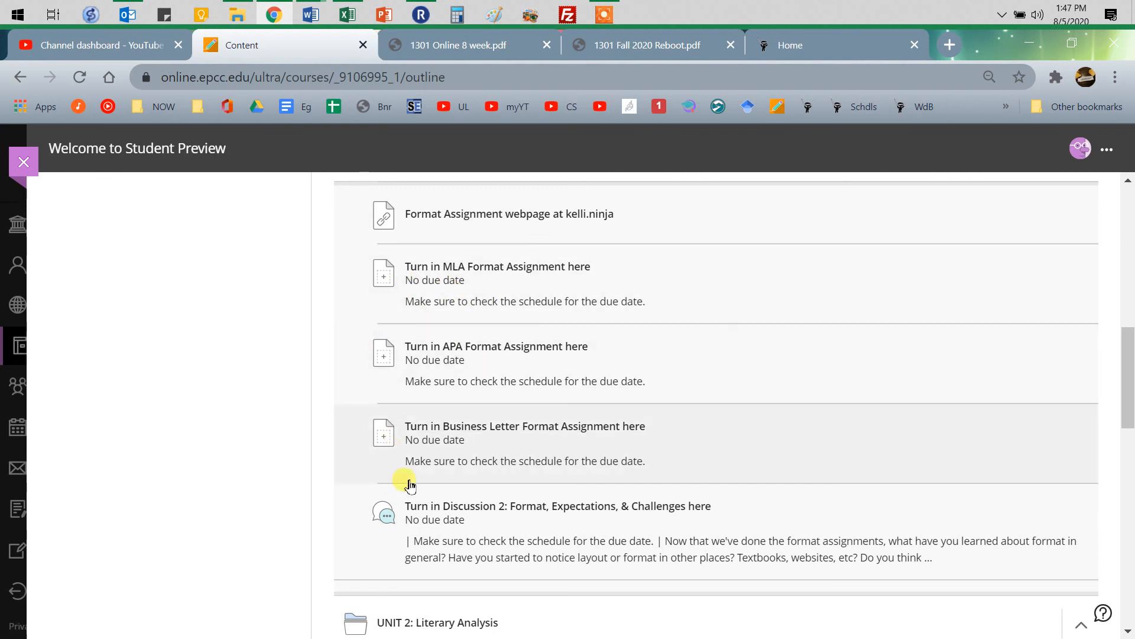
{"action": "mouse_move", "coordinate": [516, 459]}
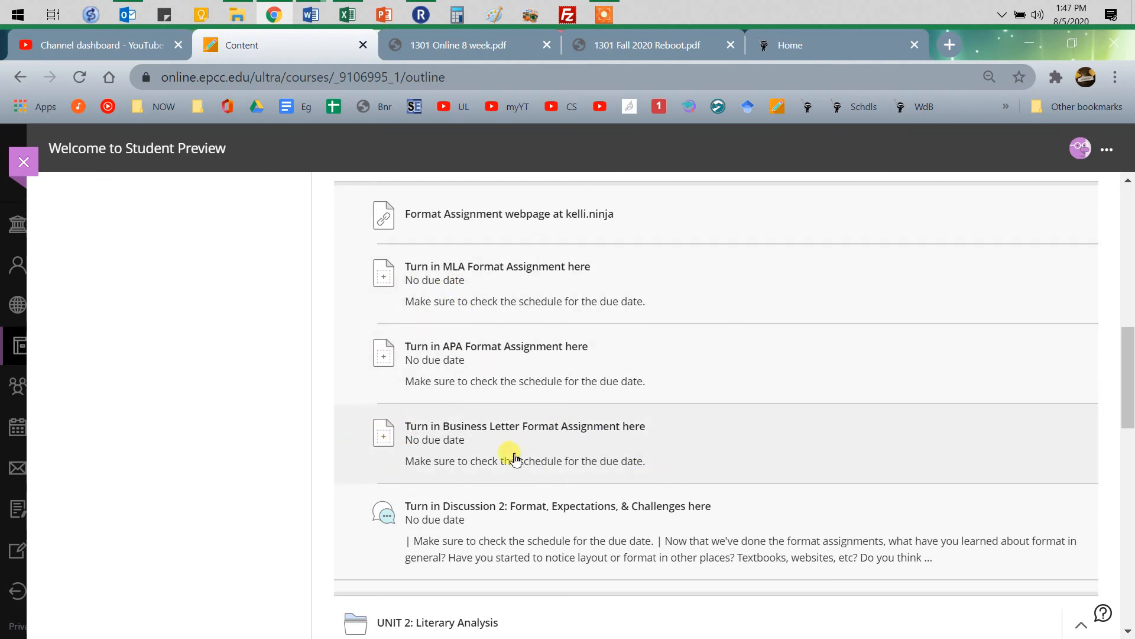
{"action": "mouse_move", "coordinate": [879, 532]}
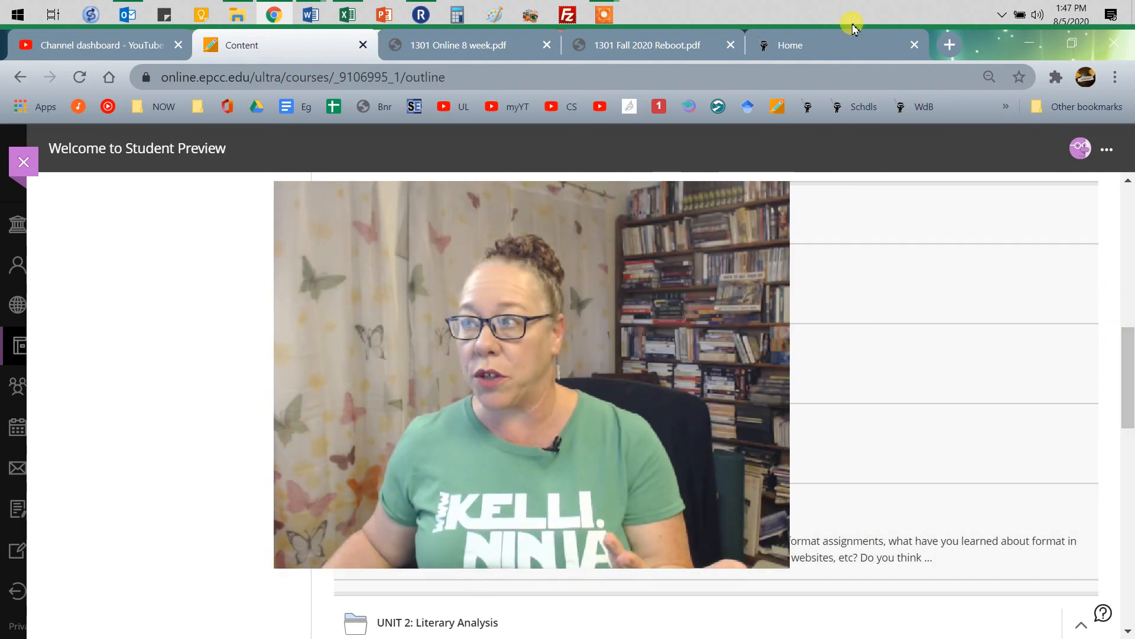
{"action": "left_click", "coordinate": [789, 45]}
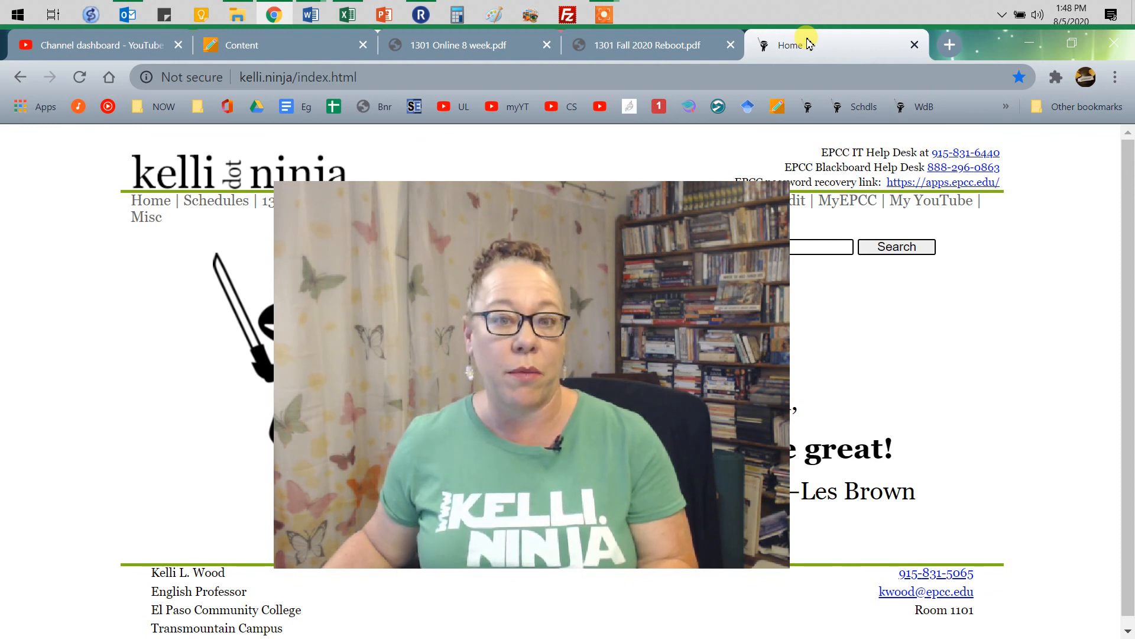
{"action": "mouse_move", "coordinate": [1059, 382]}
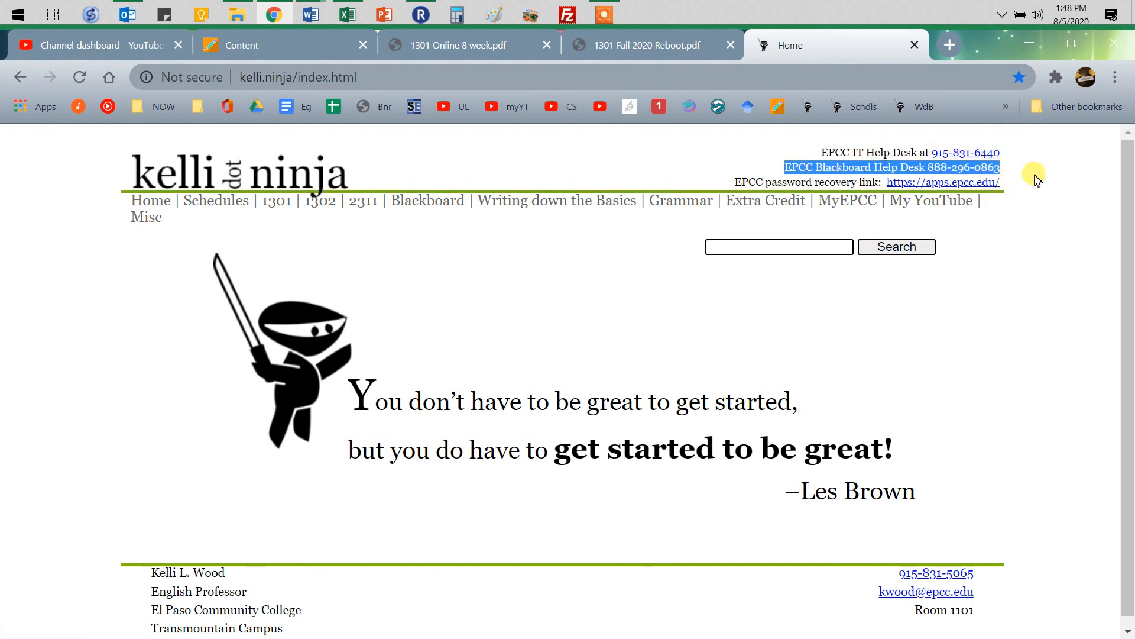
{"action": "mouse_move", "coordinate": [1037, 186]}
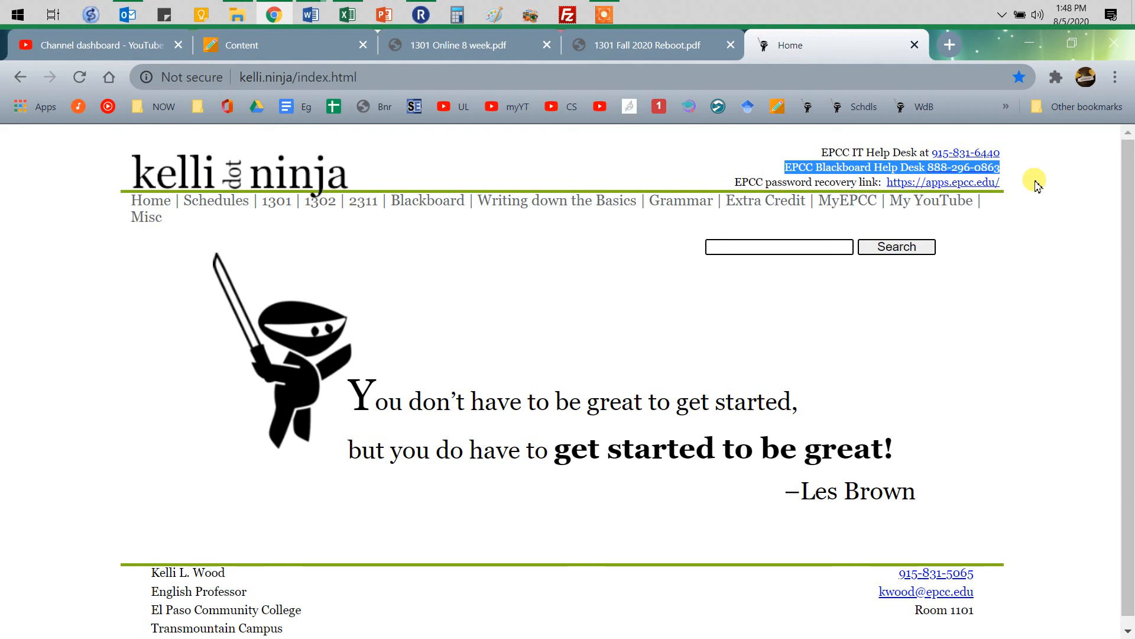
{"action": "mouse_move", "coordinate": [1044, 182]}
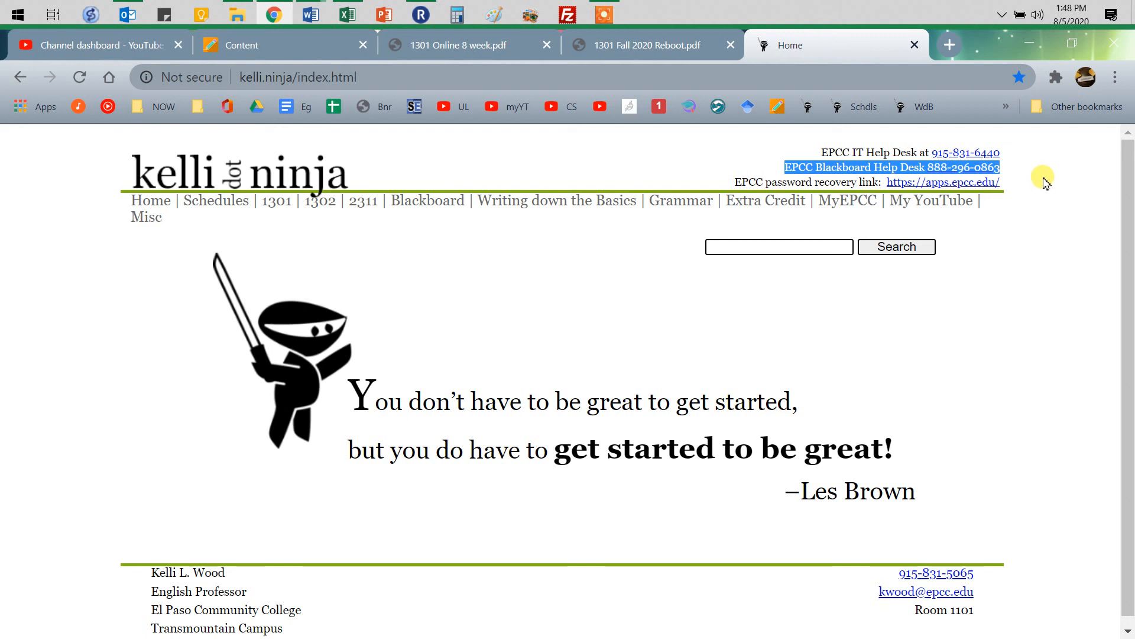